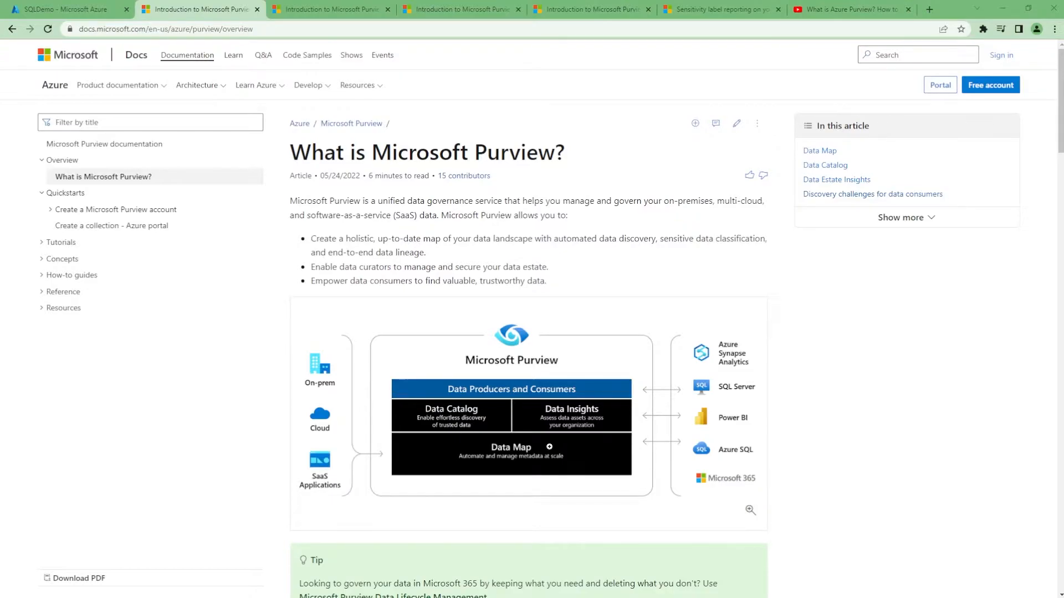
pyautogui.moveTo(486, 396)
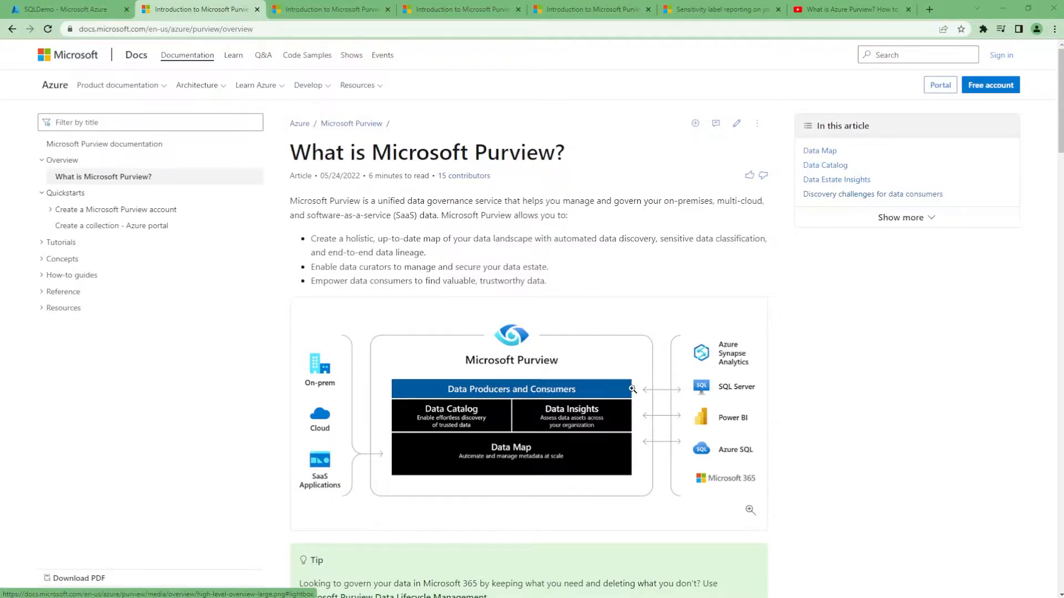
pyautogui.moveTo(587, 339)
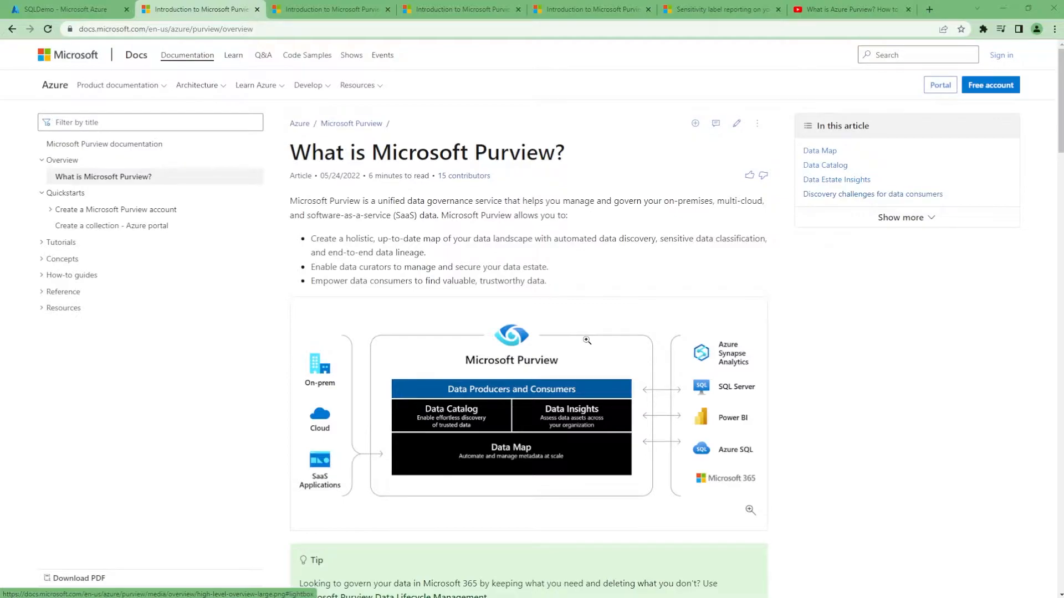
pyautogui.moveTo(613, 345)
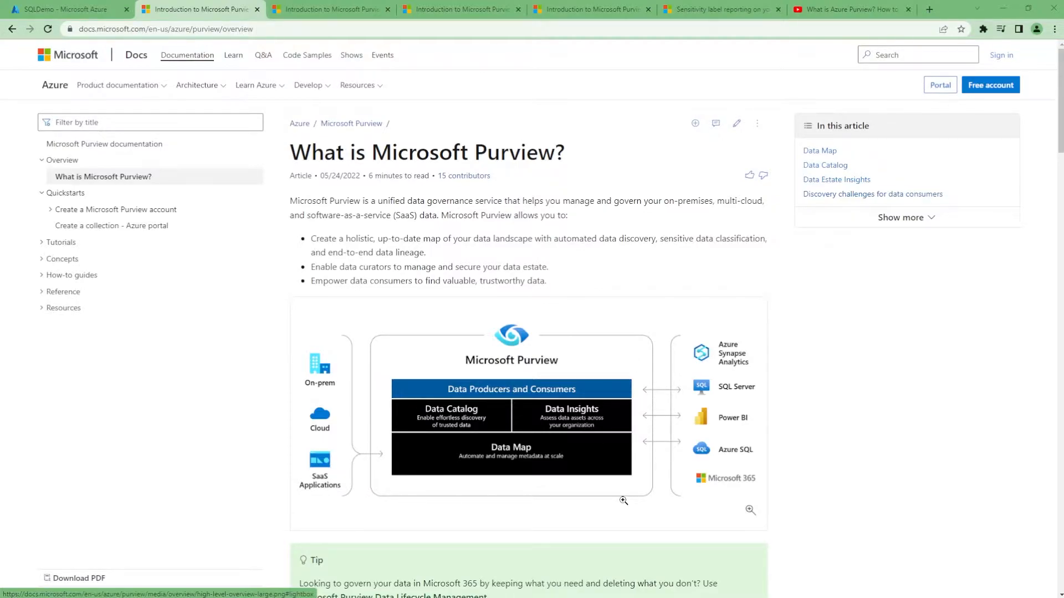
# Step: Read the Docs article through Data Estate Insights, then search the Azure marketplace for 'purview'
pyautogui.scroll(-3)
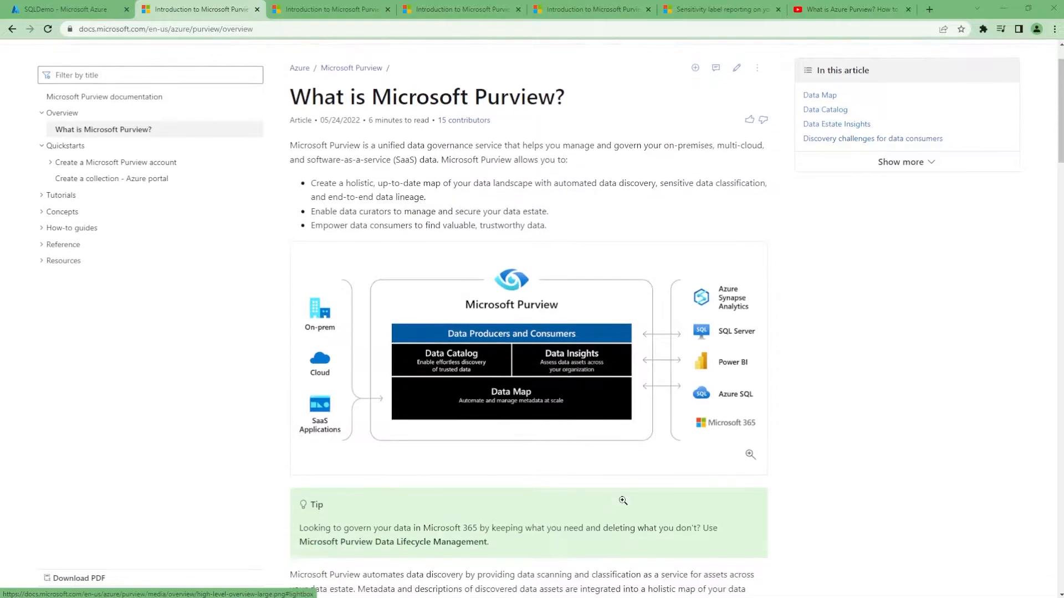
pyautogui.scroll(-3)
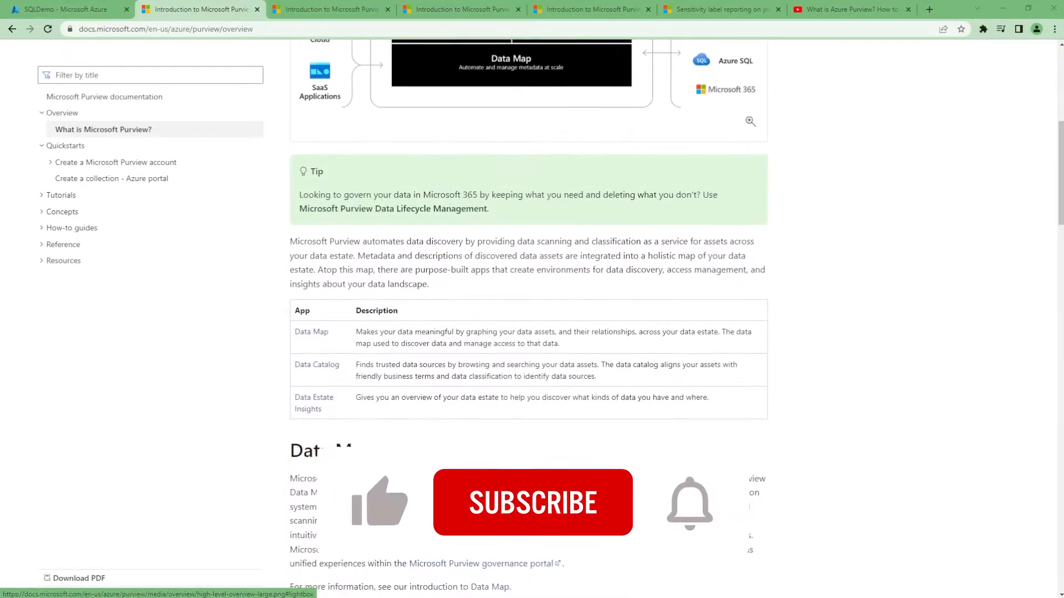
pyautogui.scroll(-3)
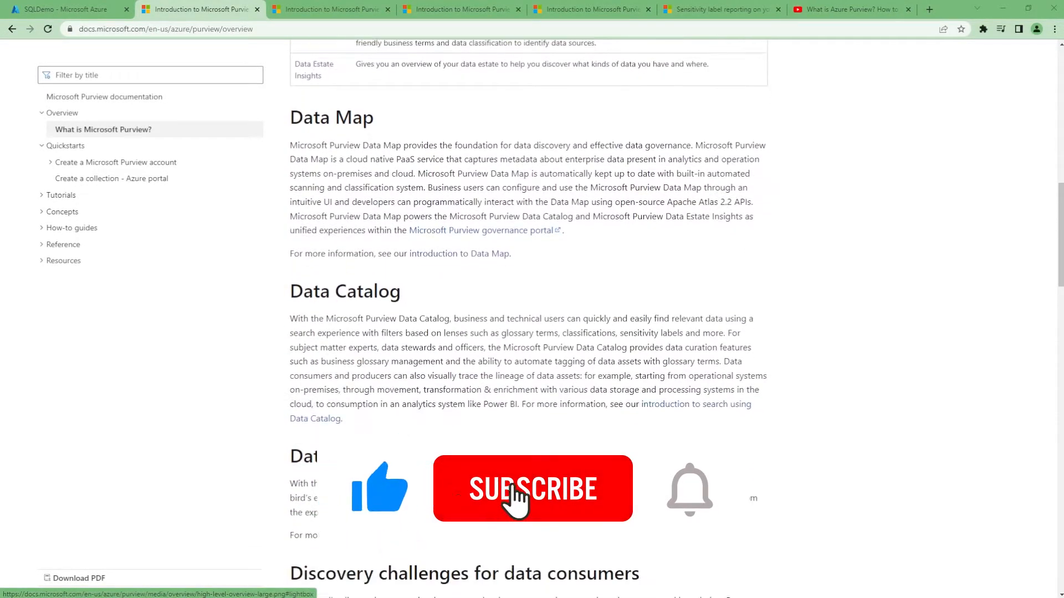
pyautogui.click(532, 489)
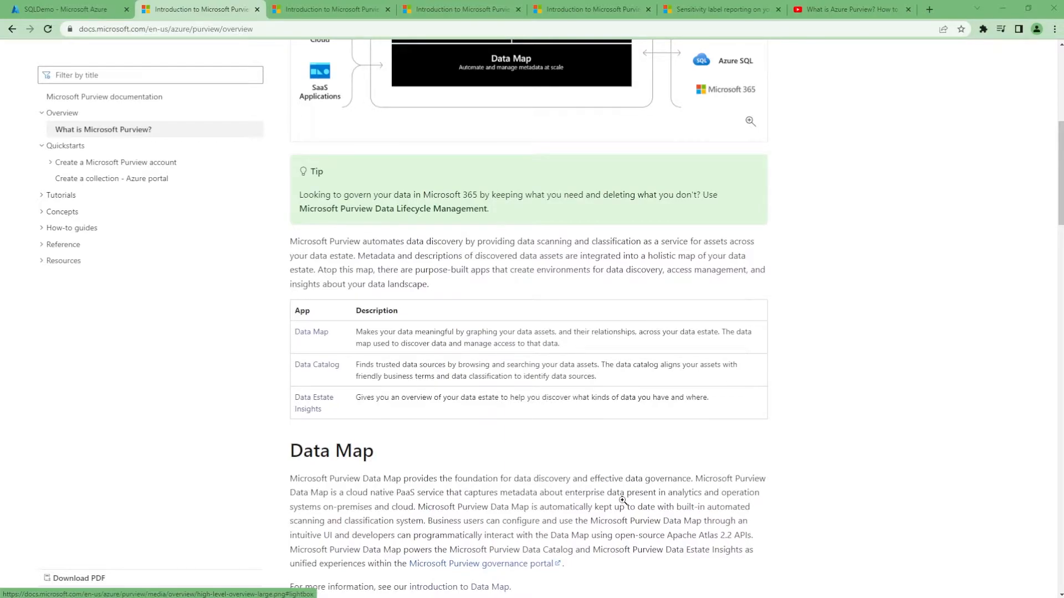
pyautogui.scroll(-3)
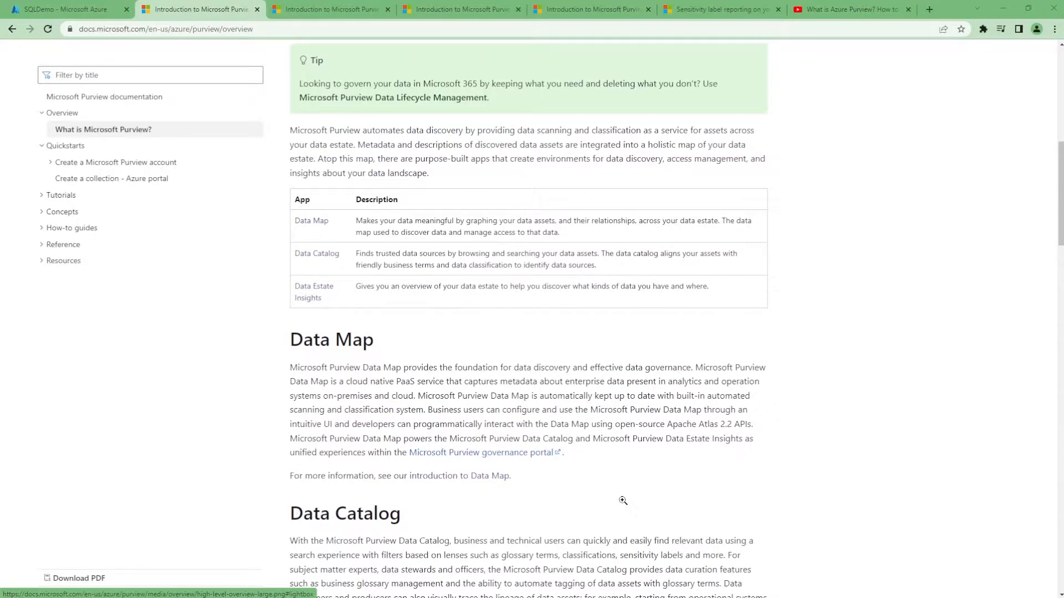
pyautogui.scroll(-3)
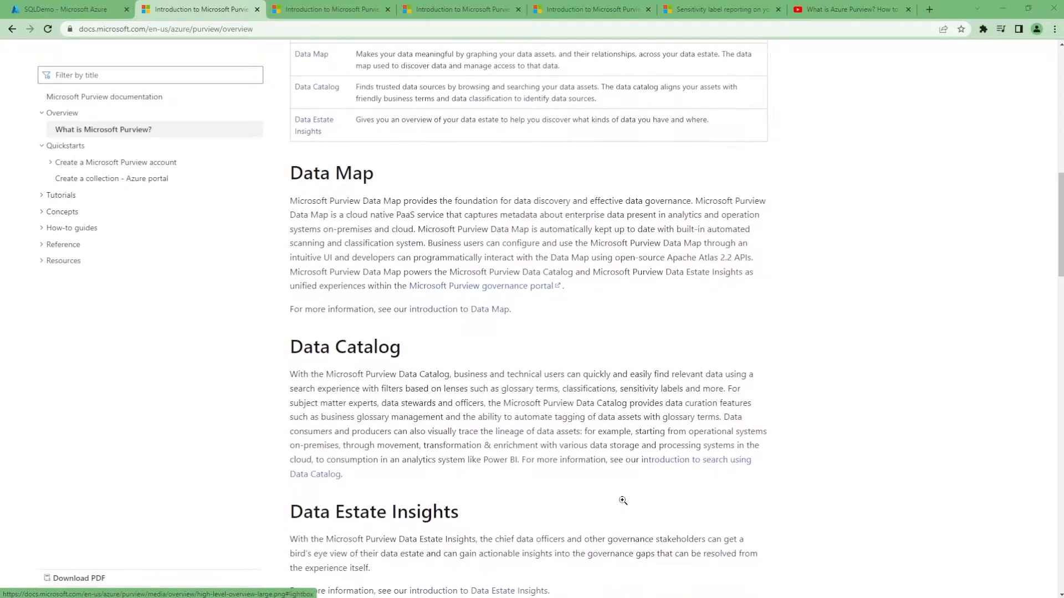
pyautogui.scroll(-3)
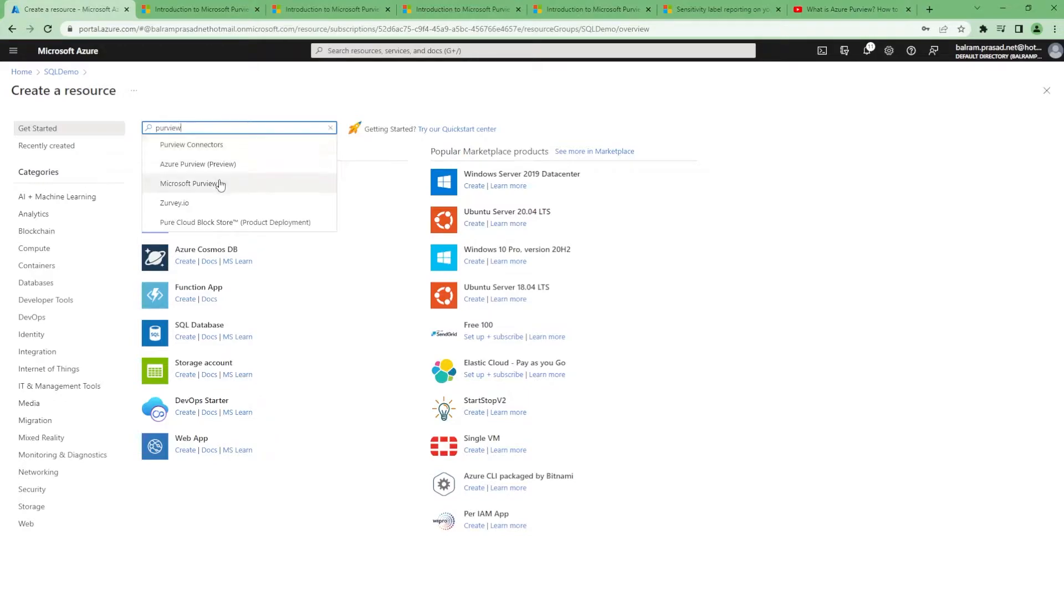
# Step: Fill the Purview account form: Visual Studio Enterprise subscription, name softwizdemopurview, then Review + Create
pyautogui.click(193, 183)
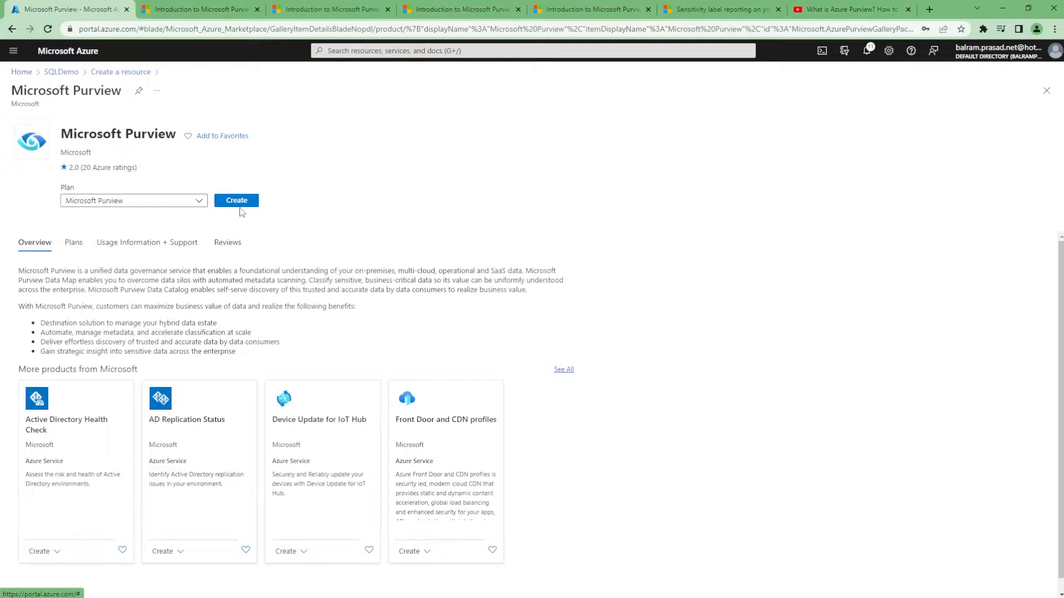
pyautogui.click(236, 200)
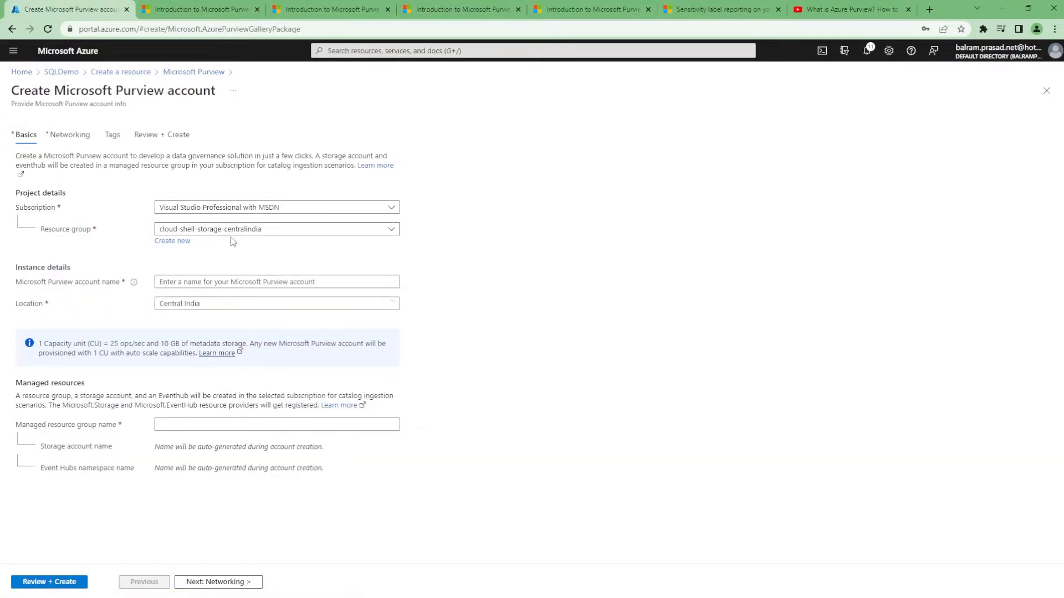
pyautogui.click(276, 207)
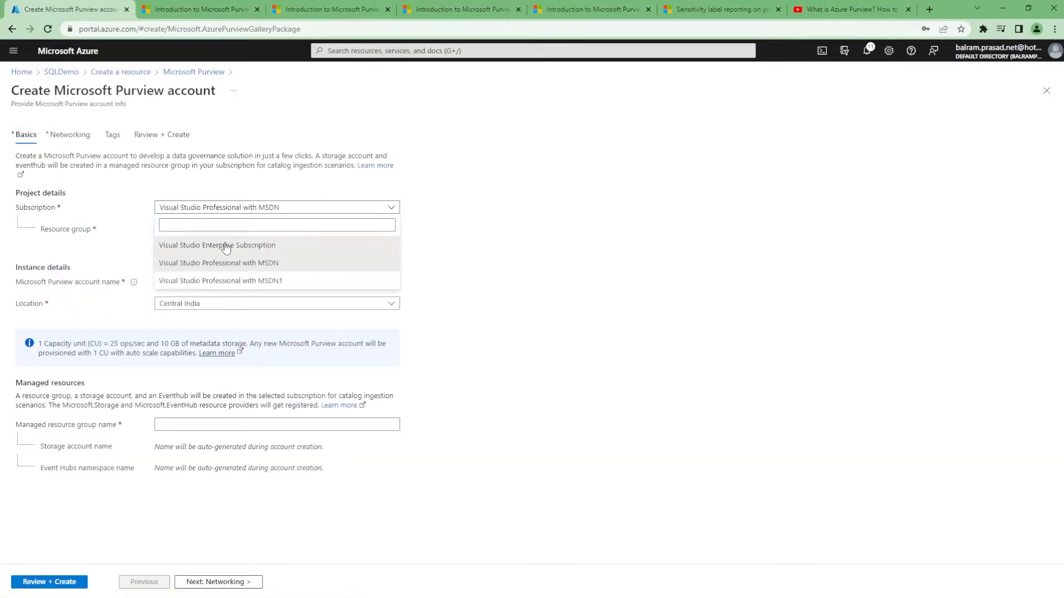
pyautogui.click(217, 245)
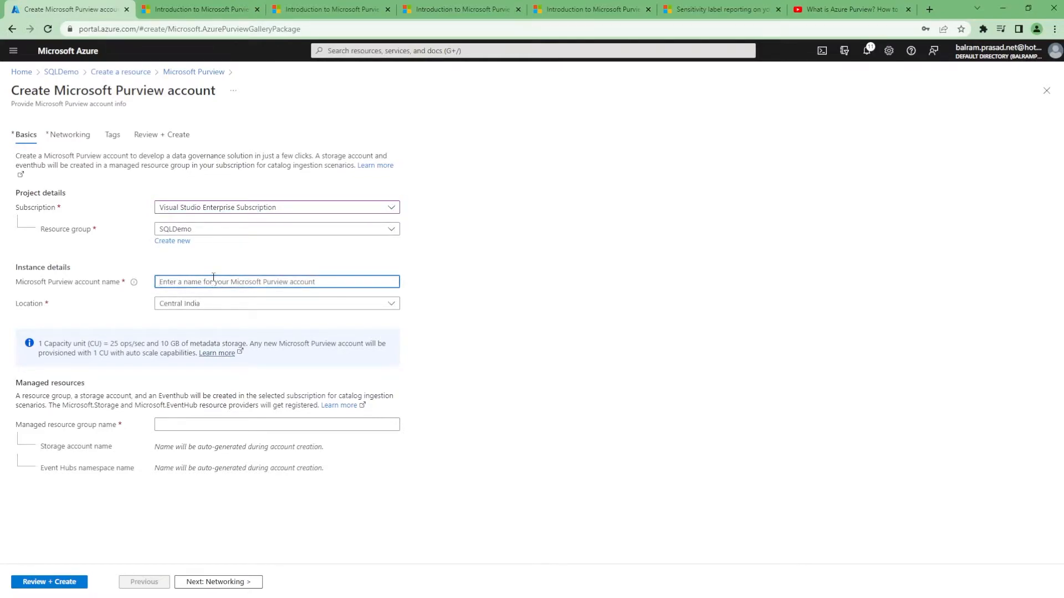
pyautogui.write('softwizd')
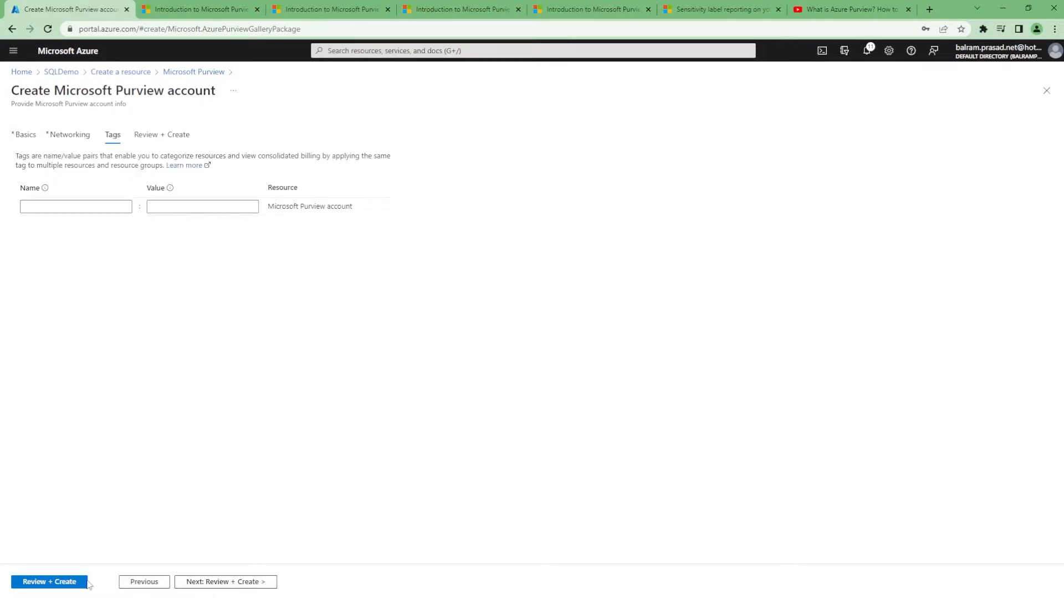
pyautogui.click(49, 582)
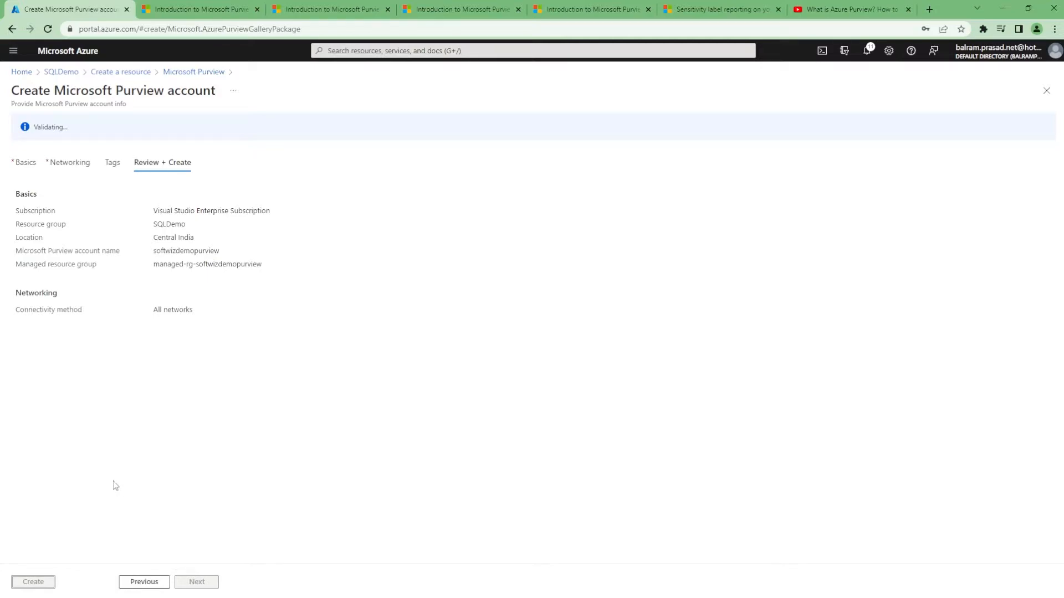
# Step: Deploy the softwizdemopurview account and go to the newly created resource's overview
pyautogui.click(33, 581)
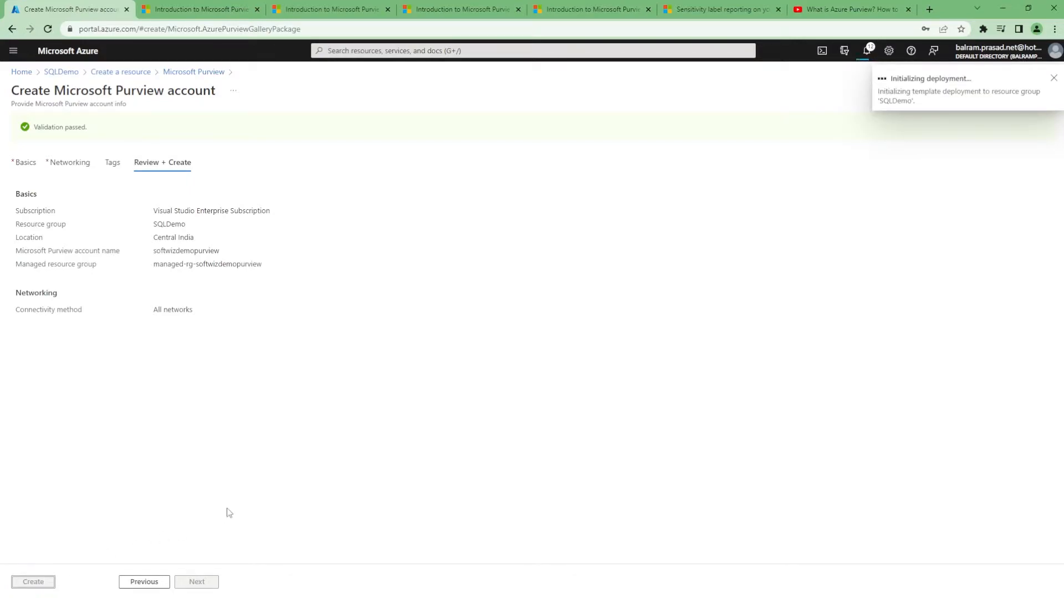
pyautogui.click(33, 581)
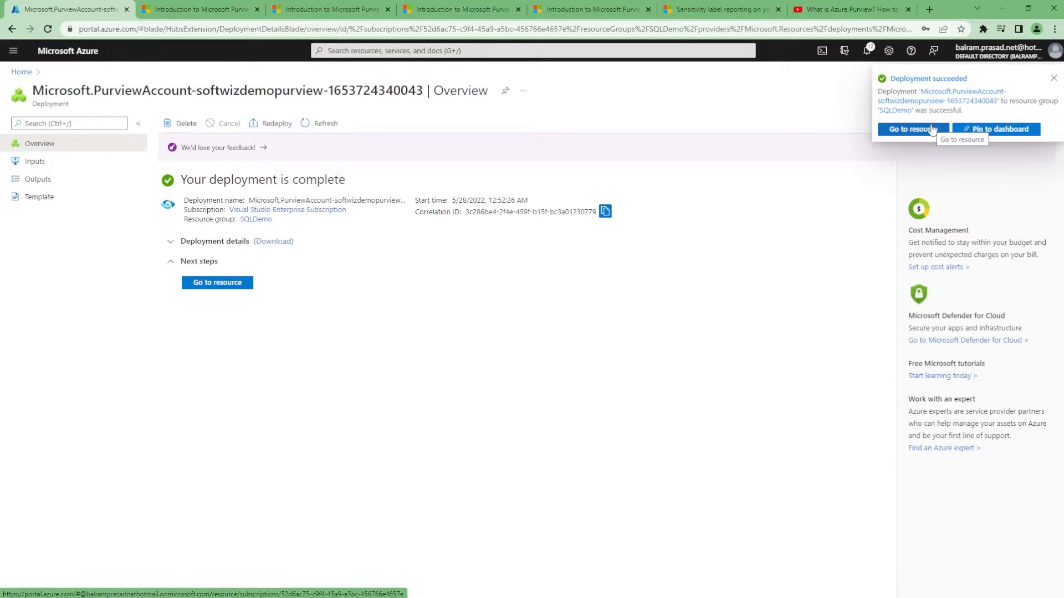
pyautogui.click(217, 282)
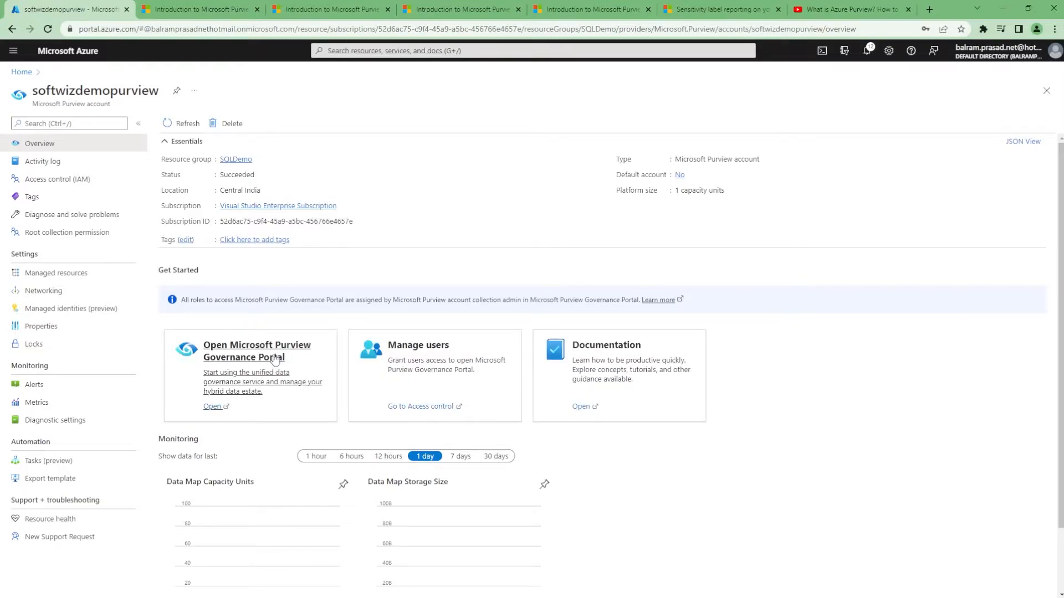
pyautogui.moveTo(437, 357)
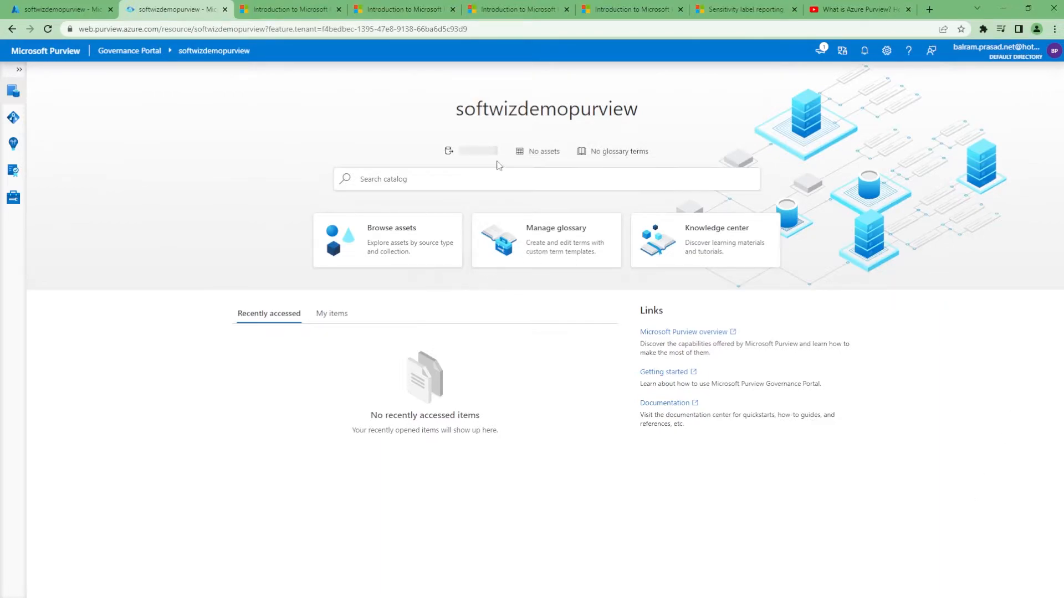
pyautogui.moveTo(539, 151)
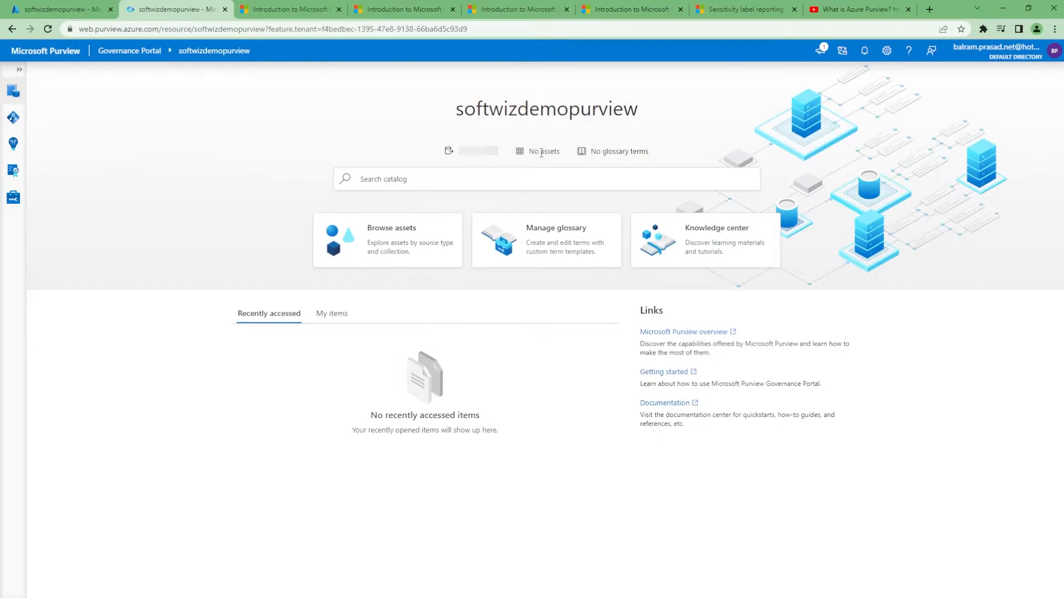
pyautogui.moveTo(469, 158)
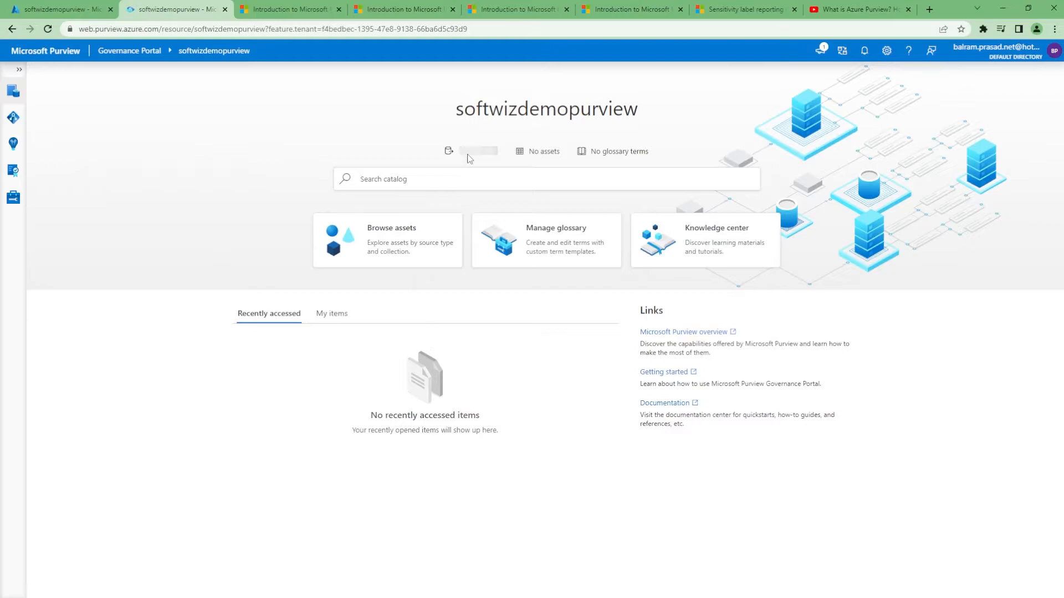
pyautogui.moveTo(414, 264)
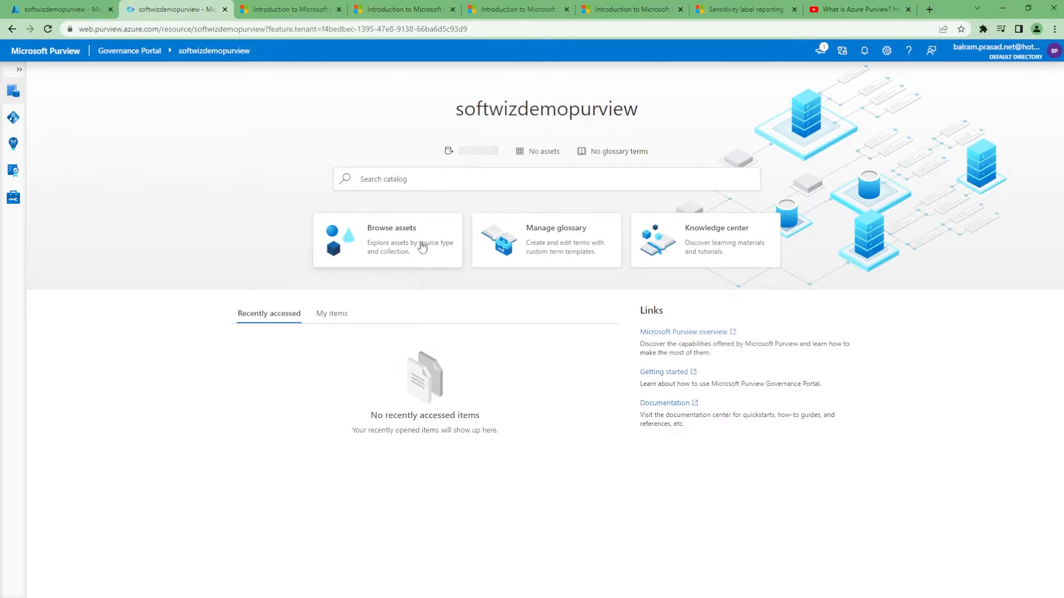
# Step: Browse catalog assets by source type in the root collection, then view the empty glossary
pyautogui.click(392, 239)
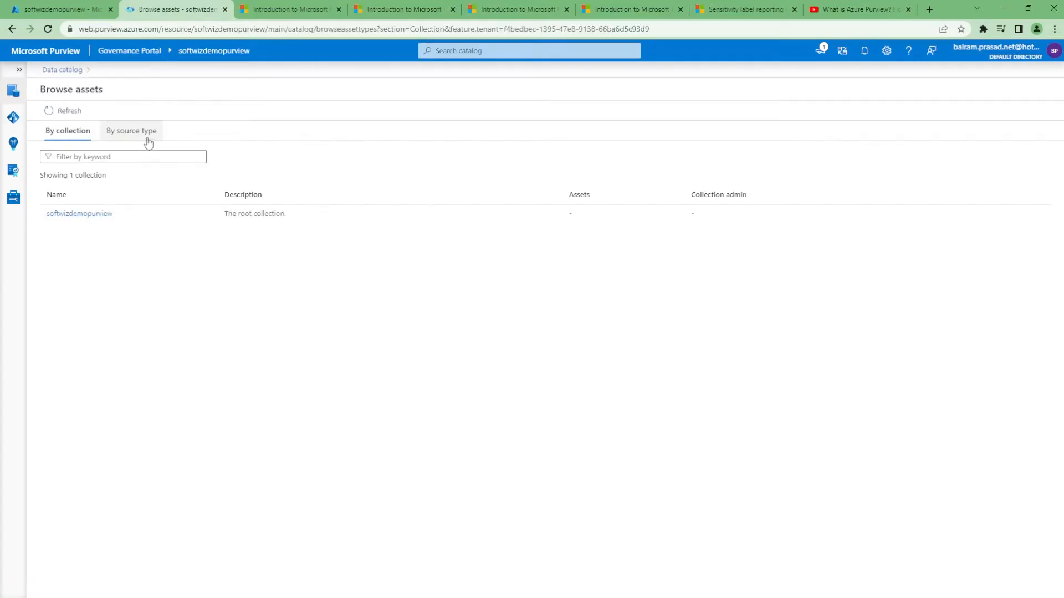
pyautogui.click(131, 130)
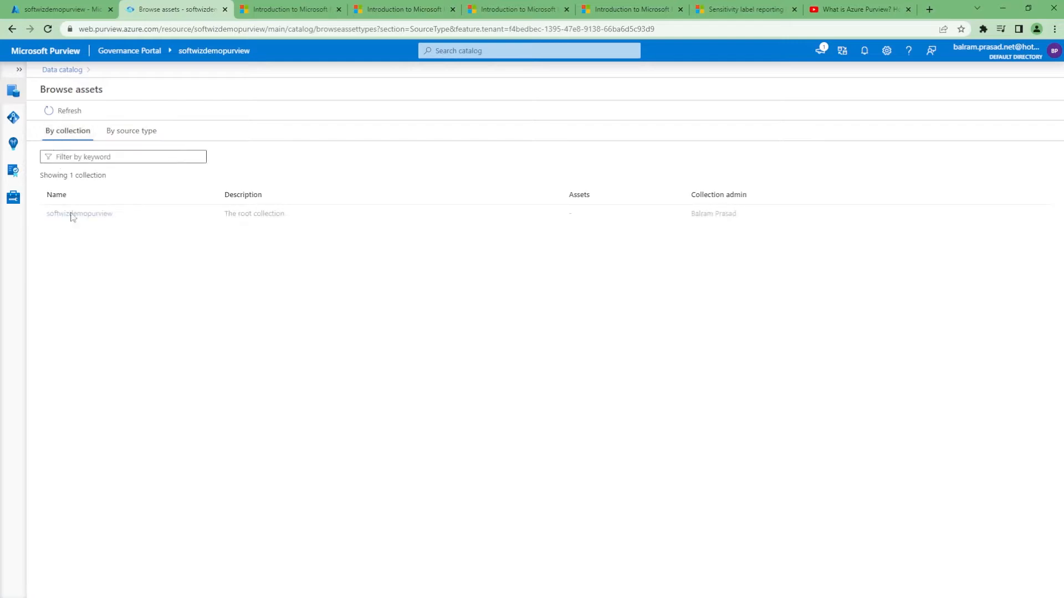
pyautogui.click(80, 213)
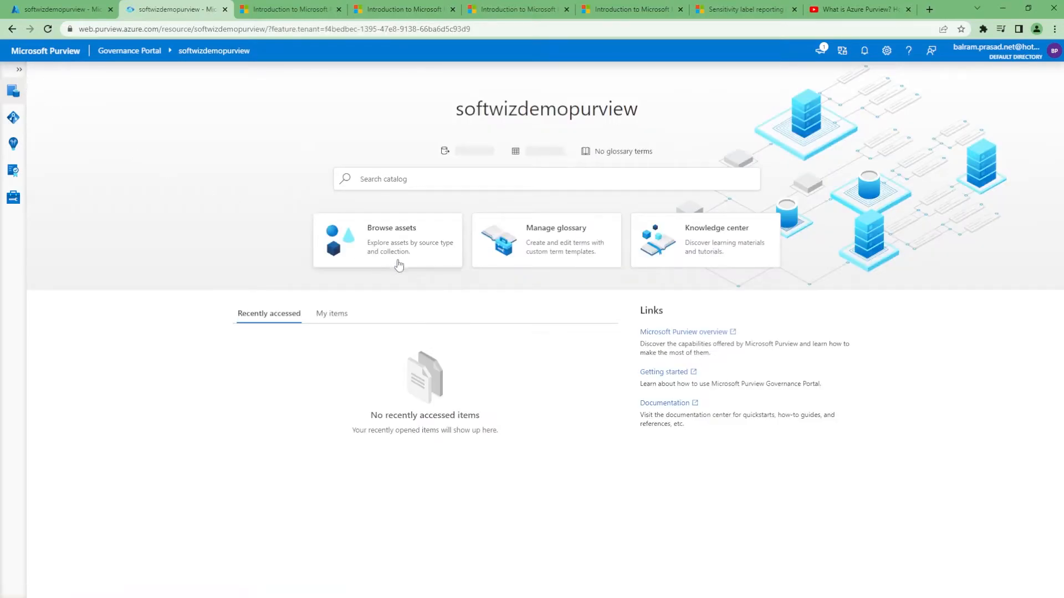
pyautogui.click(544, 239)
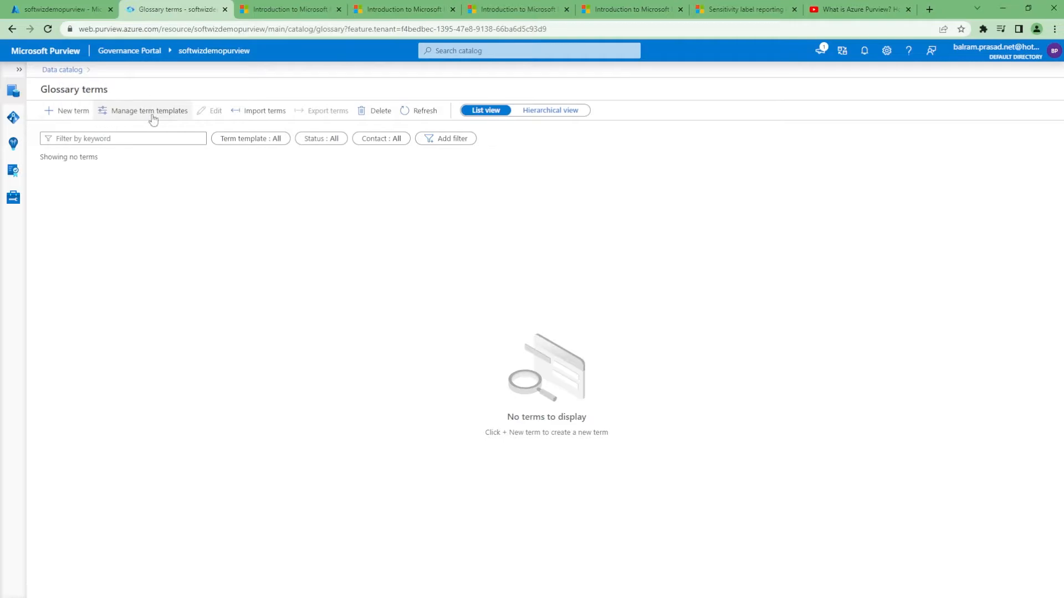
pyautogui.moveTo(338, 224)
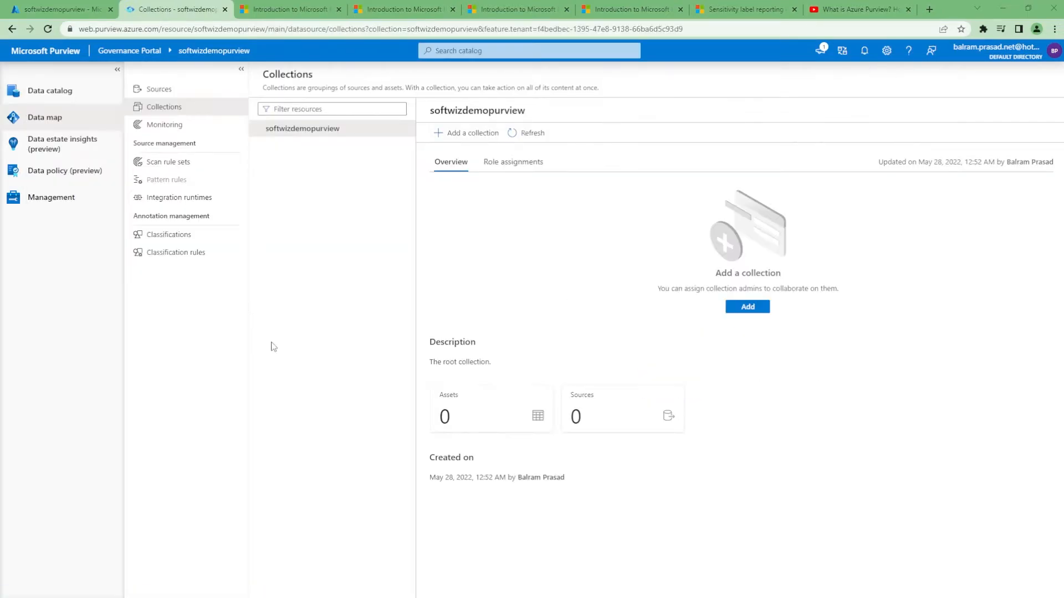
# Step: Open Data map sources, then the Collections view showing 0 assets and 0 sources
pyautogui.click(49, 91)
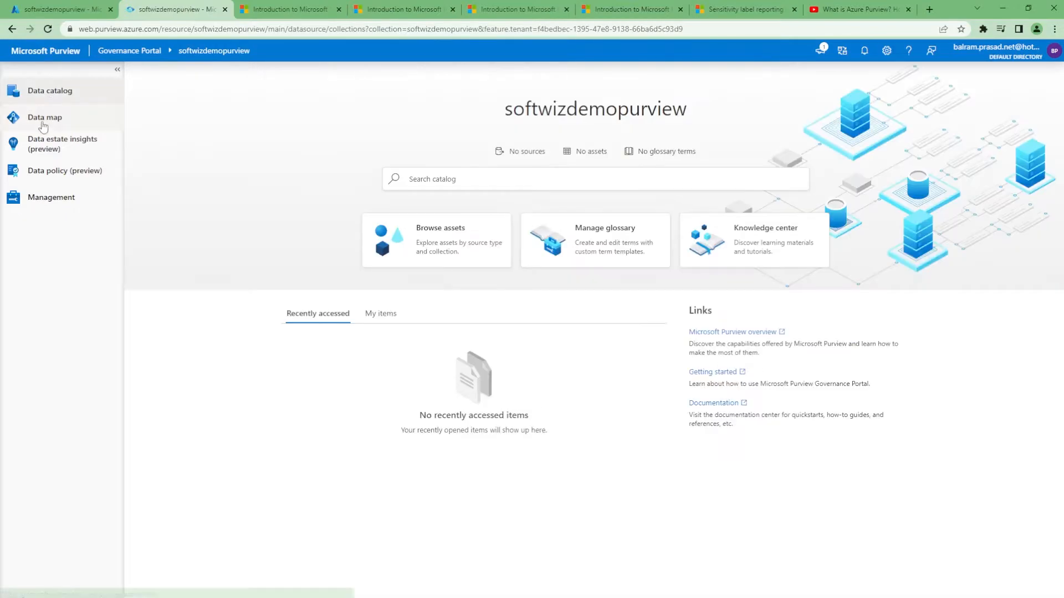
pyautogui.click(44, 117)
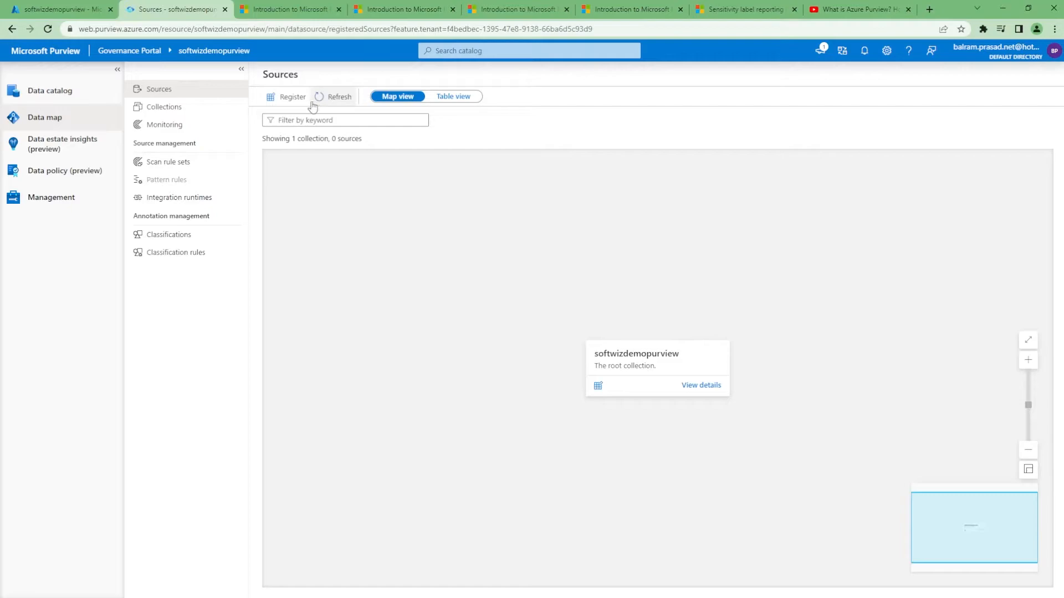
pyautogui.click(163, 107)
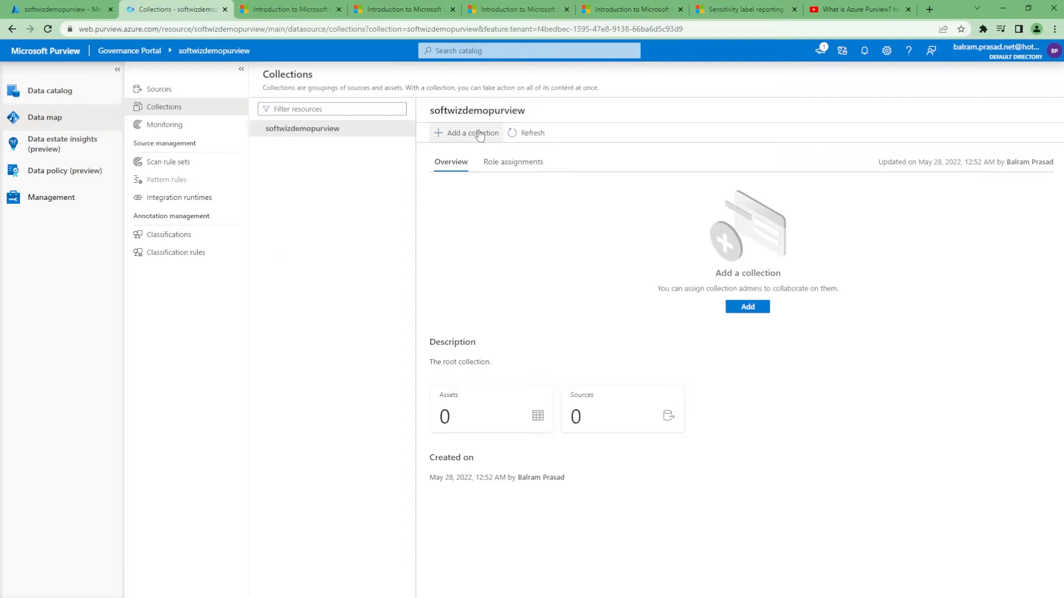
pyautogui.moveTo(458, 143)
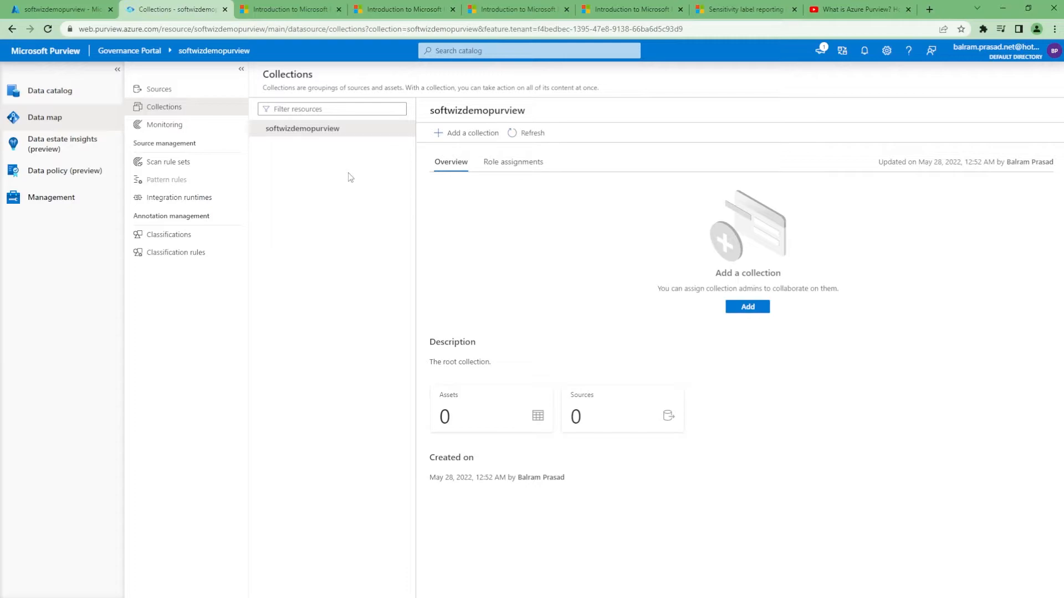
pyautogui.moveTo(367, 177)
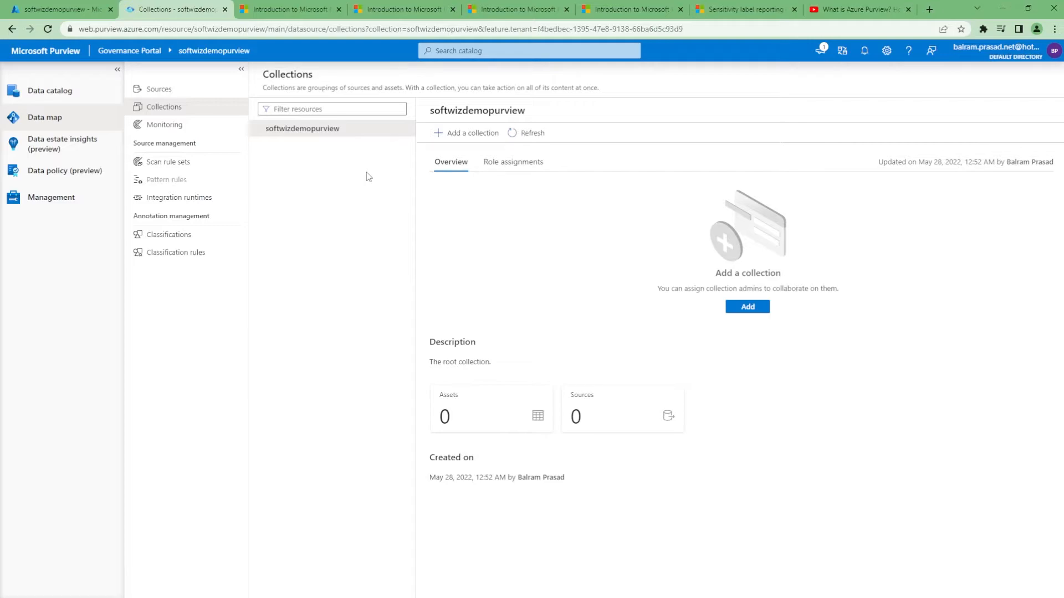
pyautogui.moveTo(404, 205)
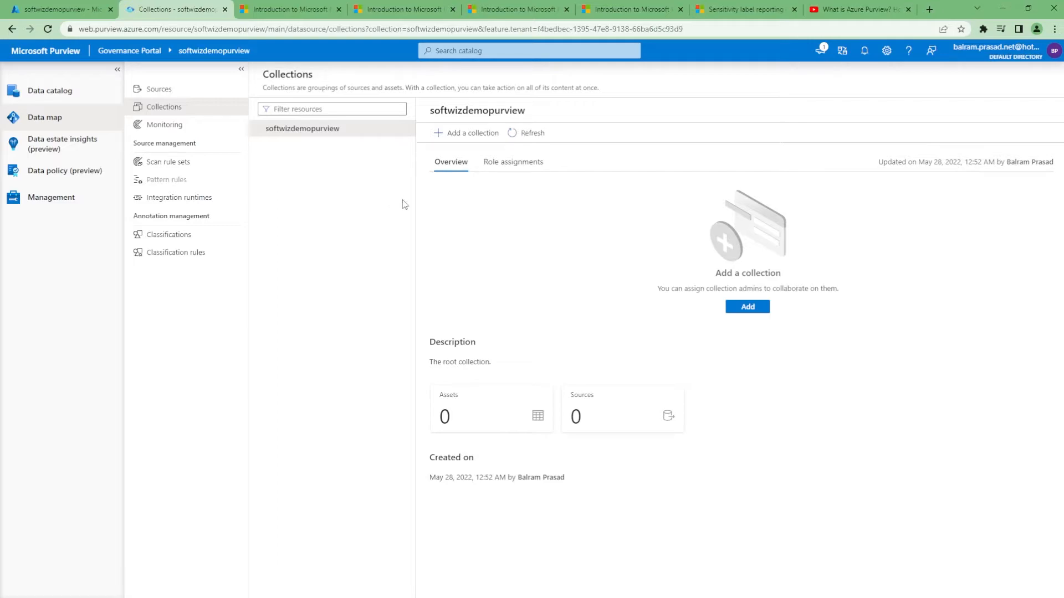
# Step: Create a collection named HR under the softwizdemopurview root
pyautogui.click(472, 132)
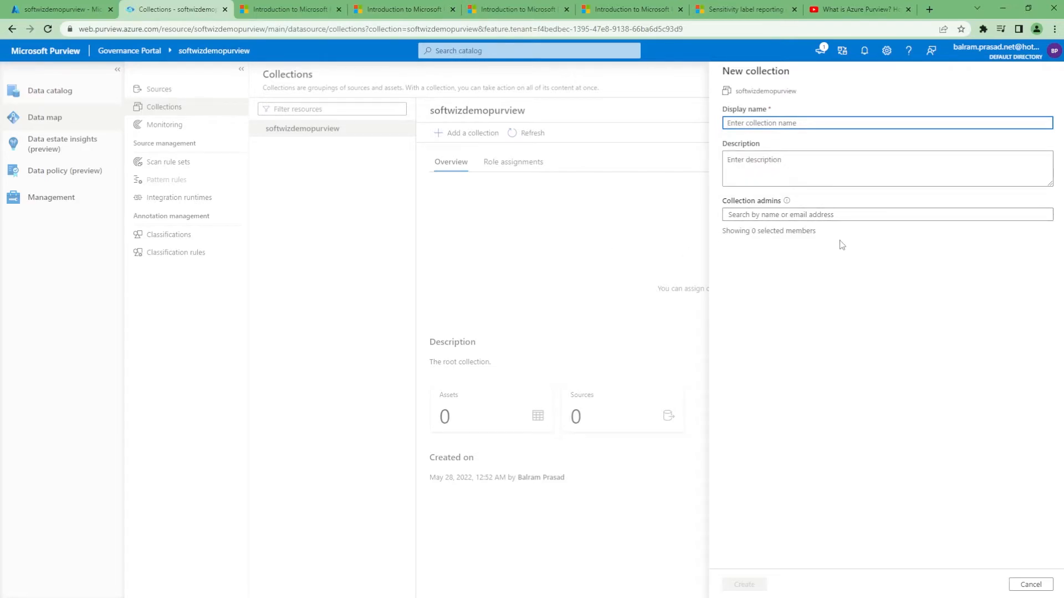
pyautogui.write('HR')
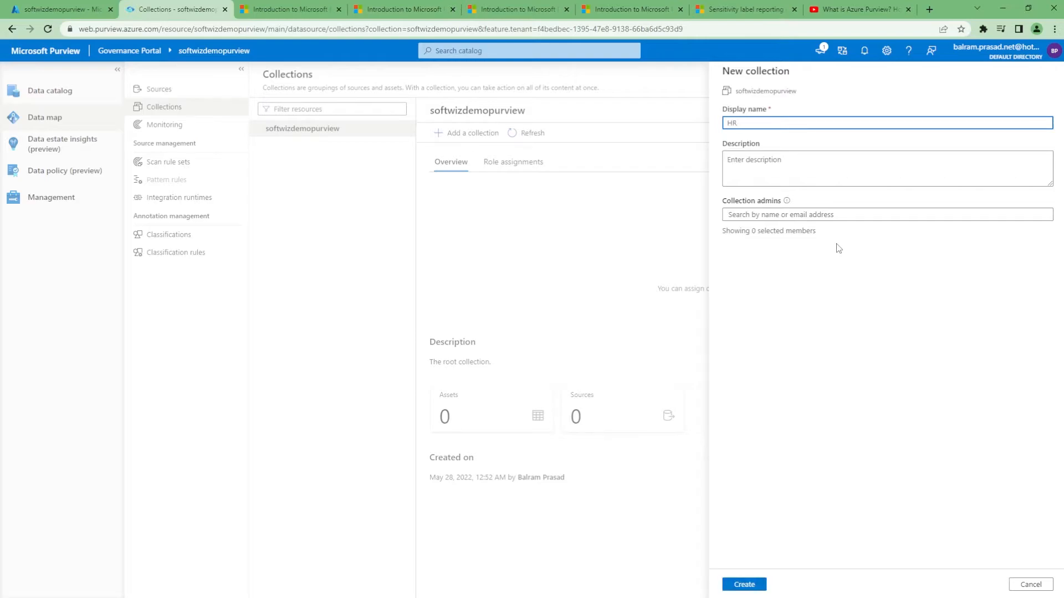
pyautogui.click(743, 584)
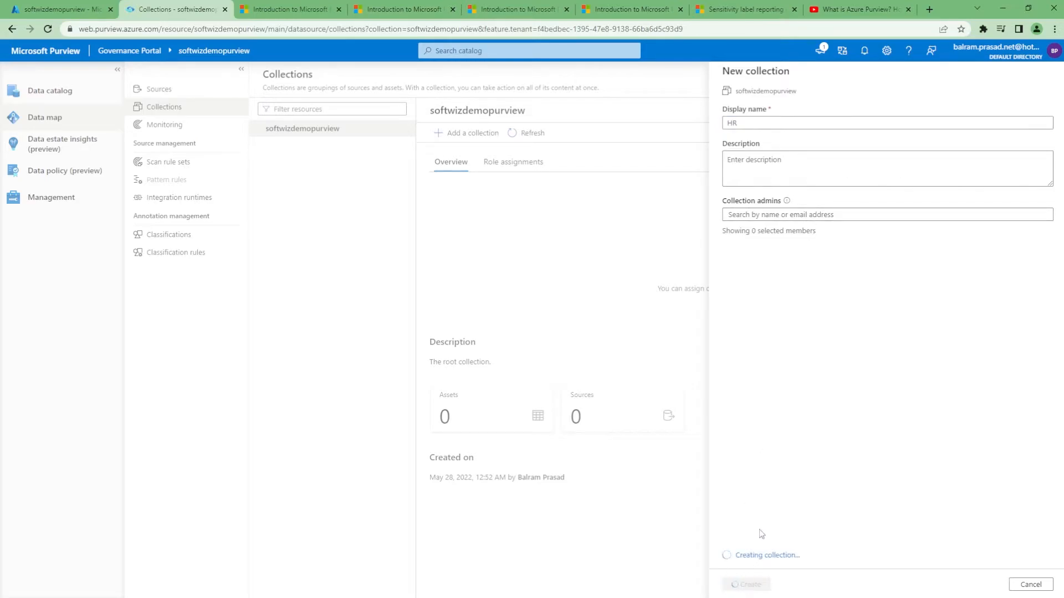
pyautogui.click(745, 584)
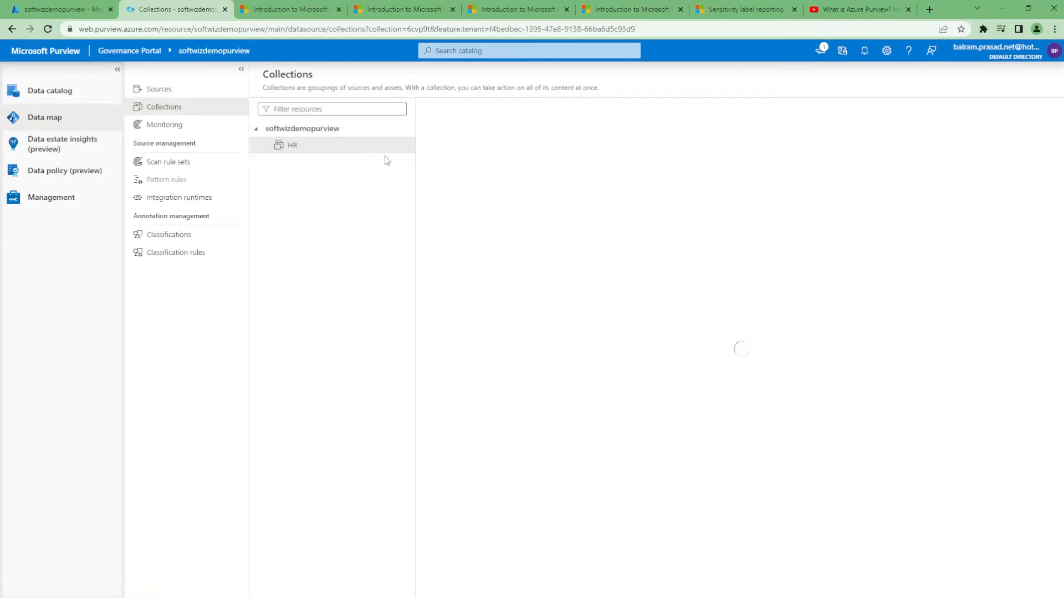
pyautogui.click(293, 145)
pyautogui.write('te')
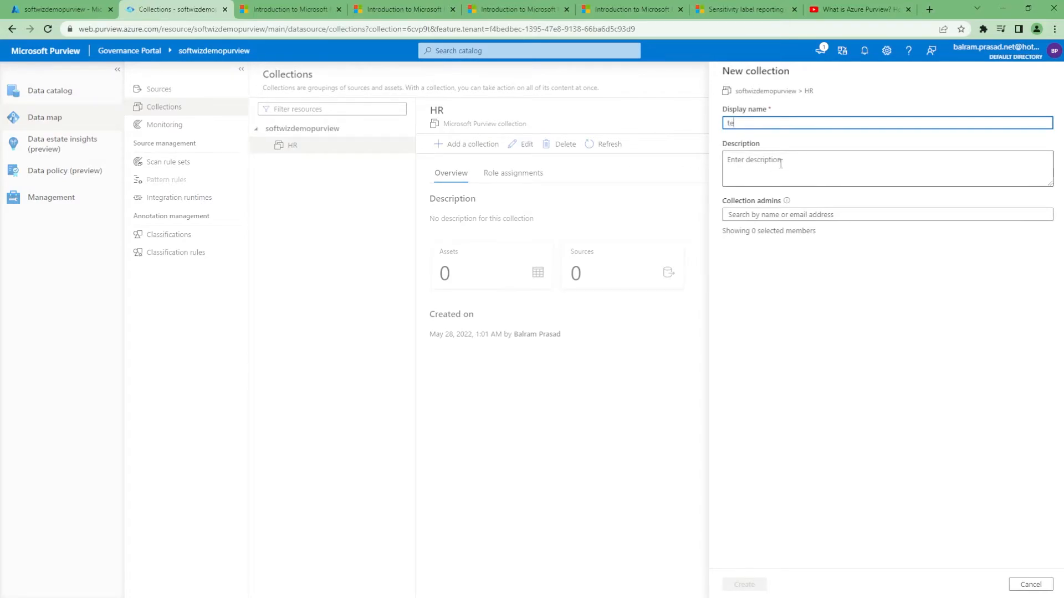
# Step: Create the JOB collection under HR and return to Sources, now showing 3 collections
pyautogui.write('Team')
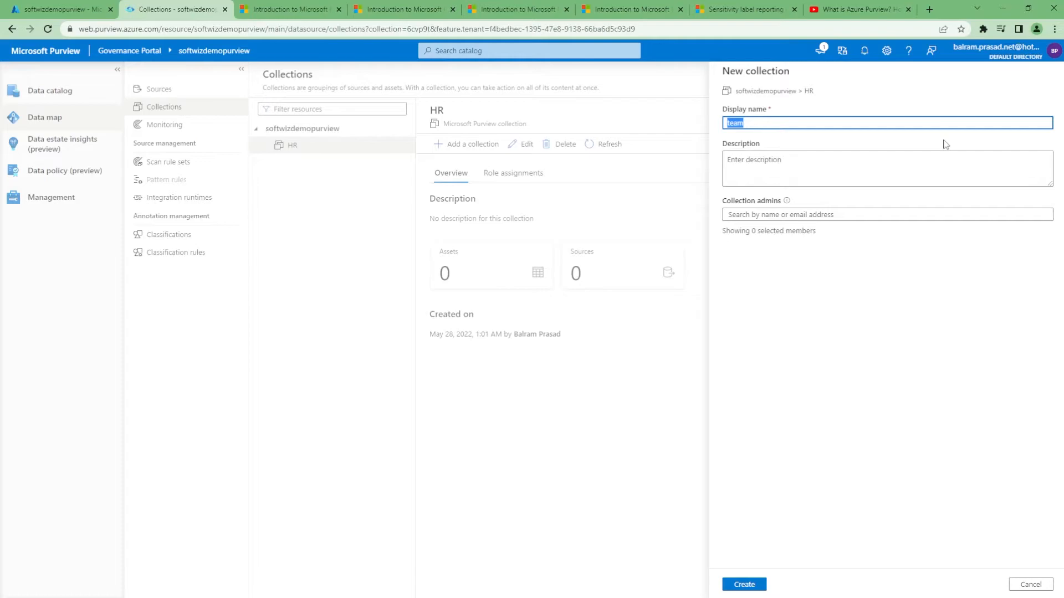
pyautogui.write('H')
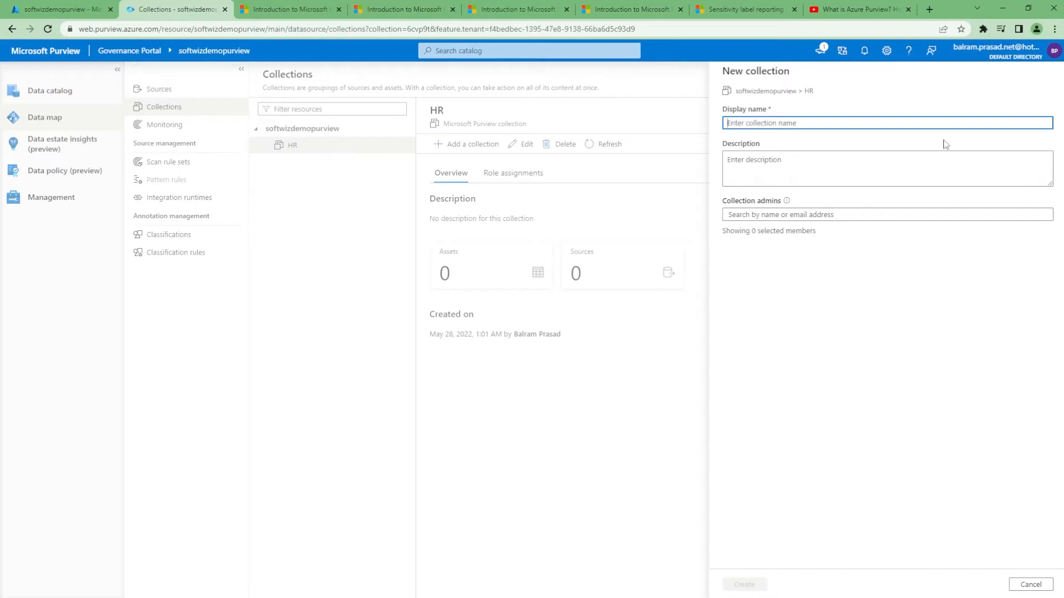
pyautogui.write('JOB')
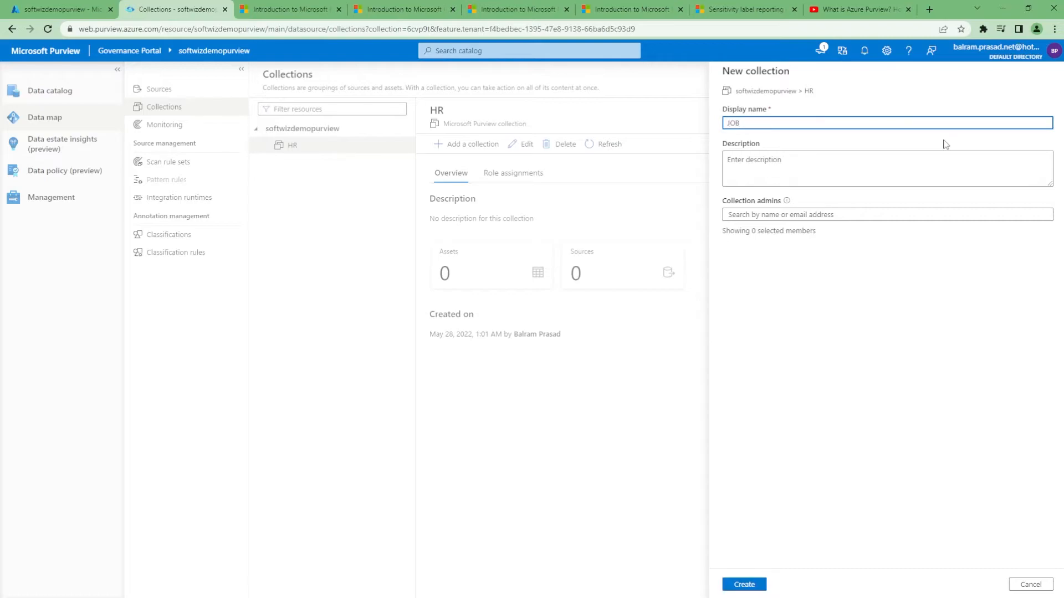
pyautogui.click(743, 584)
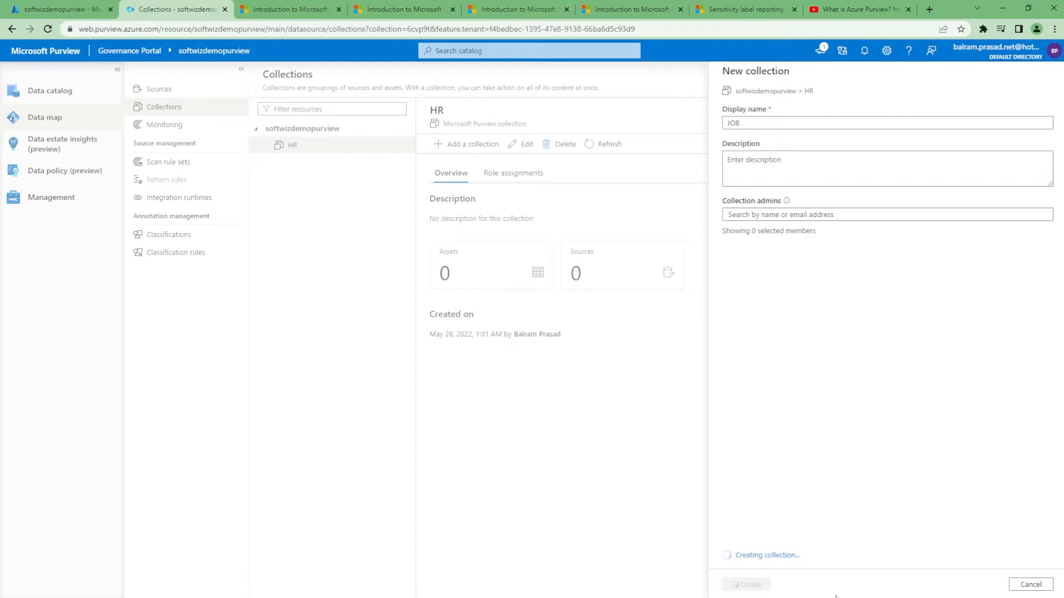
pyautogui.click(745, 584)
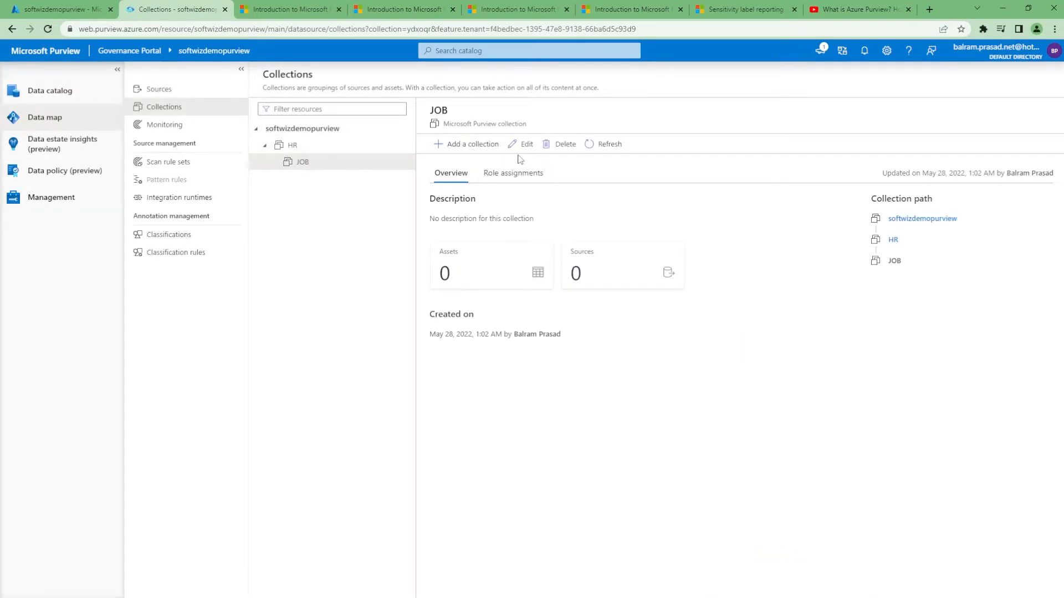
pyautogui.click(159, 88)
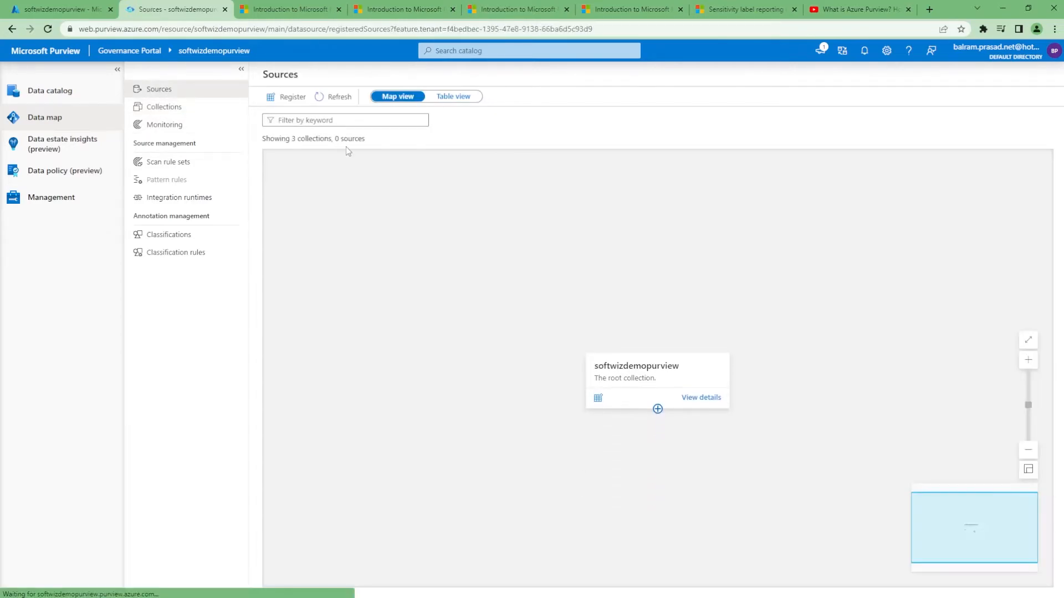
# Step: Review the collection hierarchy, return to Sources, and scroll through the Register sources list
pyautogui.click(163, 107)
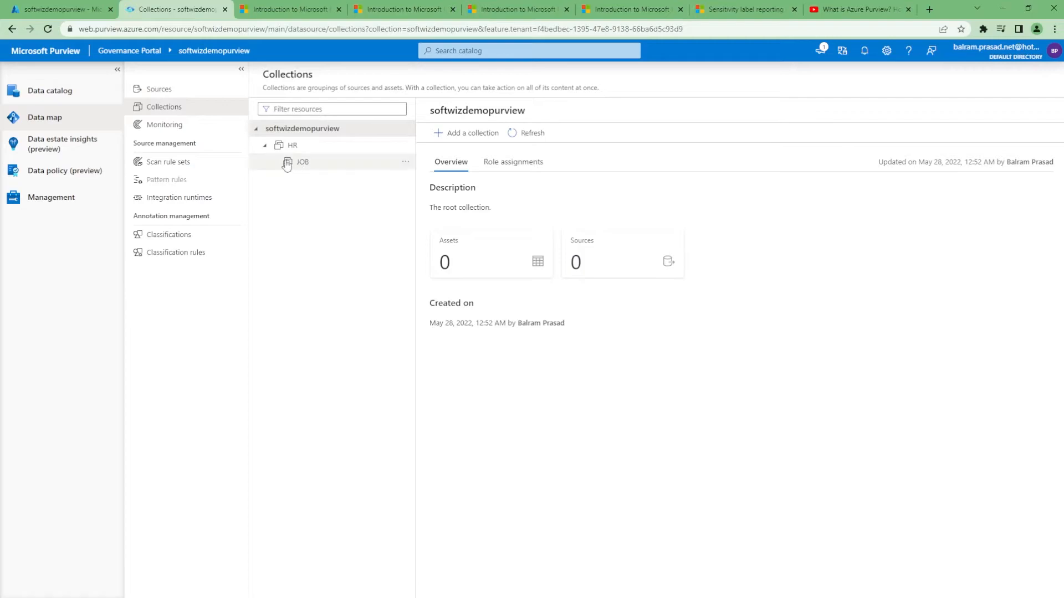
pyautogui.click(159, 89)
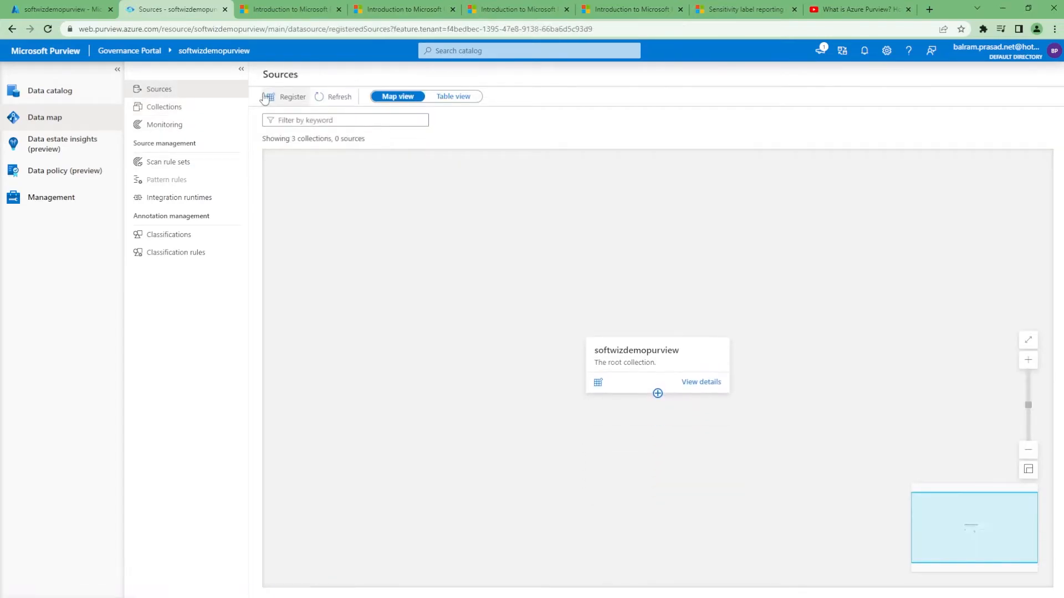
pyautogui.click(292, 96)
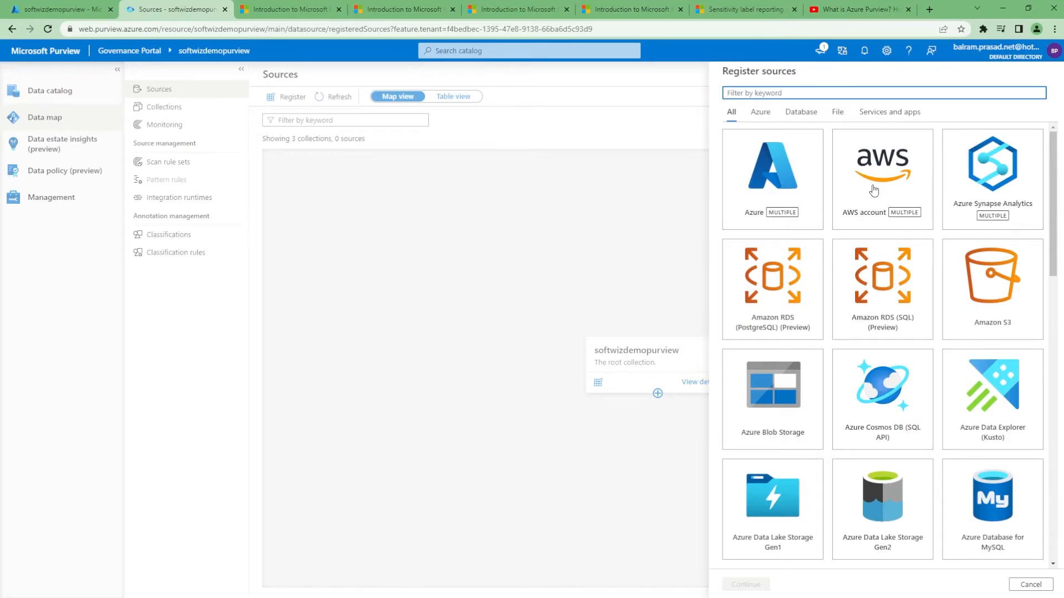
pyautogui.moveTo(843, 219)
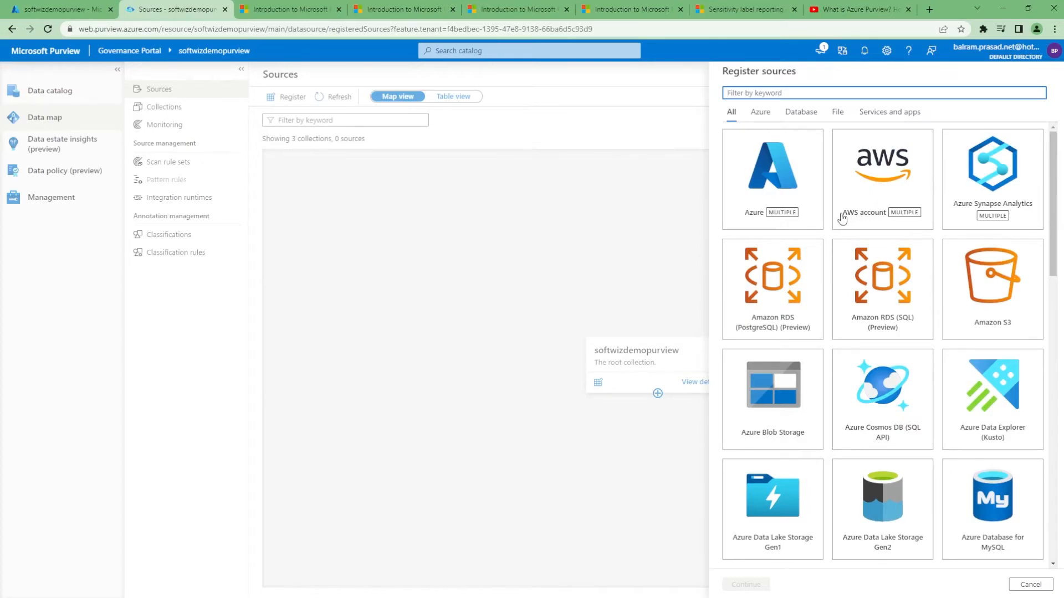
pyautogui.moveTo(864, 302)
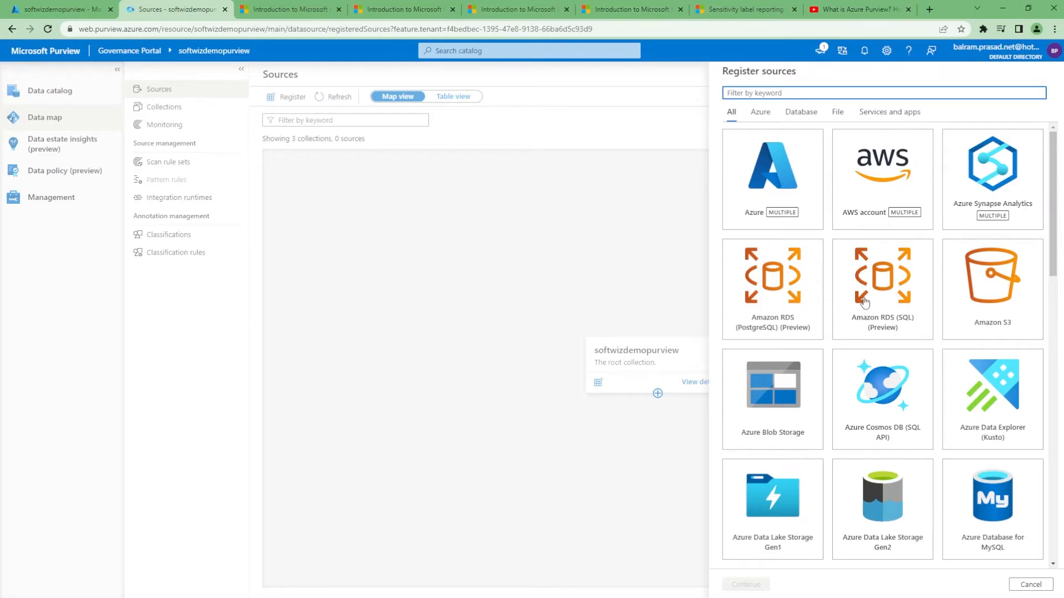
pyautogui.moveTo(913, 351)
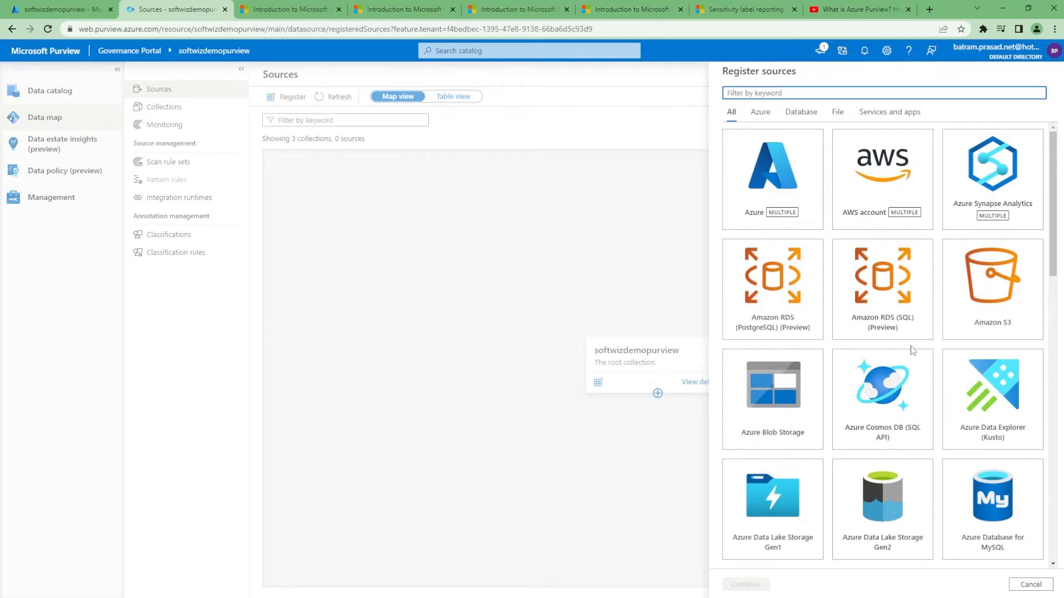
pyautogui.moveTo(955, 386)
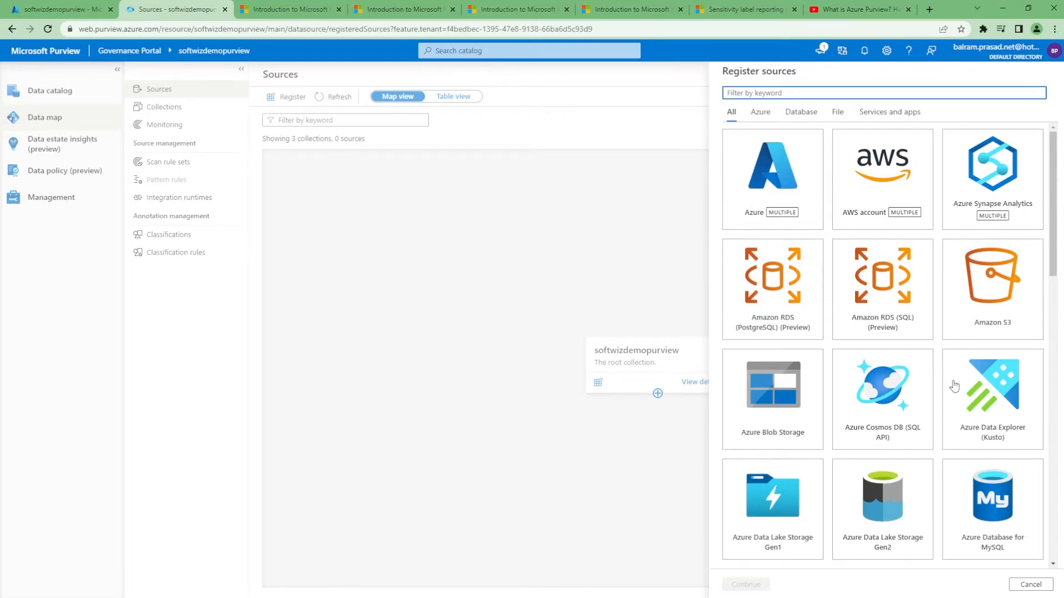
pyautogui.scroll(-3)
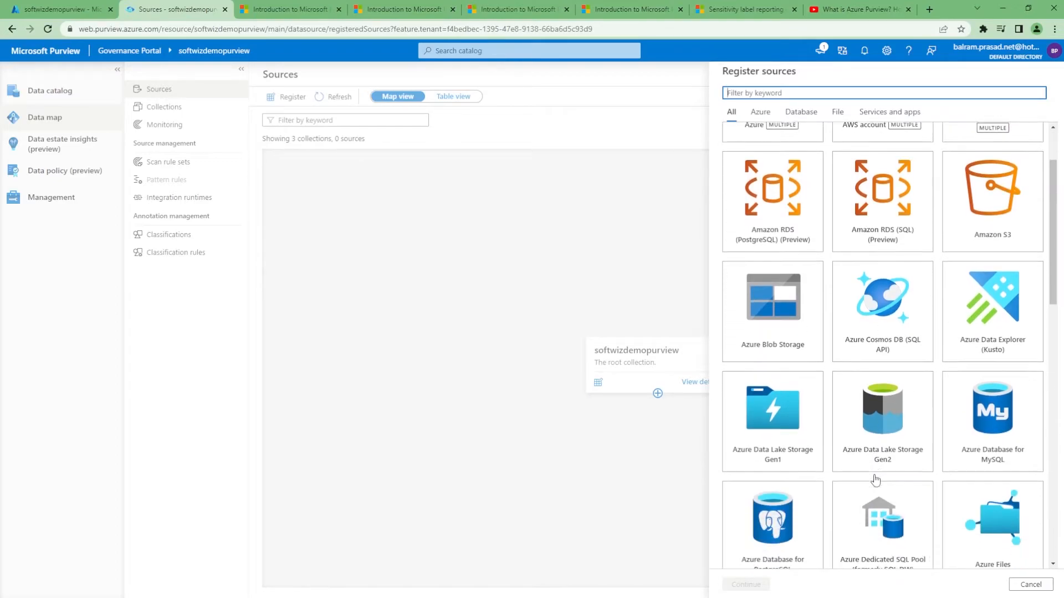
pyautogui.scroll(-3)
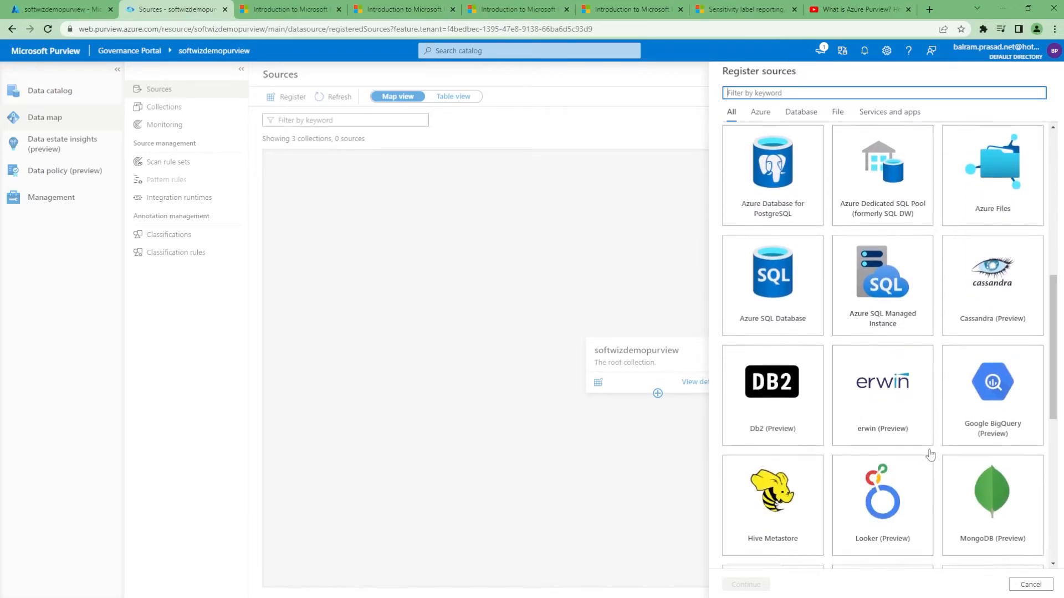
pyautogui.scroll(-3)
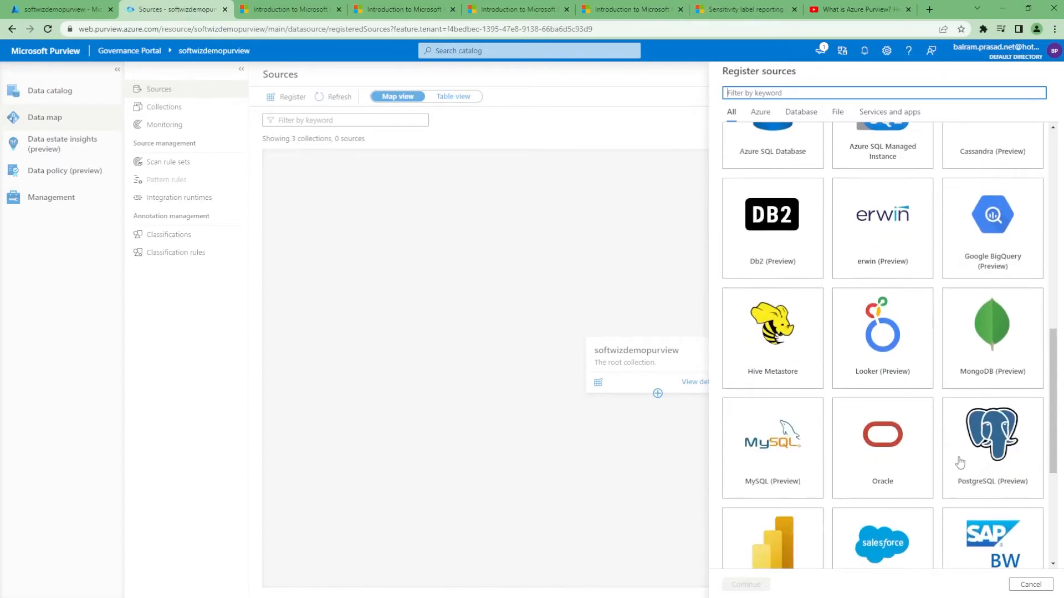
pyautogui.scroll(-3)
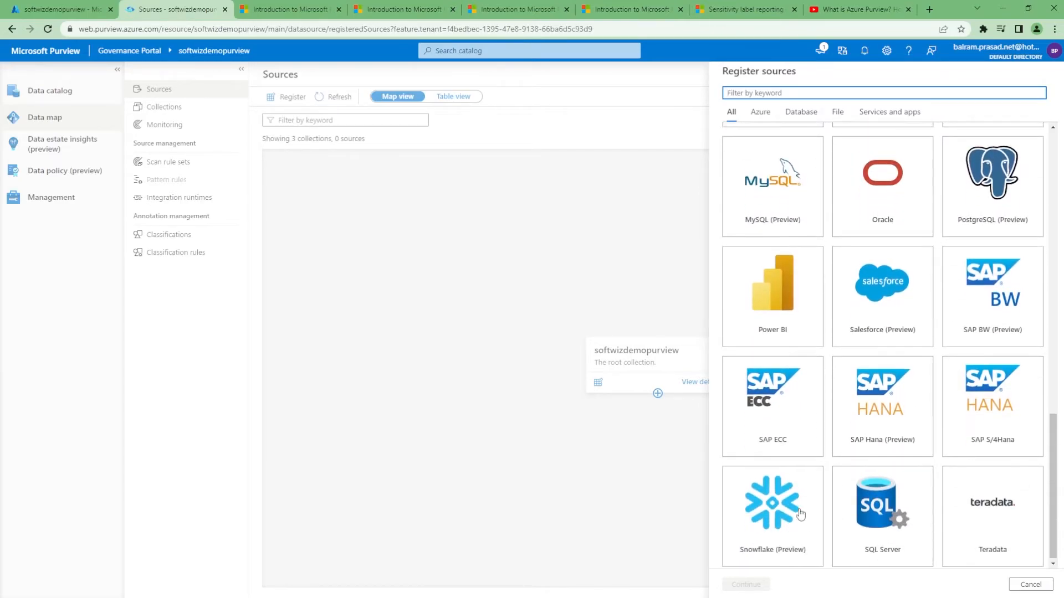
# Step: Filter the source types to Azure databases, then open the empty Data policies page
pyautogui.click(759, 112)
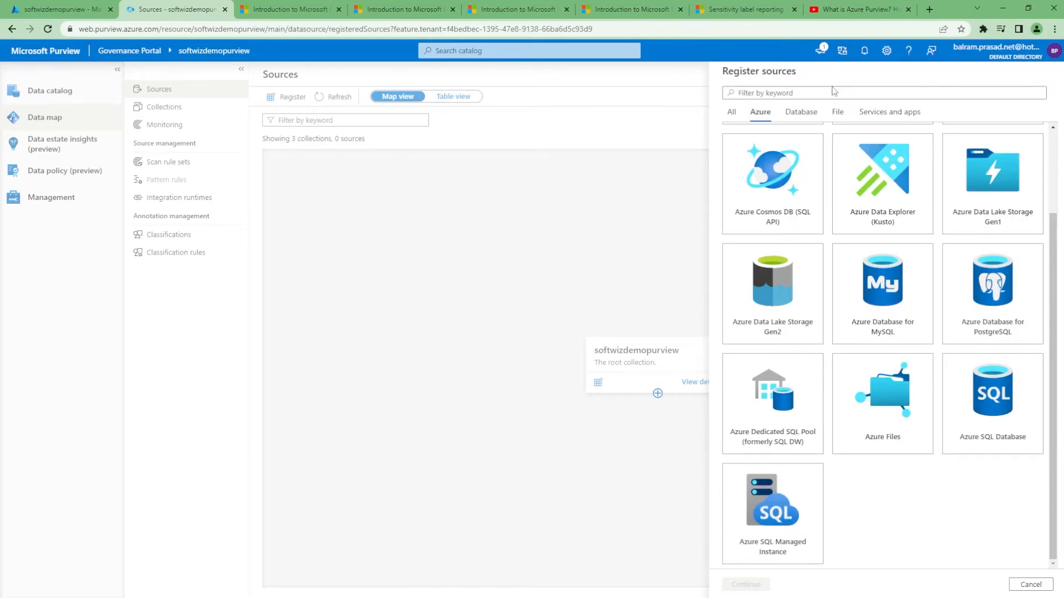
pyautogui.click(801, 111)
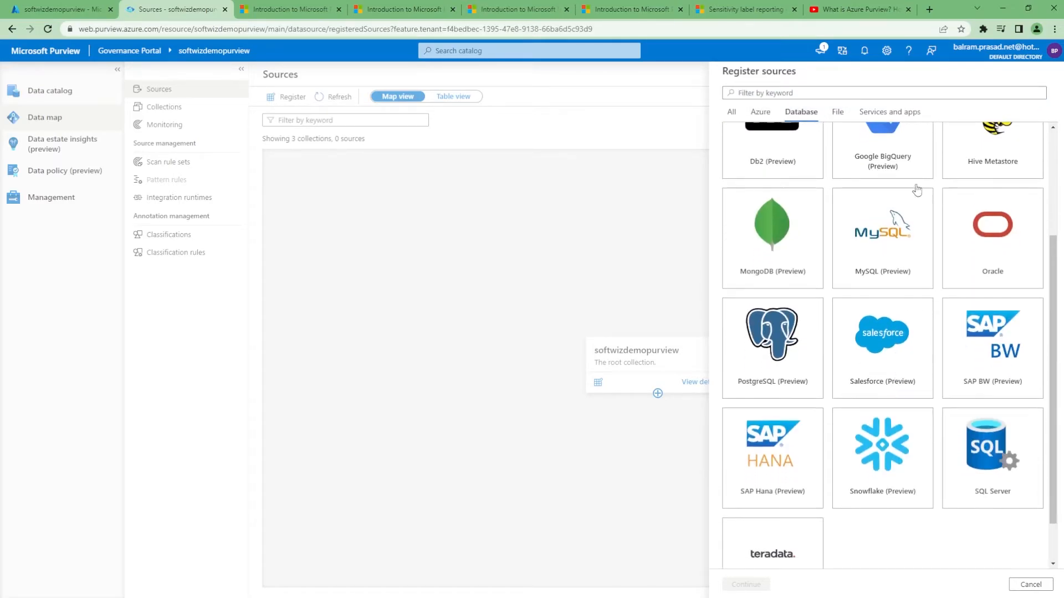
pyautogui.scroll(-3)
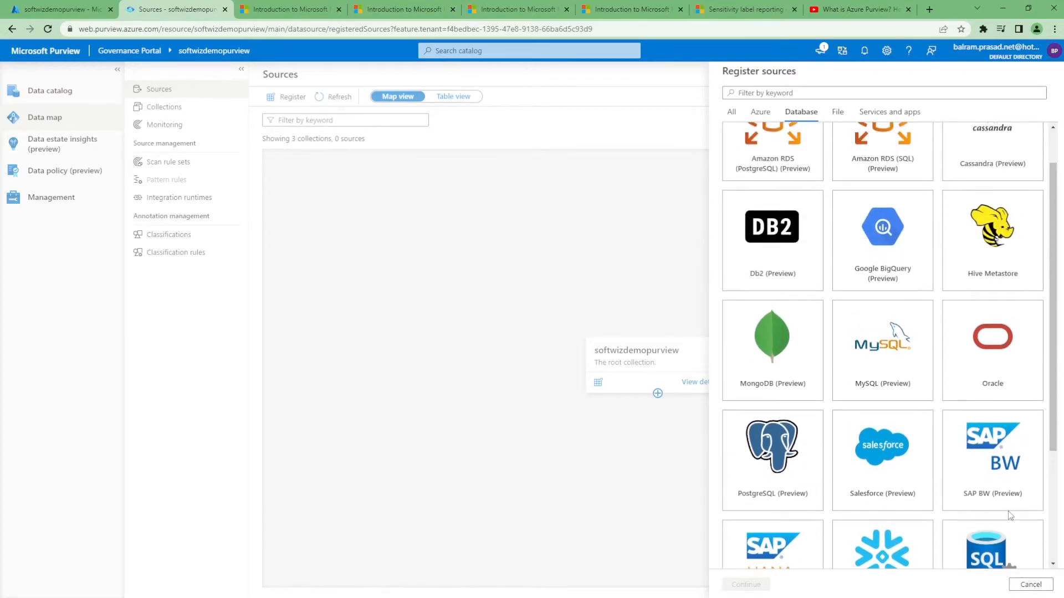
pyautogui.click(65, 170)
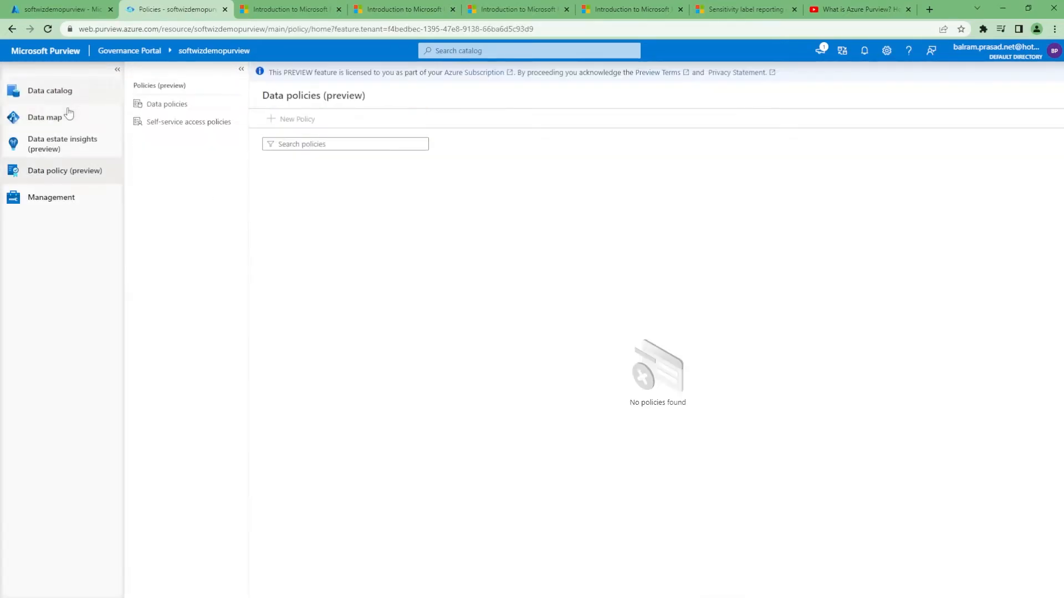
# Step: View Snowflake-ttA details from the sources map: 1 completed scan, 6 assets
pyautogui.click(44, 117)
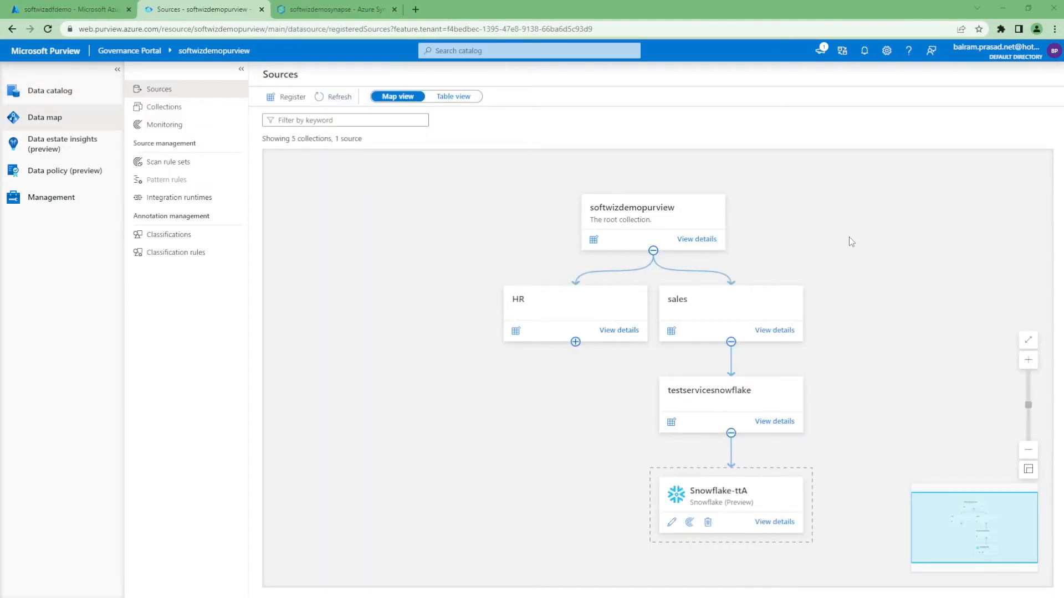
pyautogui.moveTo(708, 186)
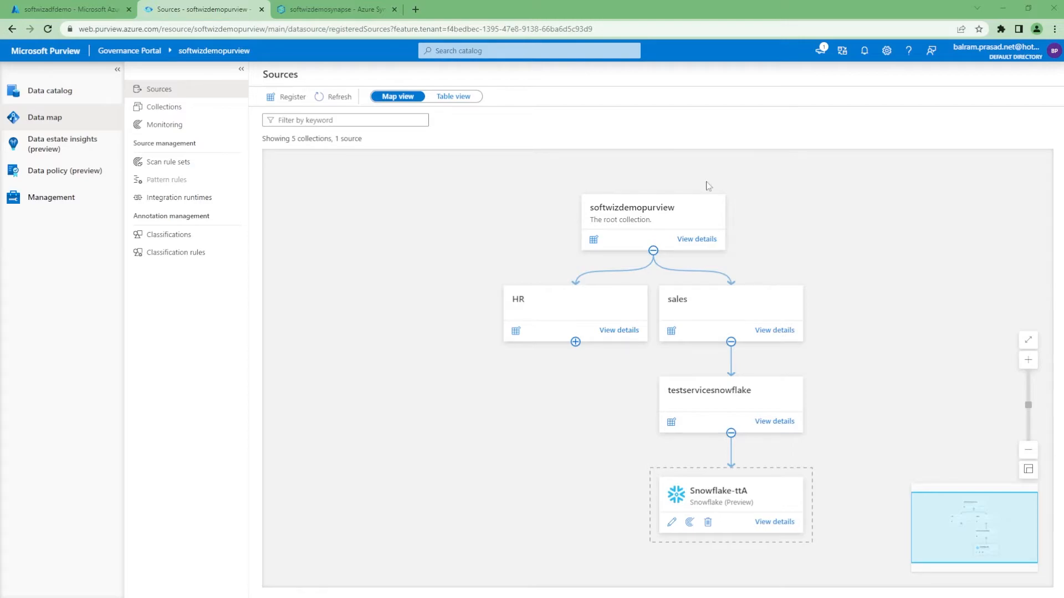
pyautogui.moveTo(314, 348)
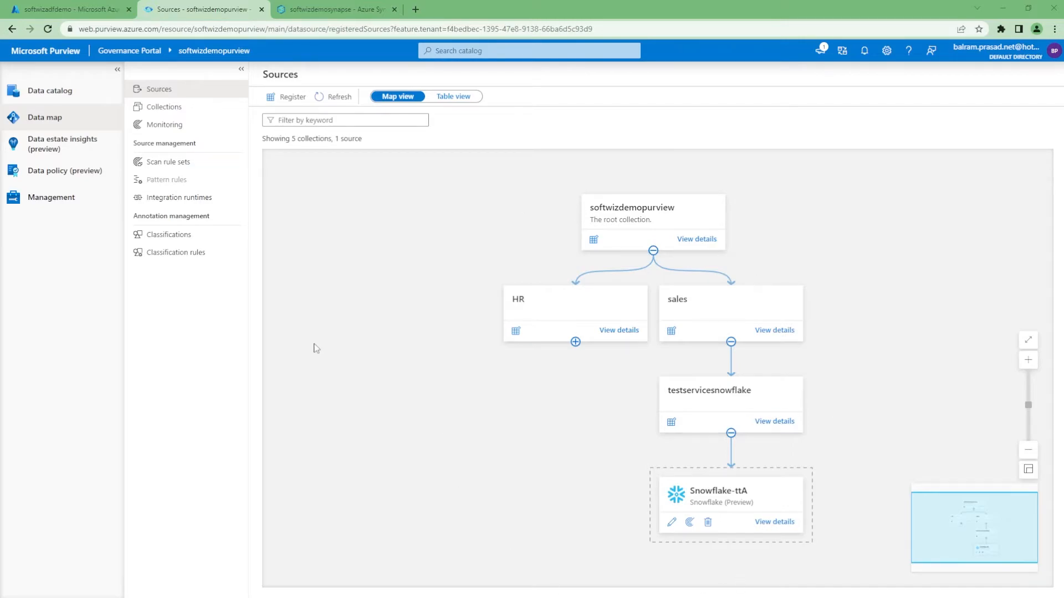
pyautogui.moveTo(591, 218)
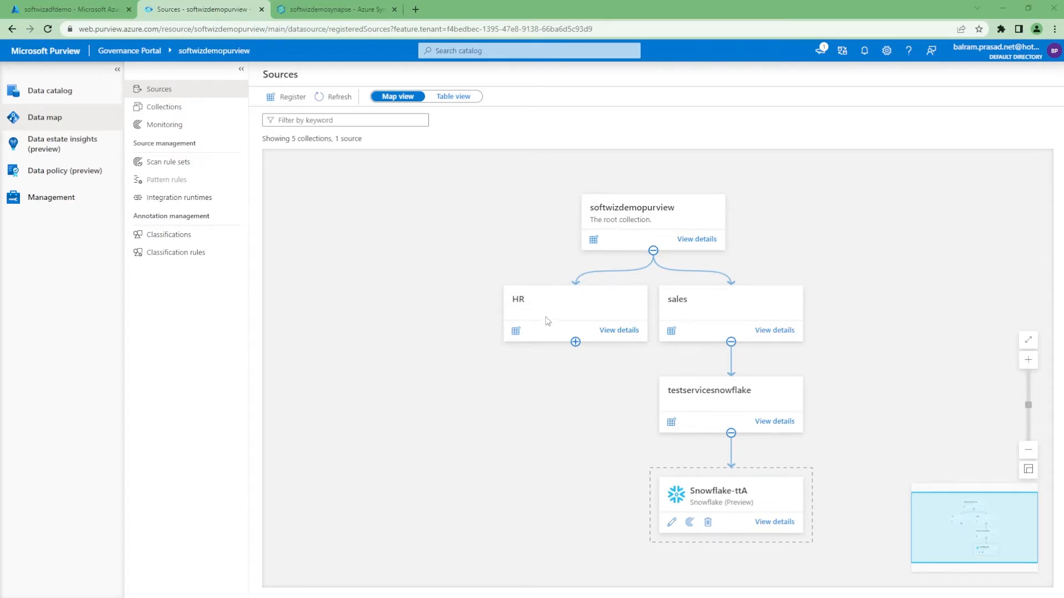
pyautogui.moveTo(774, 421)
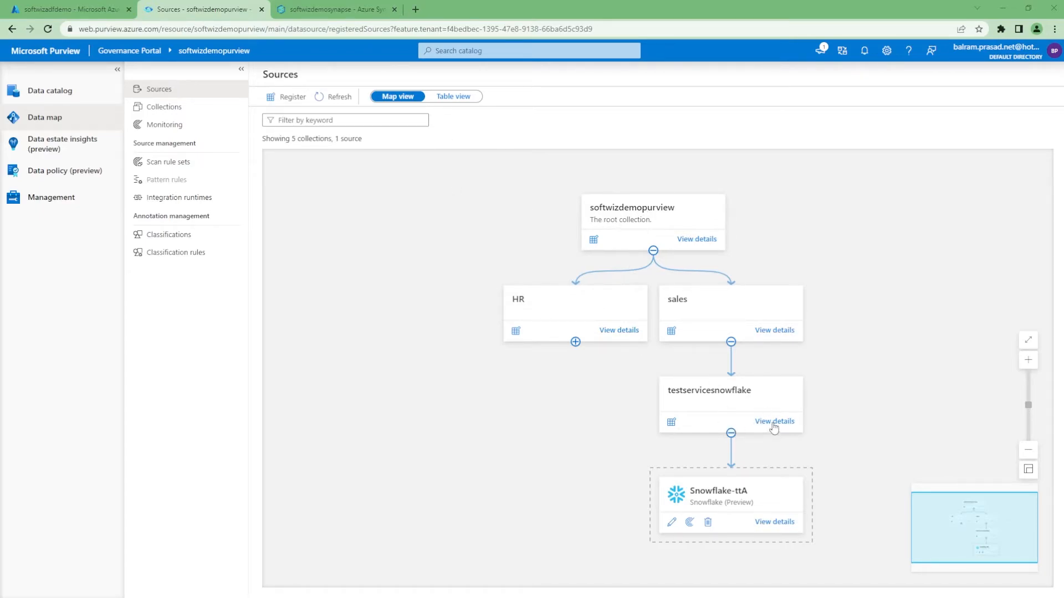
pyautogui.moveTo(779, 433)
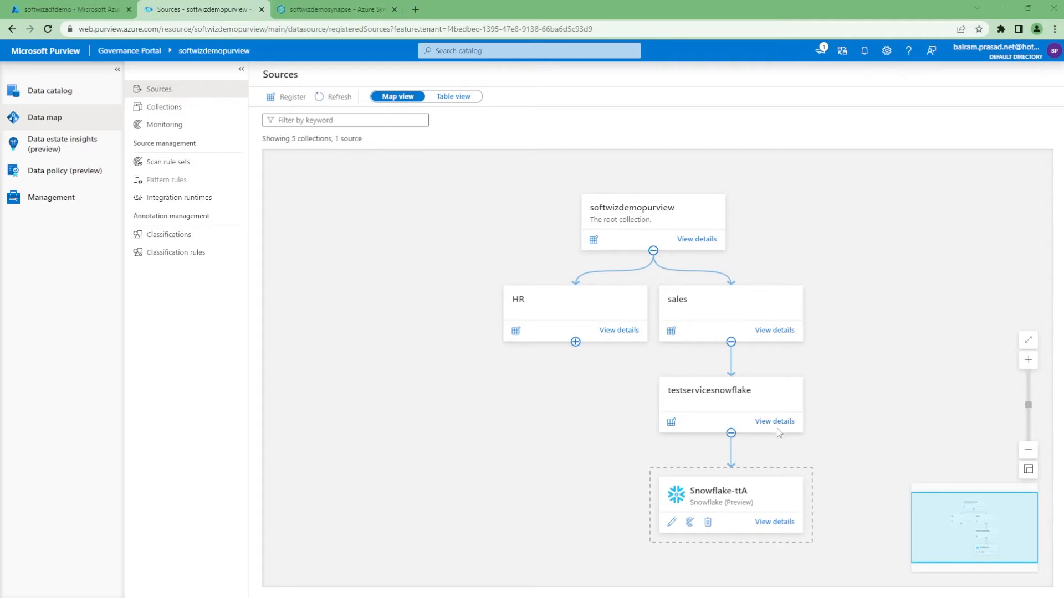
pyautogui.click(773, 522)
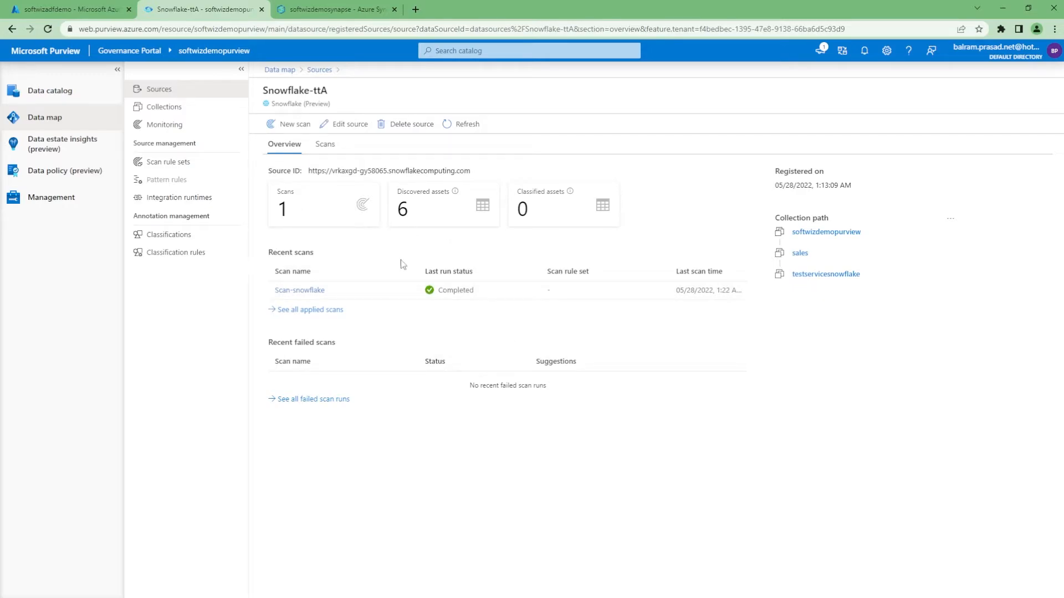
pyautogui.moveTo(56, 160)
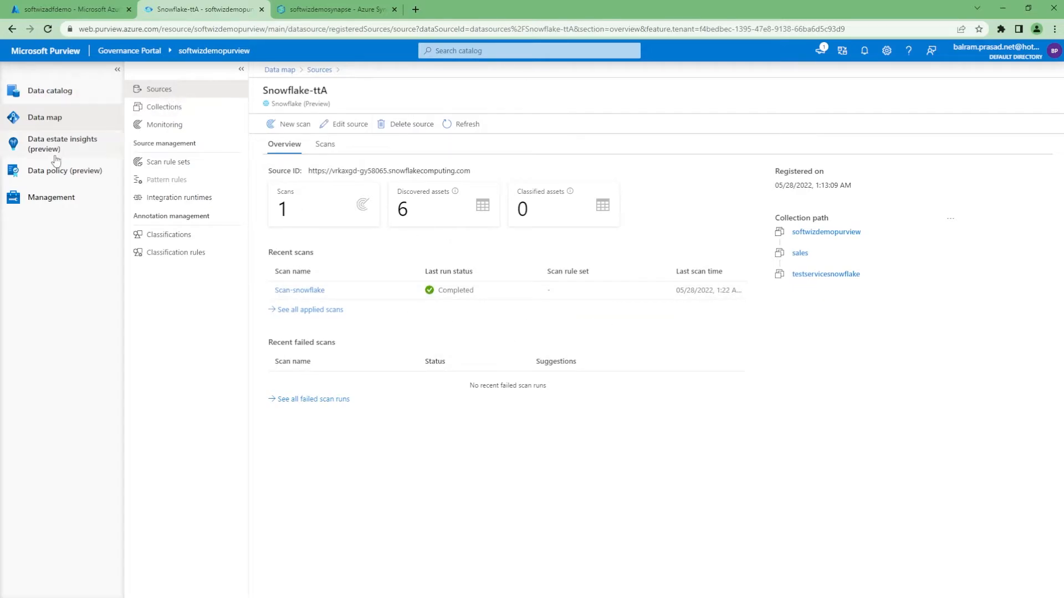
# Step: Open Data estate insights to see 6 total assets, 5 without an owner
pyautogui.click(62, 144)
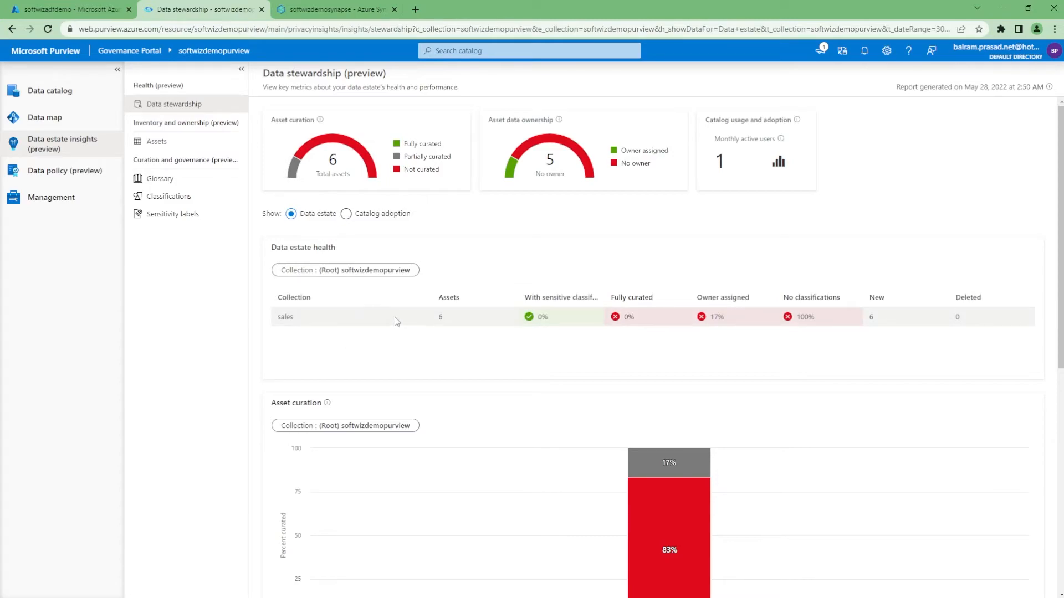
pyautogui.moveTo(448, 324)
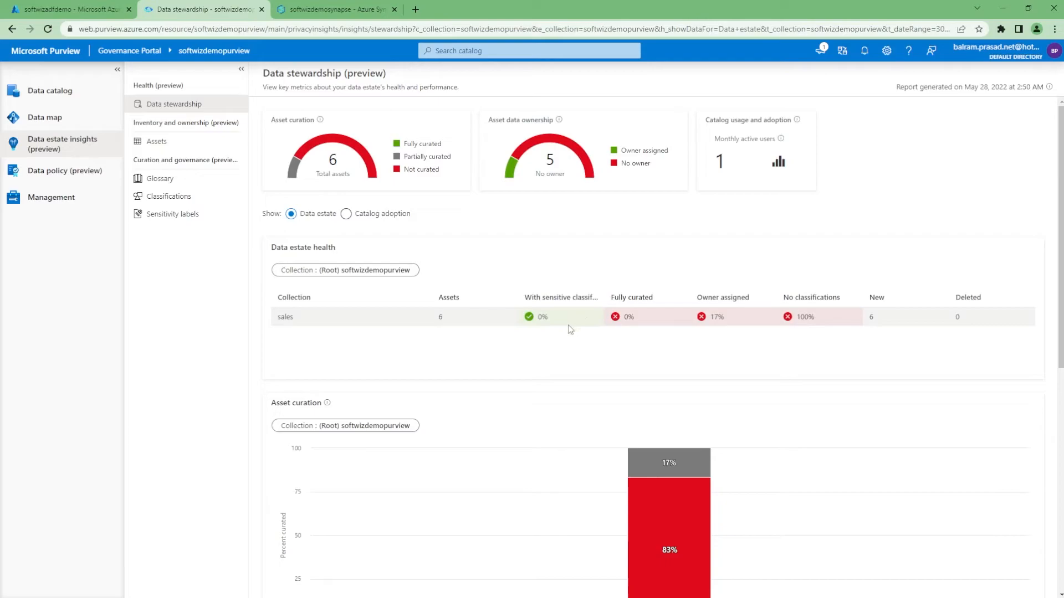
pyautogui.moveTo(673, 325)
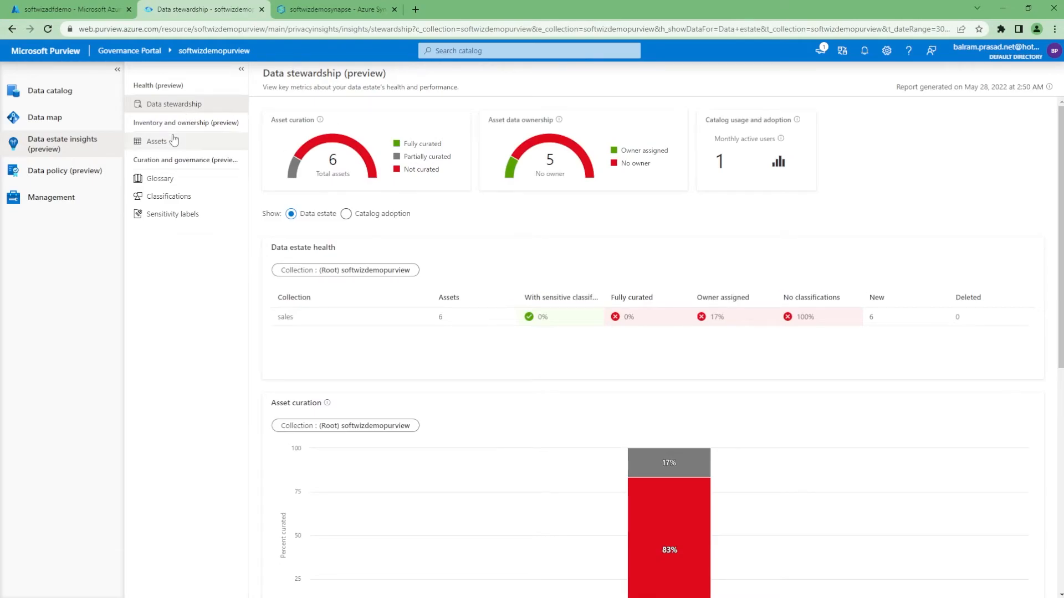
# Step: Scroll down through the data stewardship report to review its contents
pyautogui.scroll(-3)
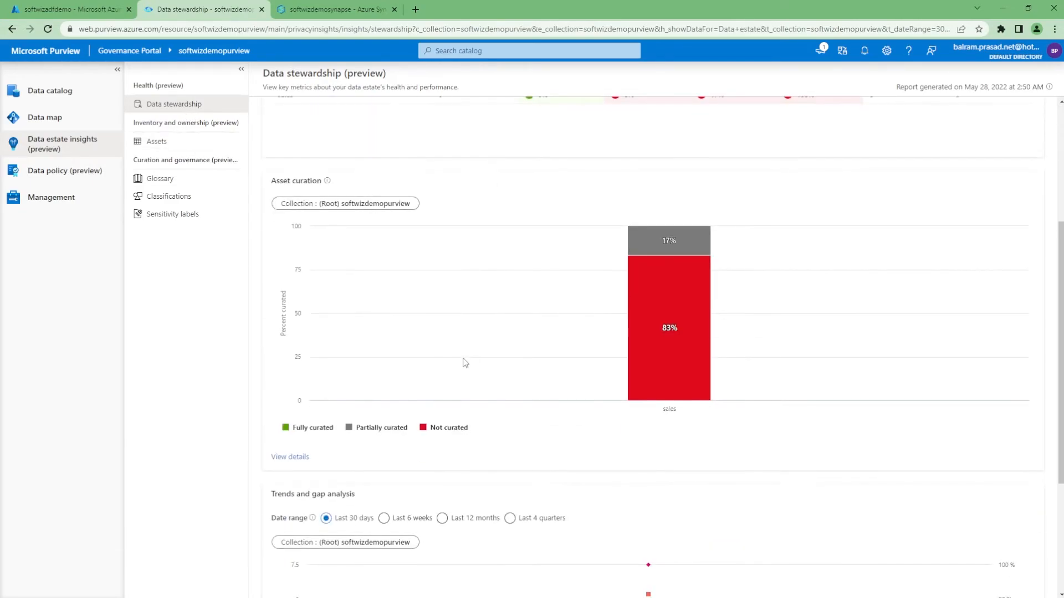
pyautogui.scroll(-3)
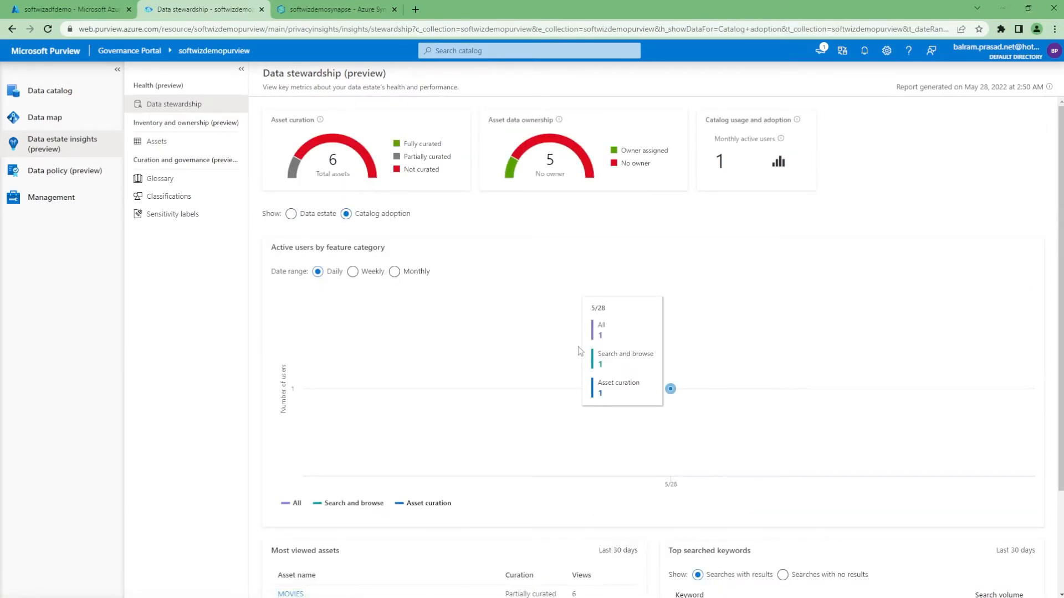
pyautogui.scroll(-3)
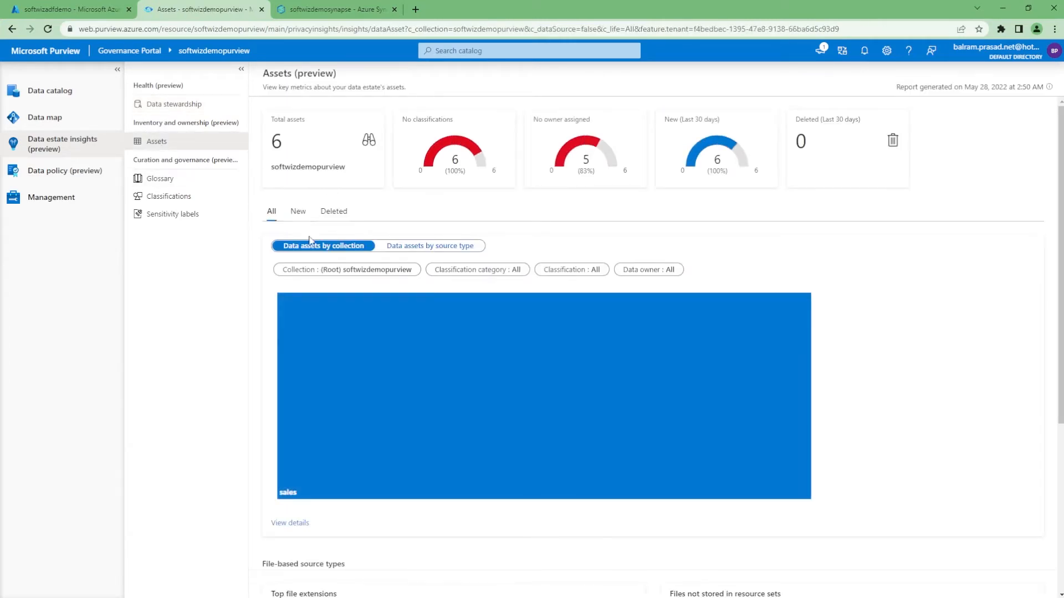
pyautogui.moveTo(764, 480)
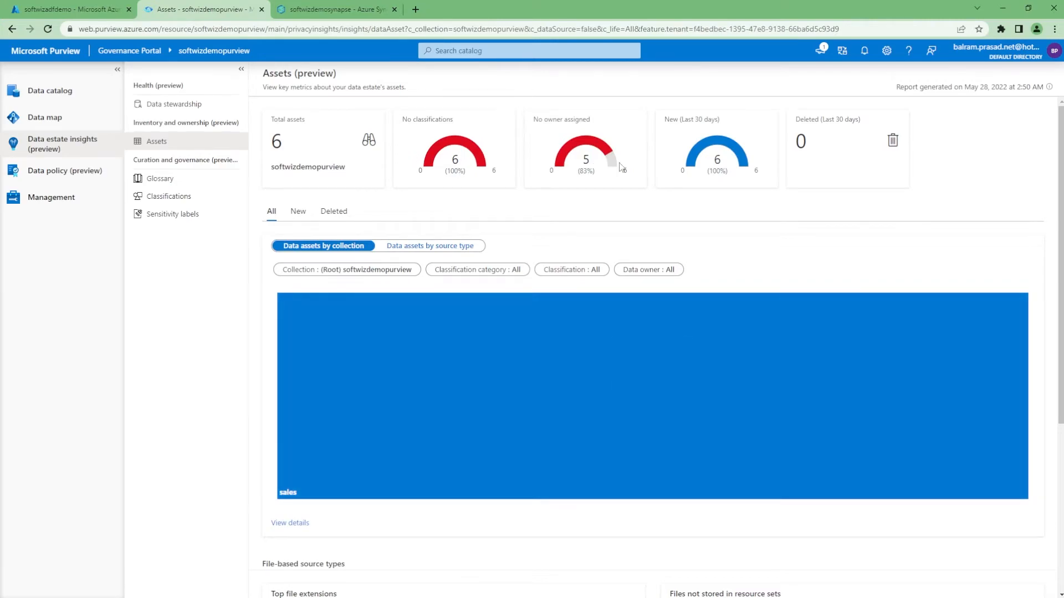
pyautogui.moveTo(719, 195)
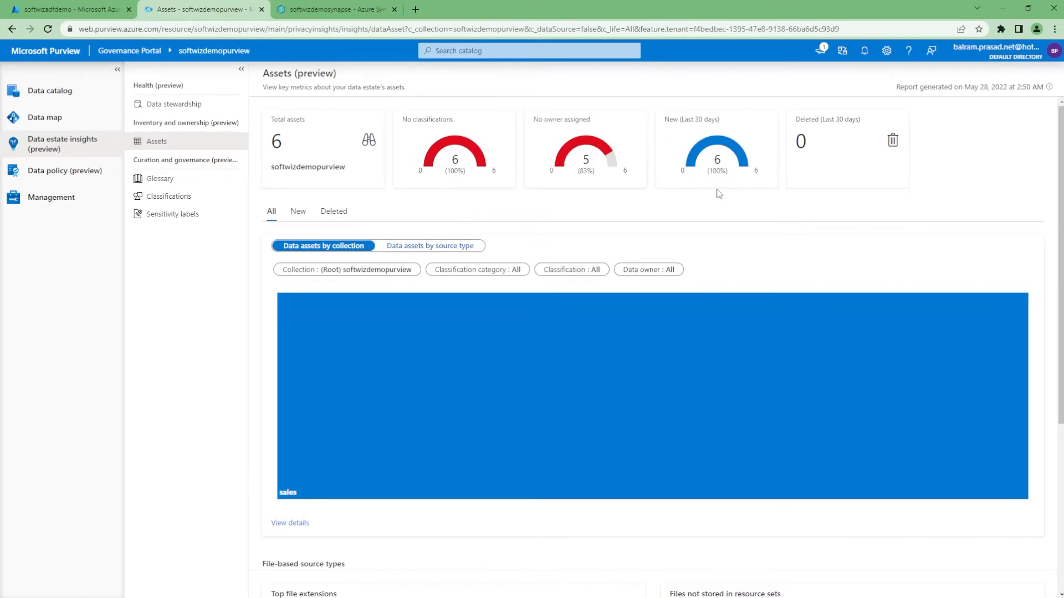
# Step: Review asset insights, show Top file extensions by size, then open Glossary insights
pyautogui.scroll(-3)
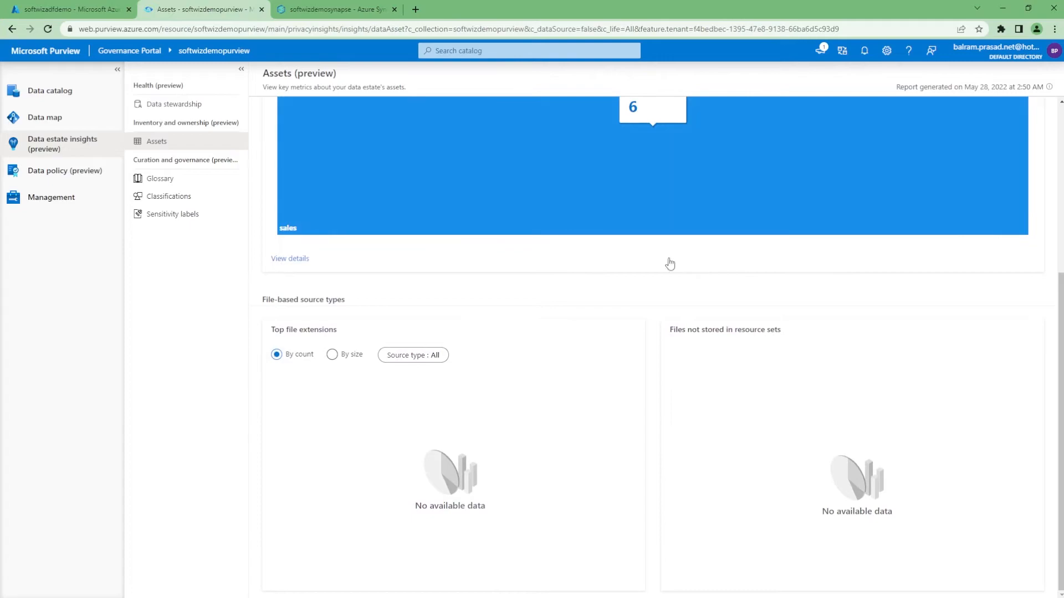
pyautogui.click(332, 354)
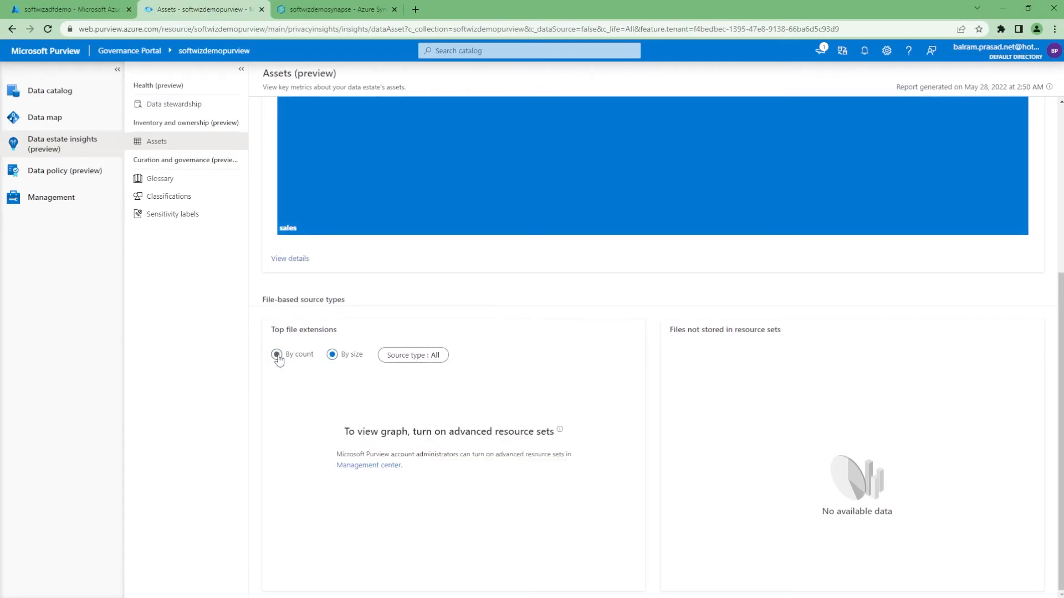
pyautogui.click(160, 178)
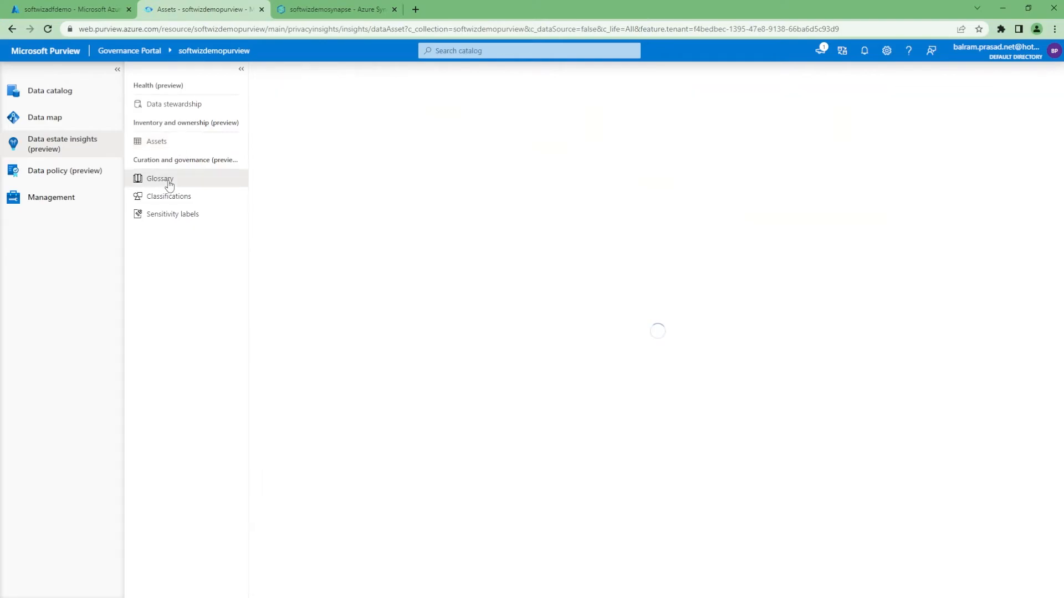
# Step: Check the glossary insights for the single draft term, then open Classification insights
pyautogui.click(161, 178)
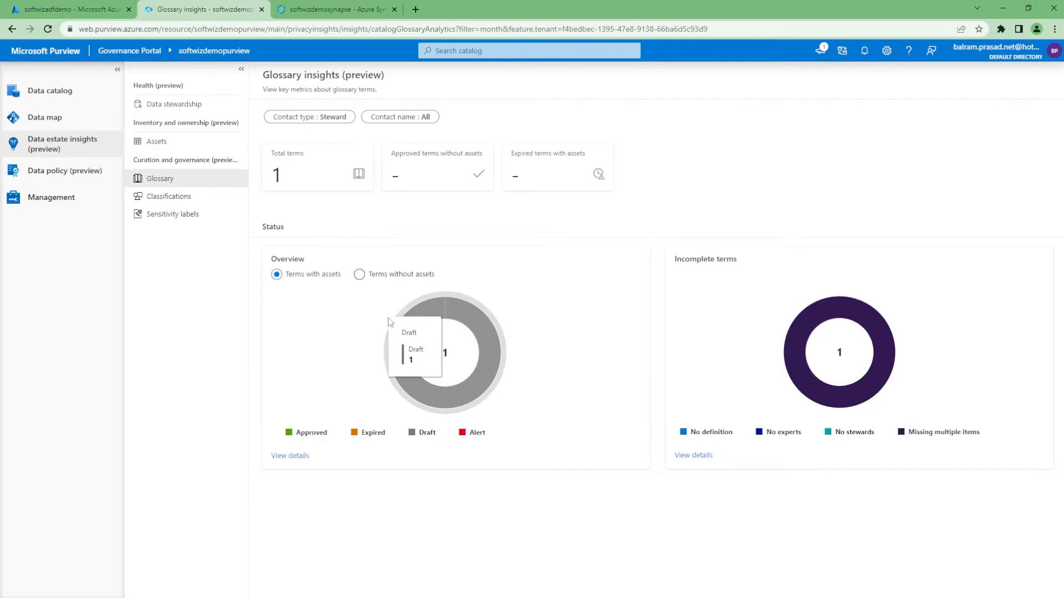
pyautogui.moveTo(500, 380)
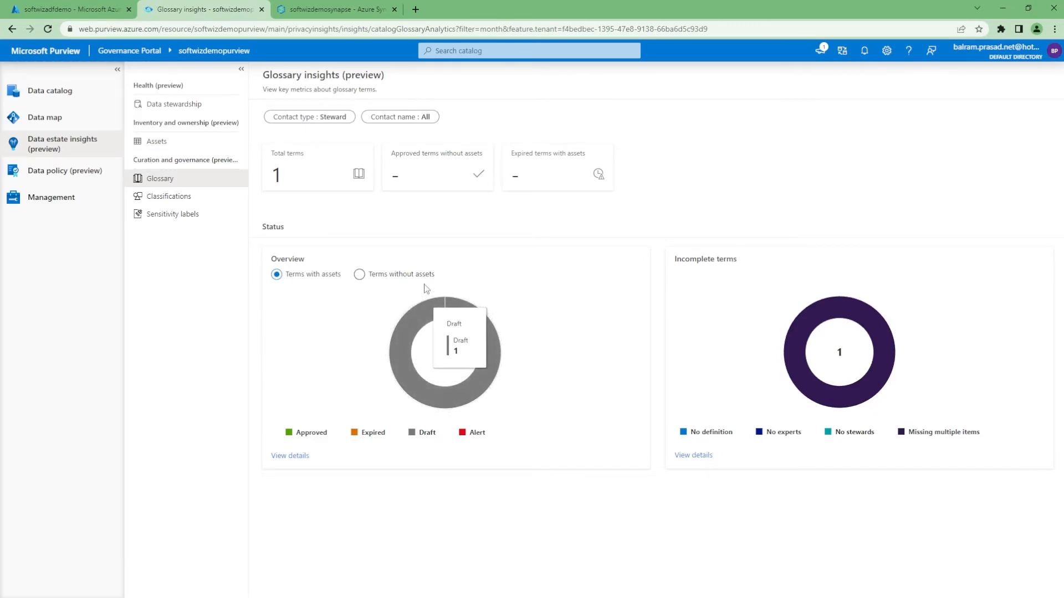
pyautogui.moveTo(868, 421)
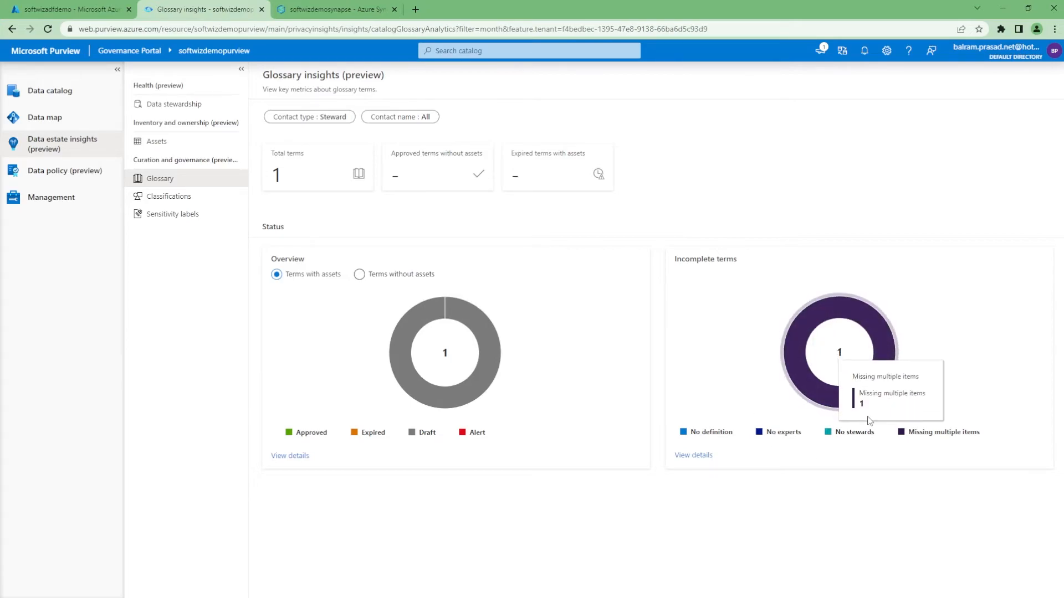
pyautogui.moveTo(477, 170)
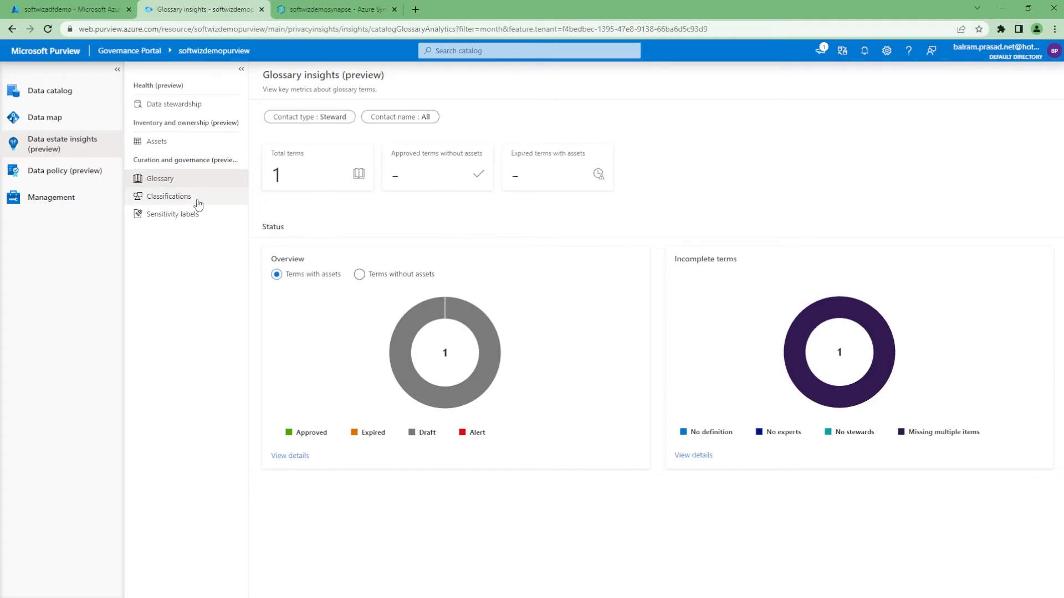
pyautogui.click(173, 214)
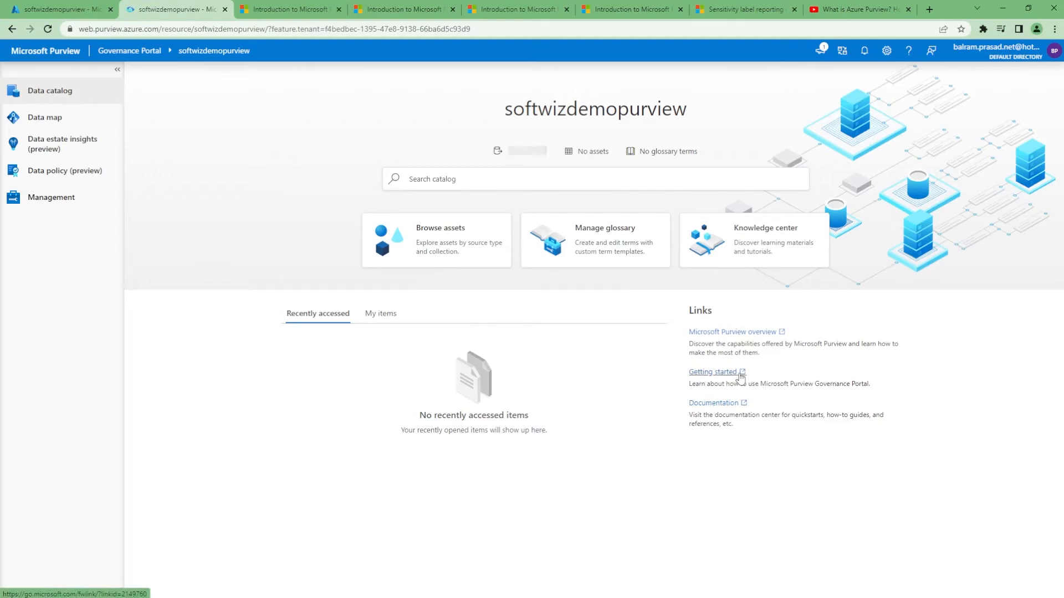
# Step: Open the Microsoft Purview documentation and scroll through the landing page to Supported sources
pyautogui.click(713, 372)
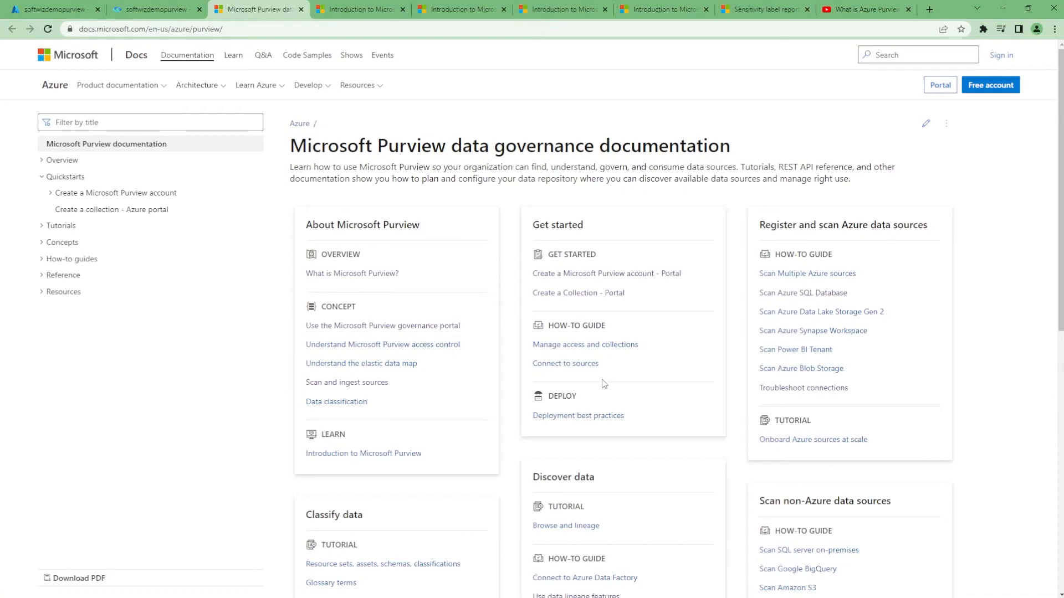
pyautogui.scroll(-3)
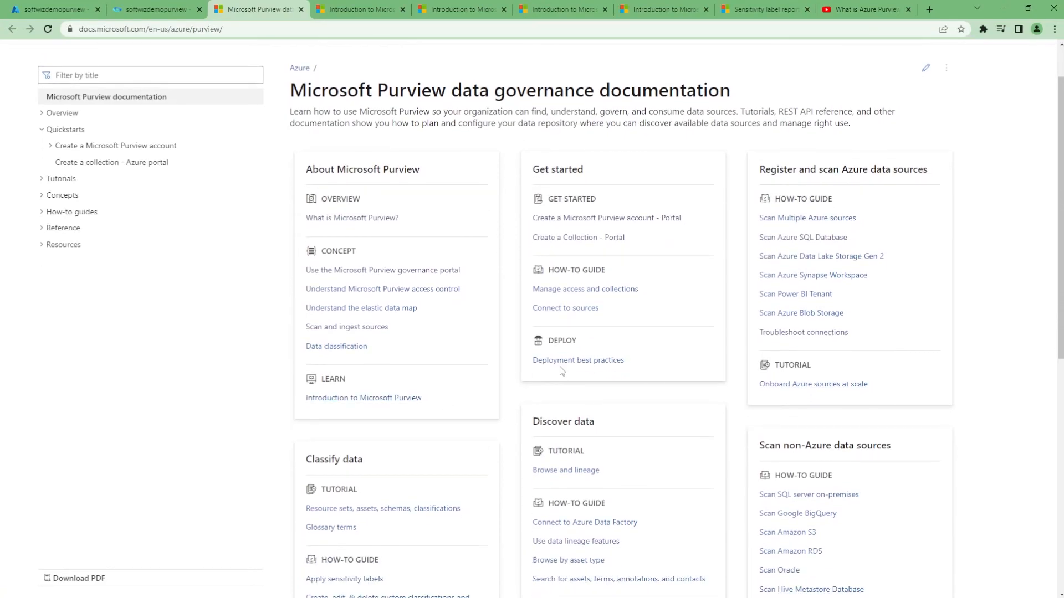
pyautogui.scroll(-3)
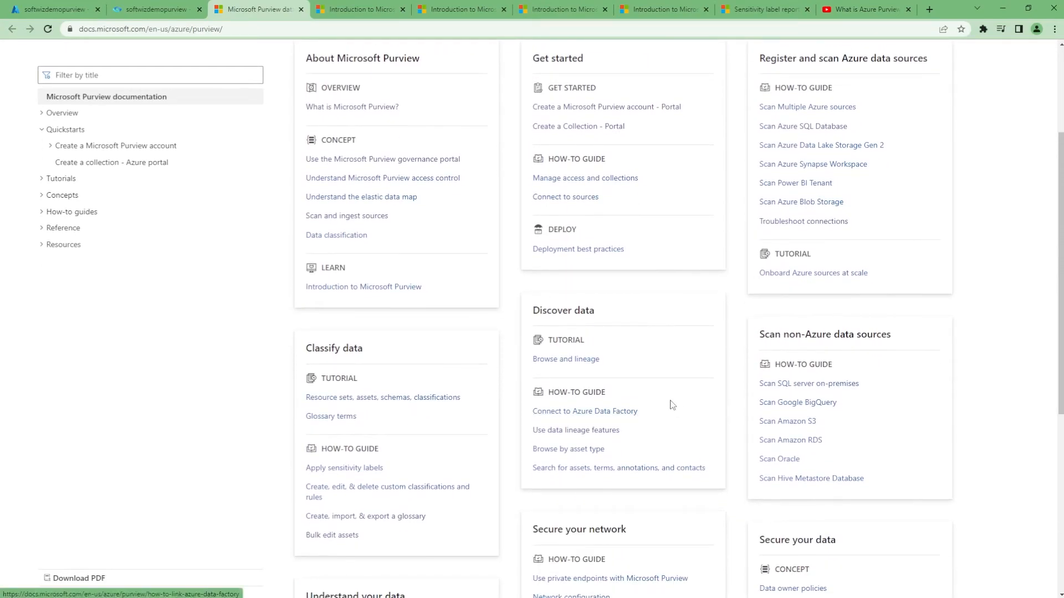
pyautogui.moveTo(566, 367)
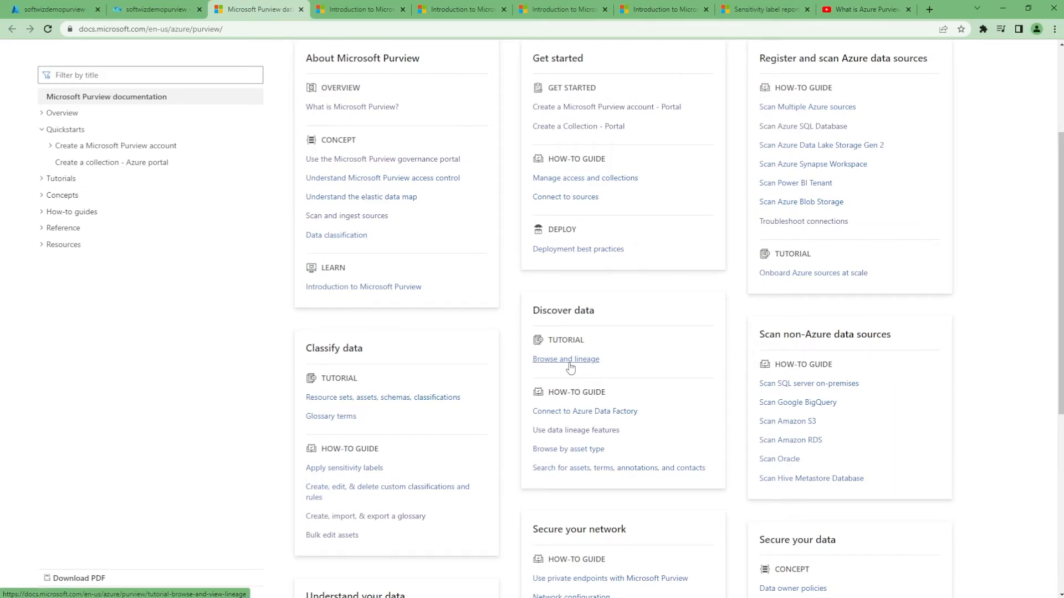
pyautogui.scroll(-3)
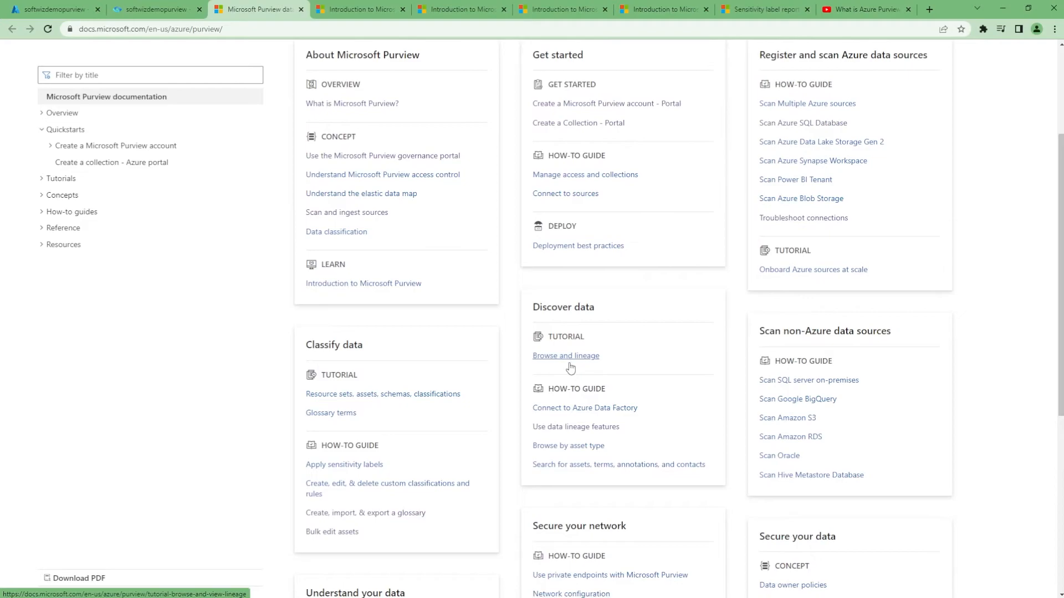
pyautogui.scroll(-3)
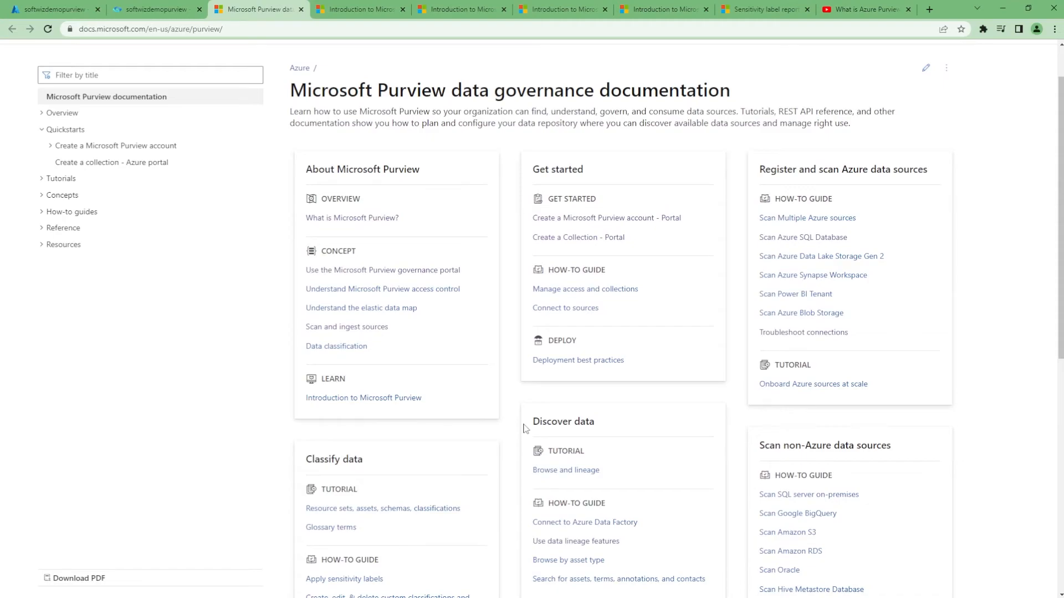
pyautogui.moveTo(514, 400)
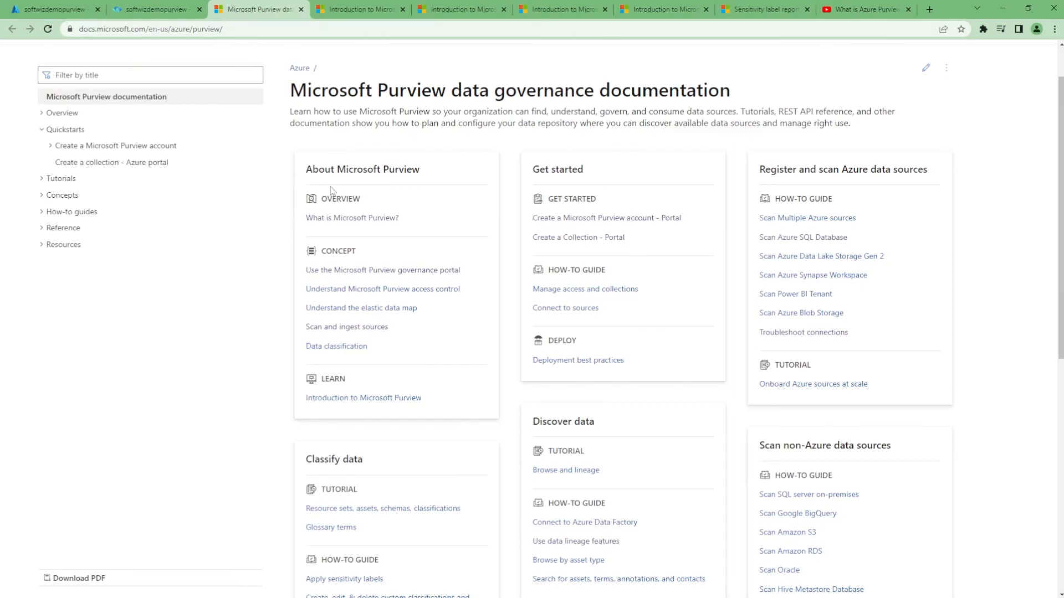
pyautogui.scroll(-3)
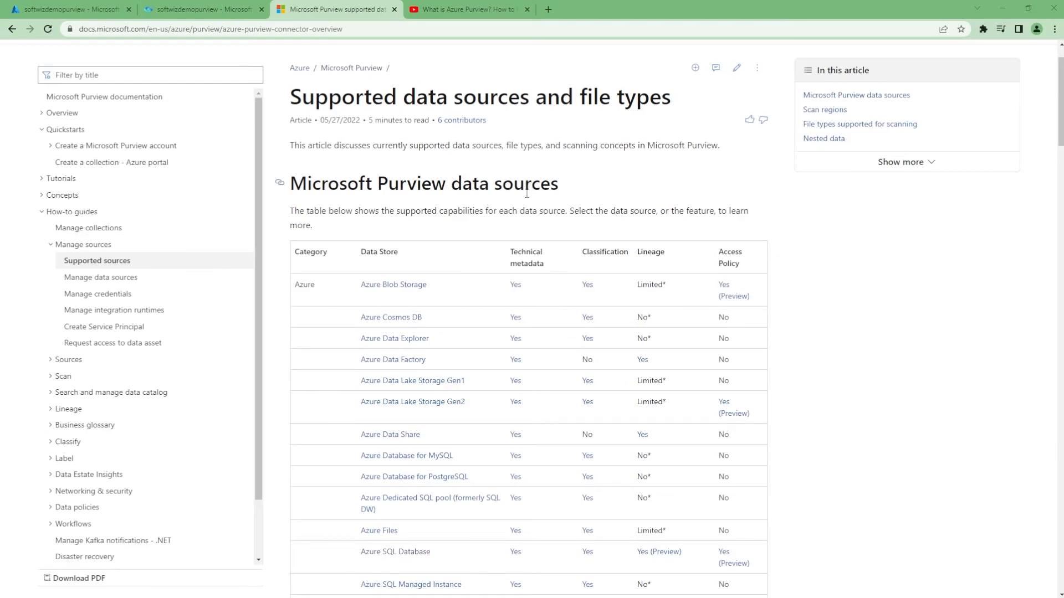
# Step: Read the scanning file-type notes and highlight the word PARQUET
pyautogui.scroll(-3)
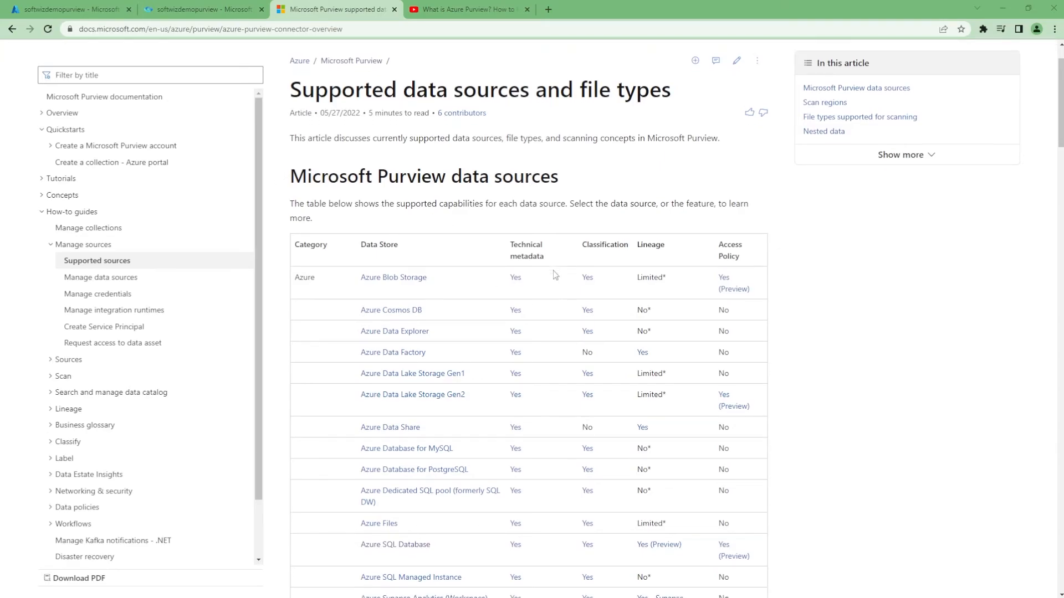
pyautogui.scroll(-3)
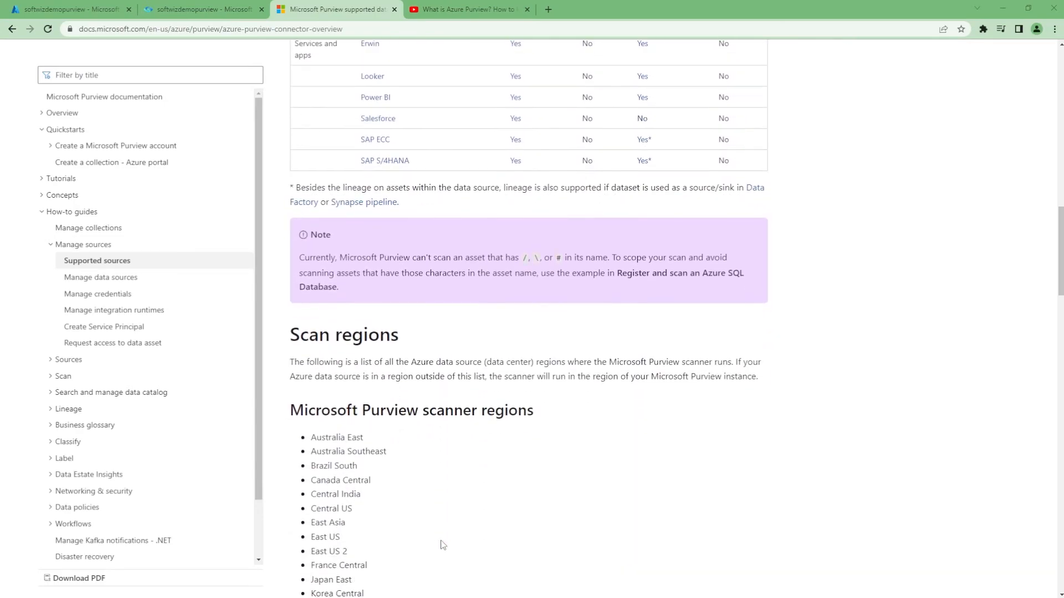
pyautogui.scroll(-3)
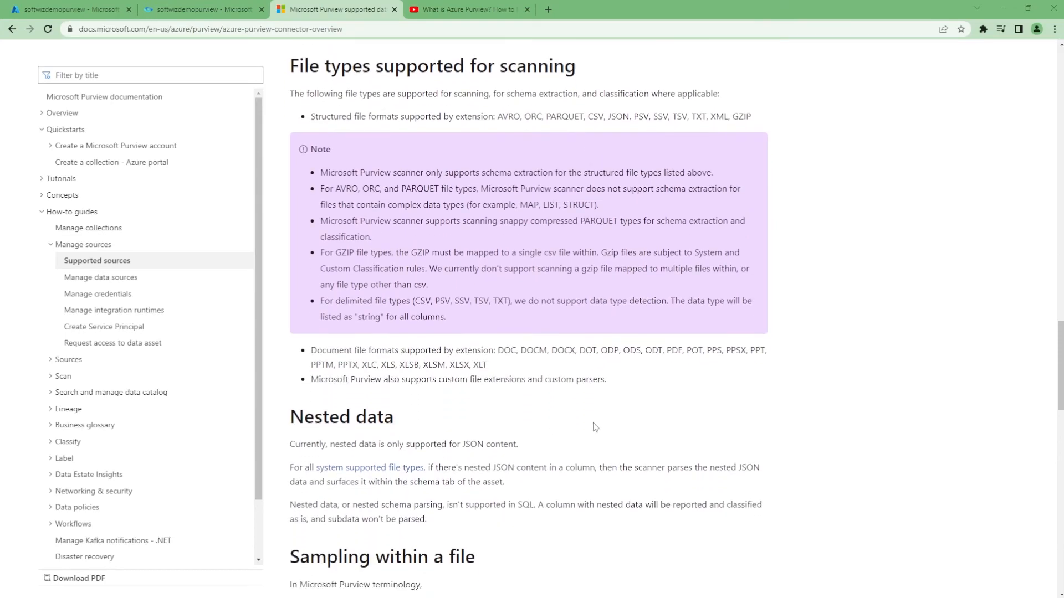
pyautogui.moveTo(348, 189)
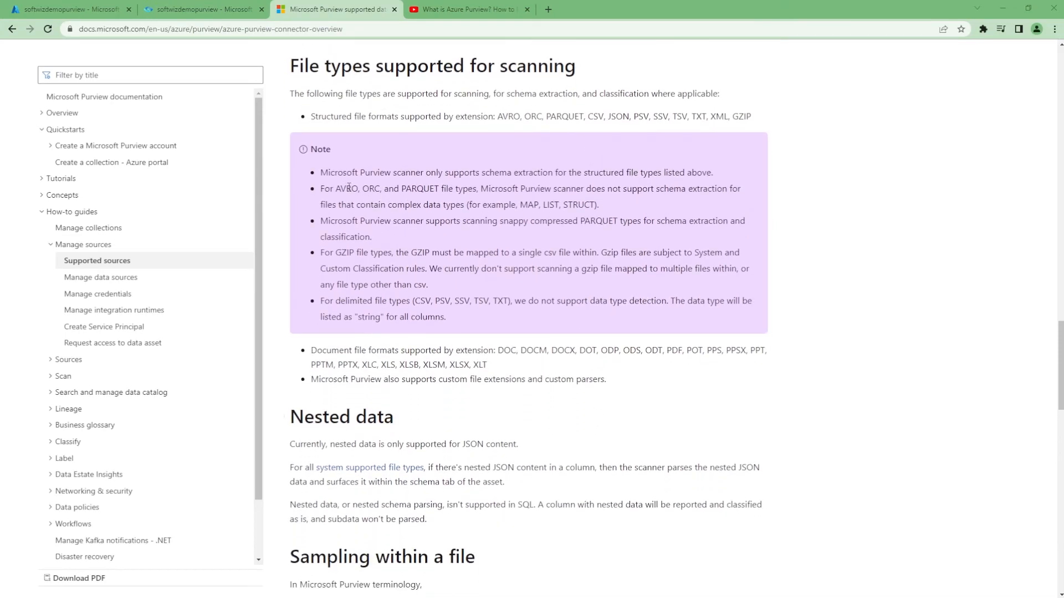
pyautogui.doubleClick(419, 188)
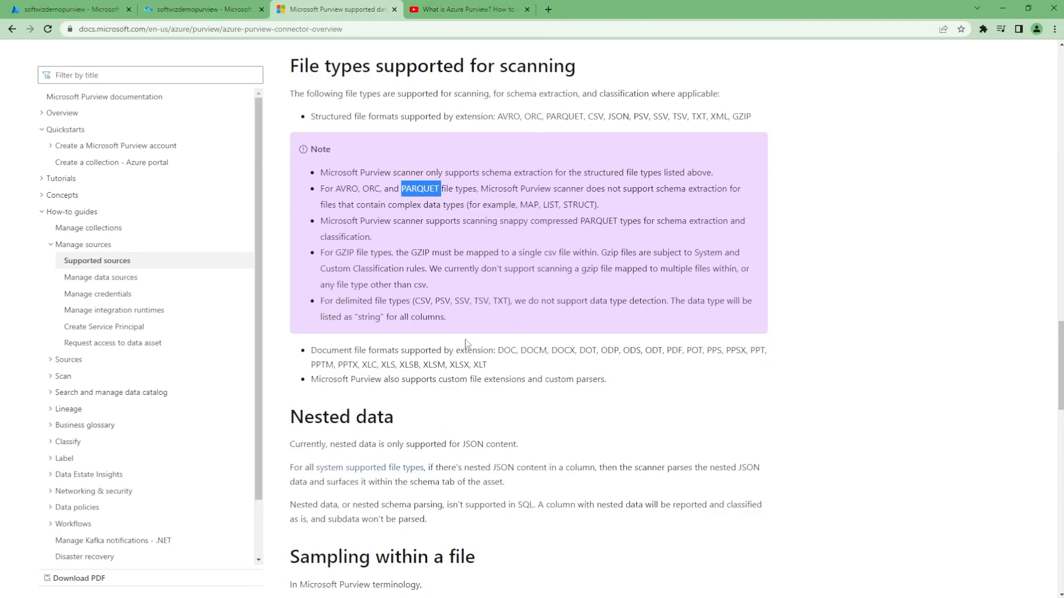
# Step: Scroll to the Classification section and follow the 'Supported classifications in Microsoft Purview' link
pyautogui.scroll(-3)
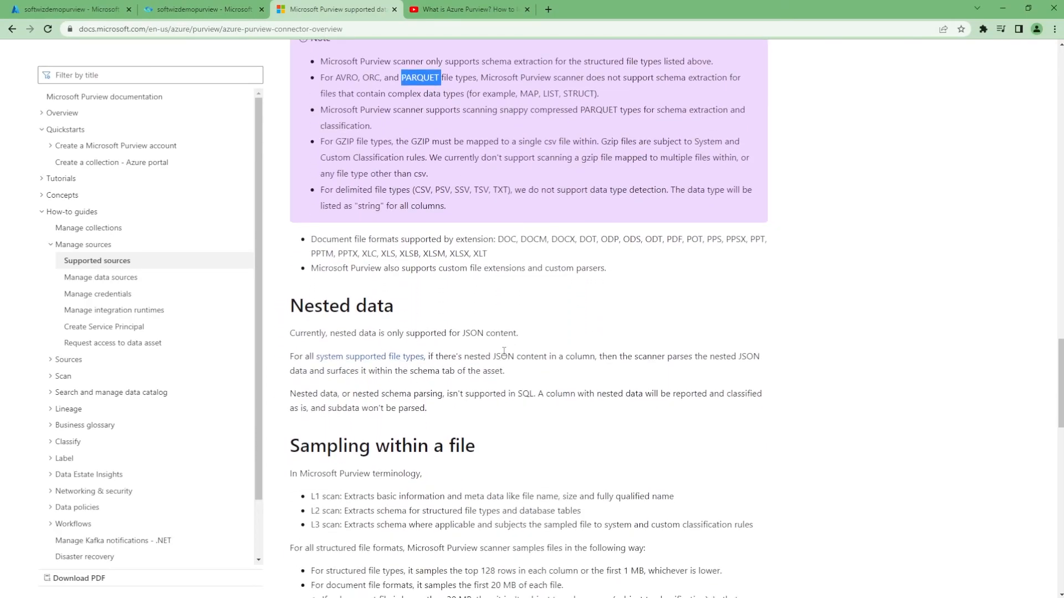
pyautogui.scroll(-3)
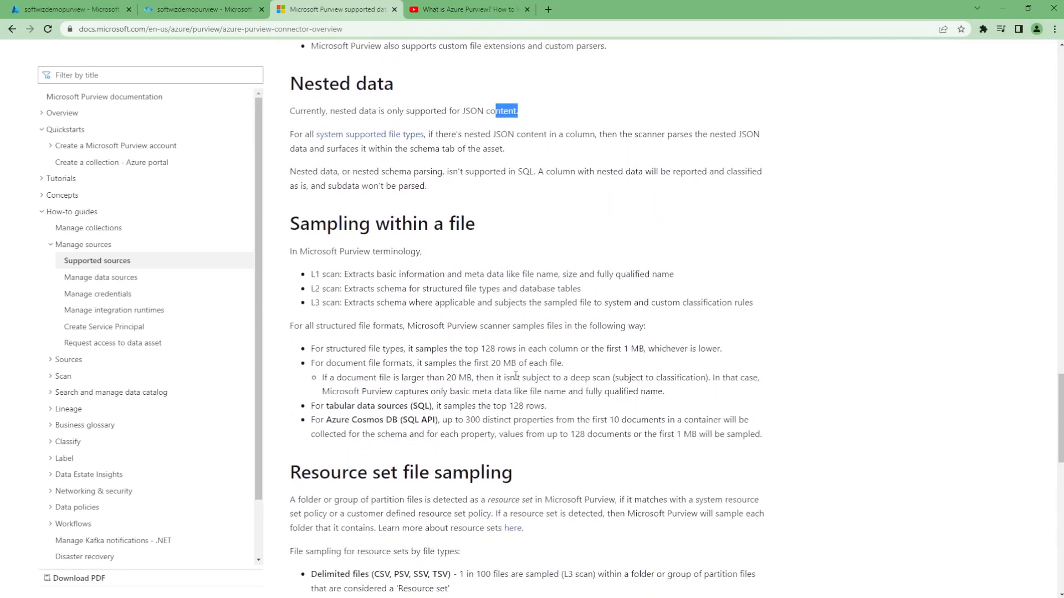
pyautogui.scroll(-3)
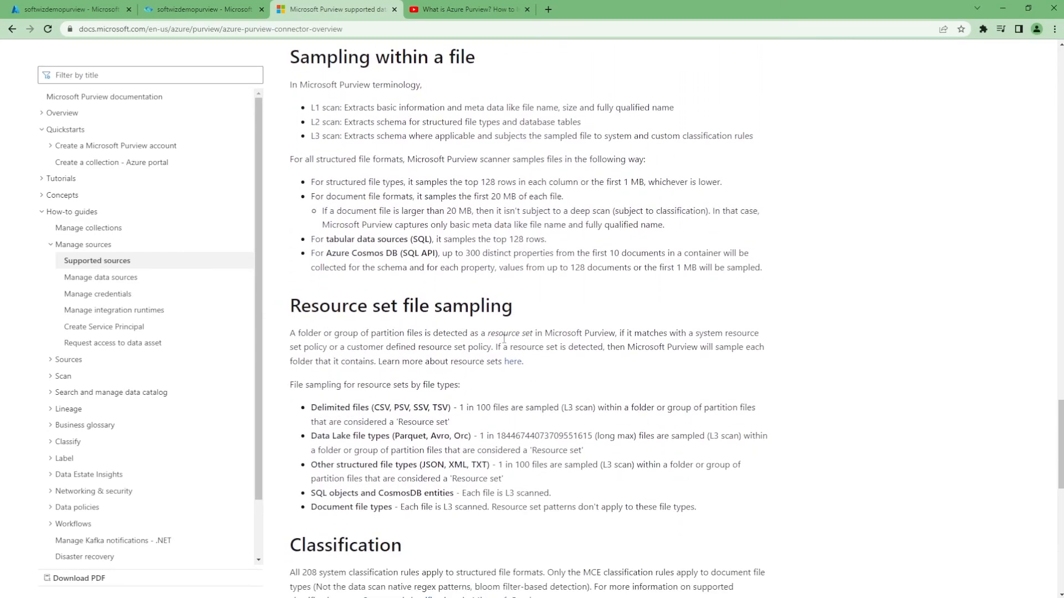
pyautogui.scroll(-3)
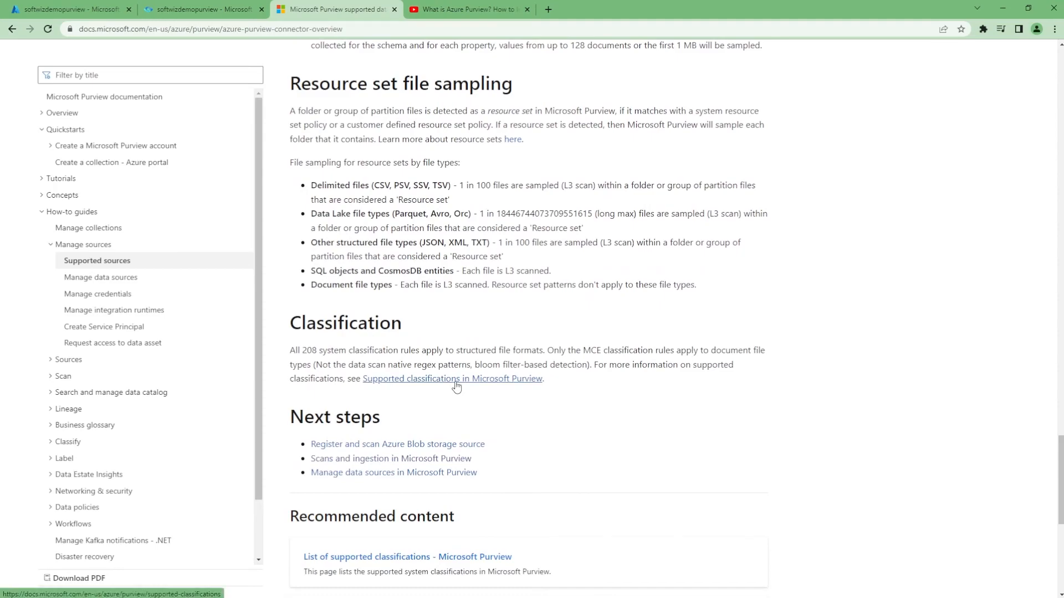
pyautogui.click(452, 378)
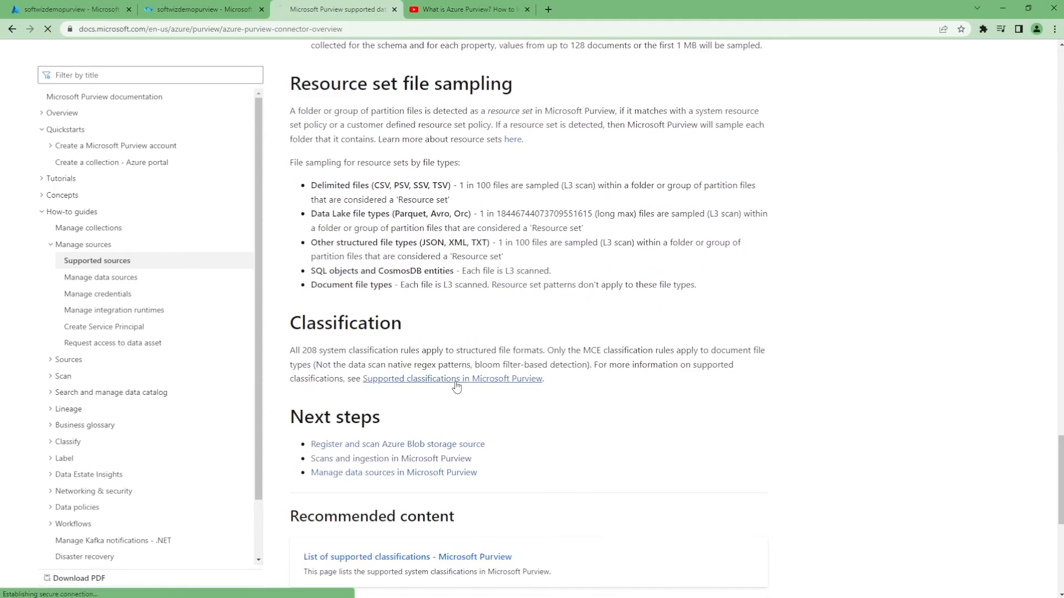
pyautogui.click(452, 379)
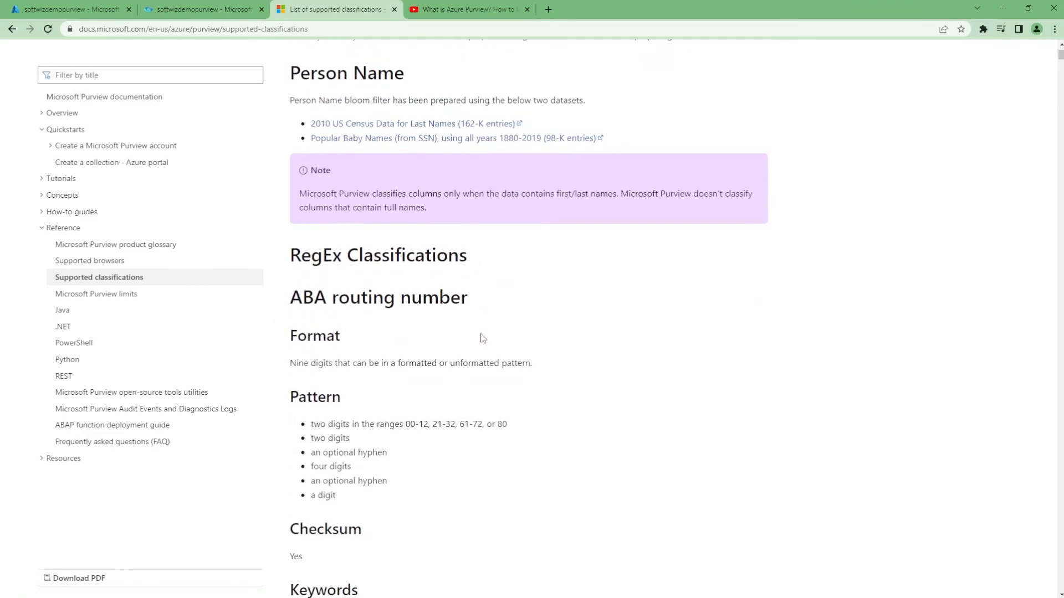
# Step: Scroll through the list of supported classifications
pyautogui.scroll(-3)
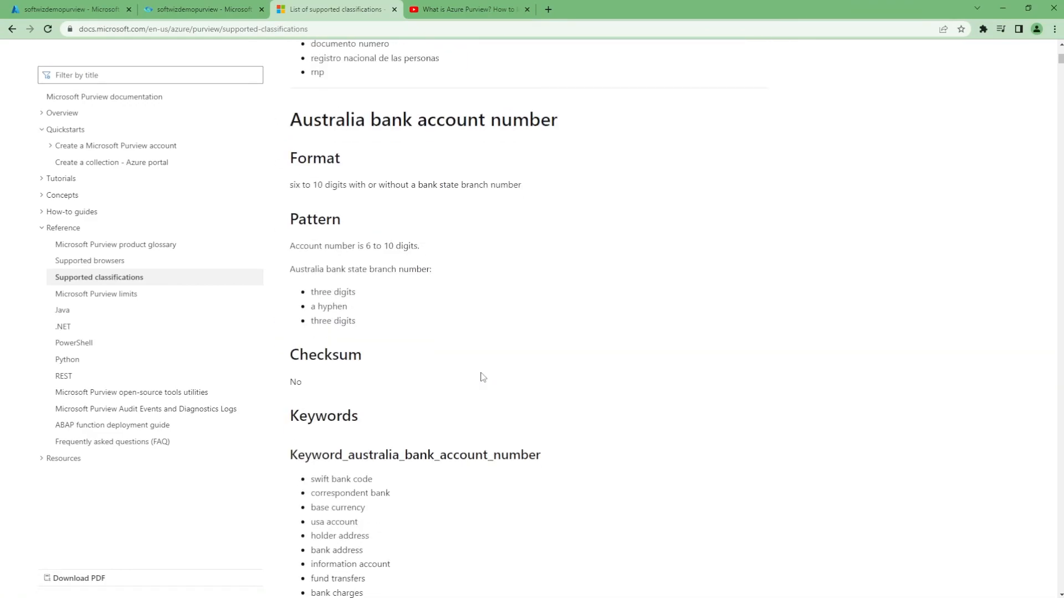
pyautogui.scroll(-3)
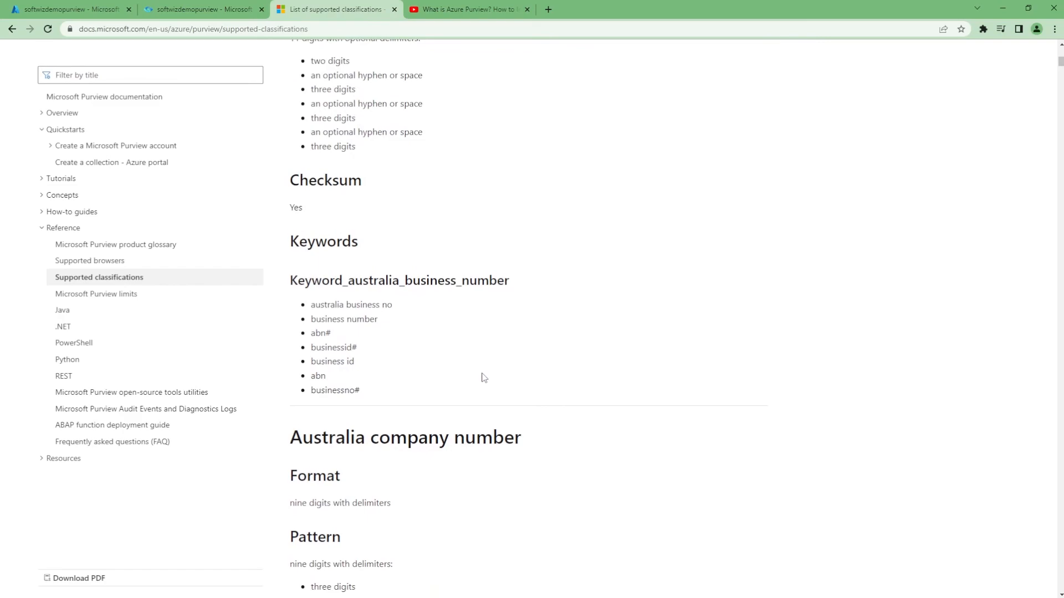
pyautogui.scroll(-3)
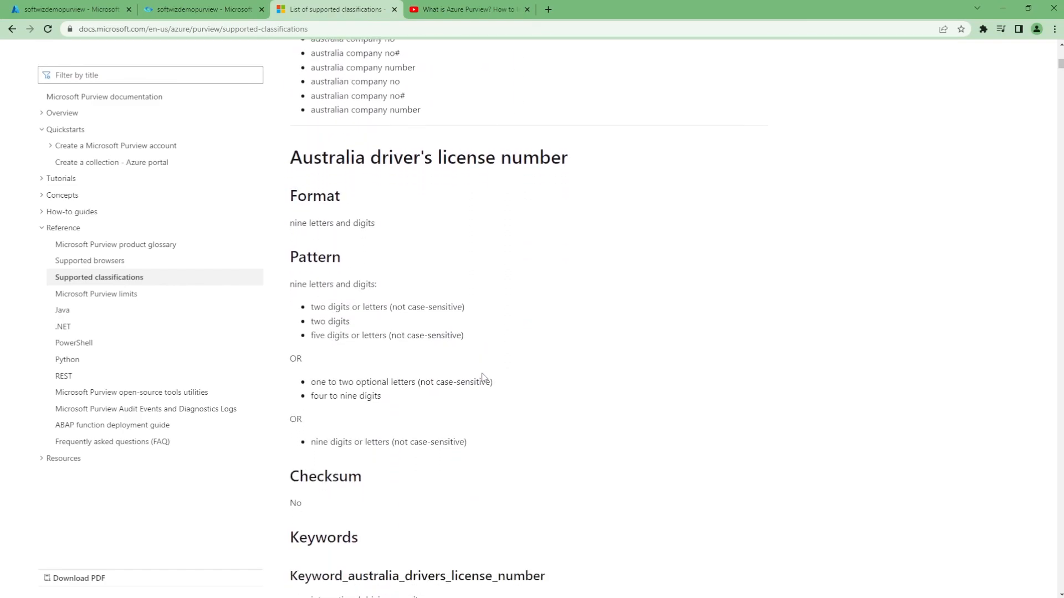
pyautogui.scroll(-3)
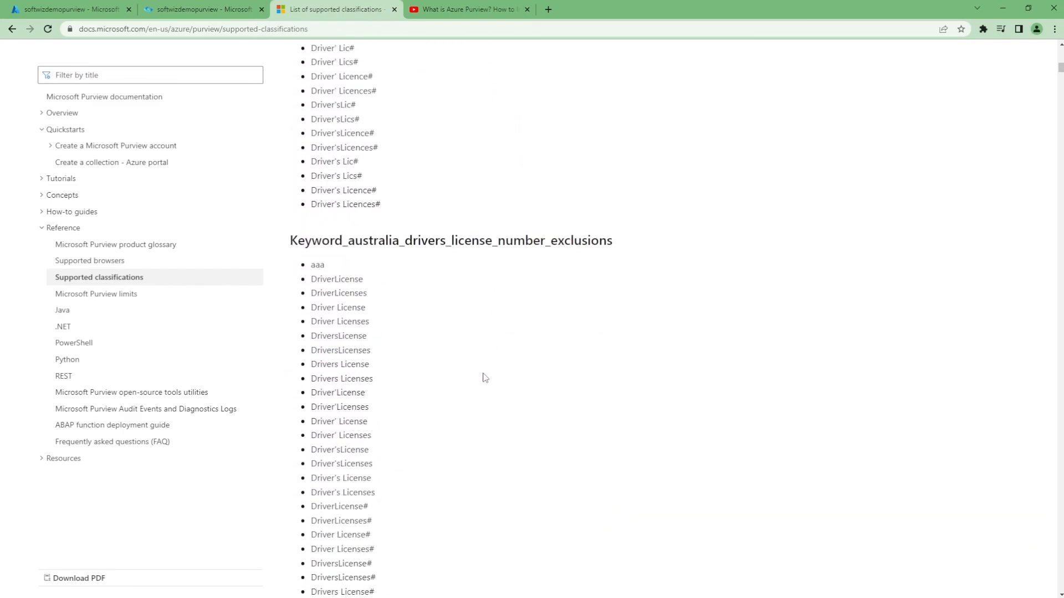
pyautogui.scroll(-3)
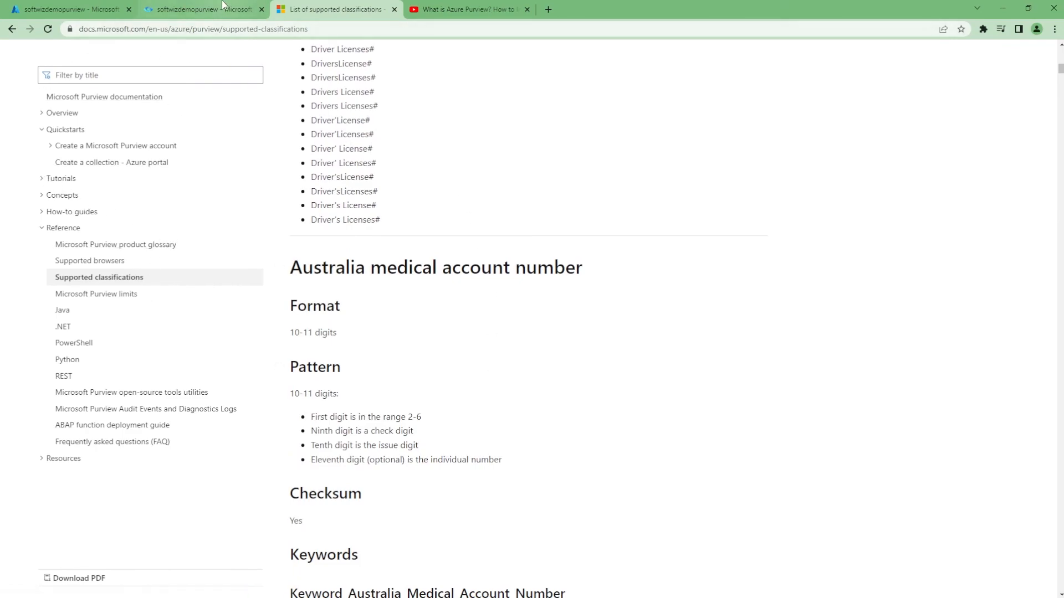
# Step: Read the 'How to request access' article, then switch to 'Business terms approval workflow'
pyautogui.click(203, 9)
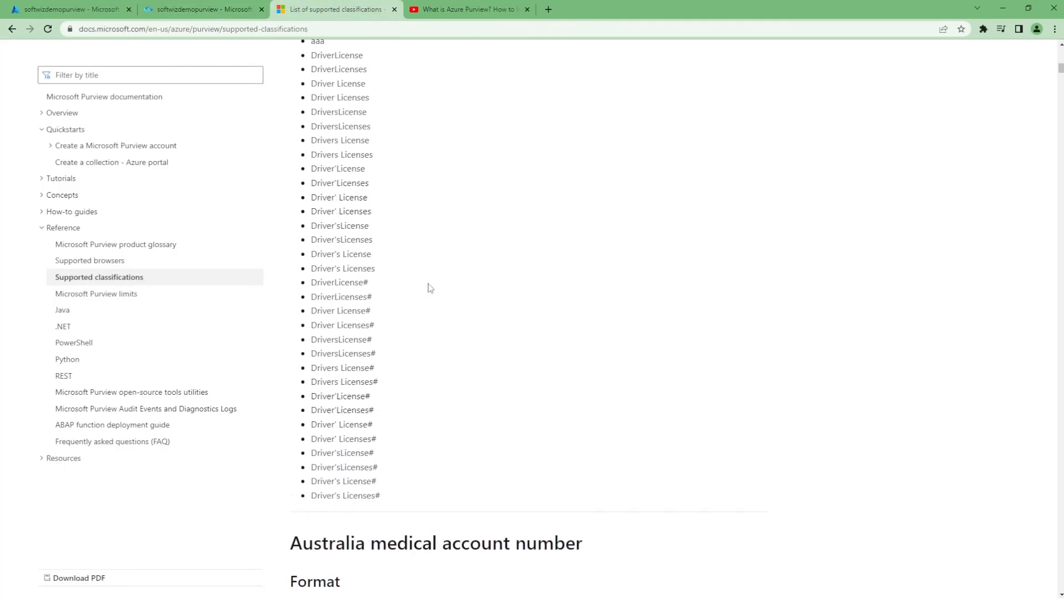
pyautogui.click(11, 28)
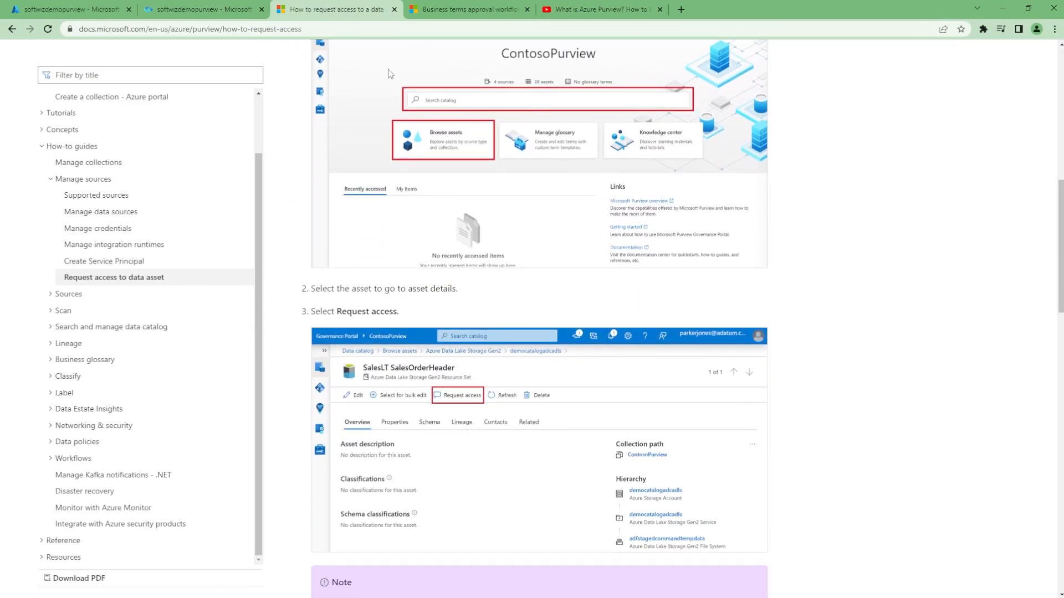
pyautogui.scroll(-3)
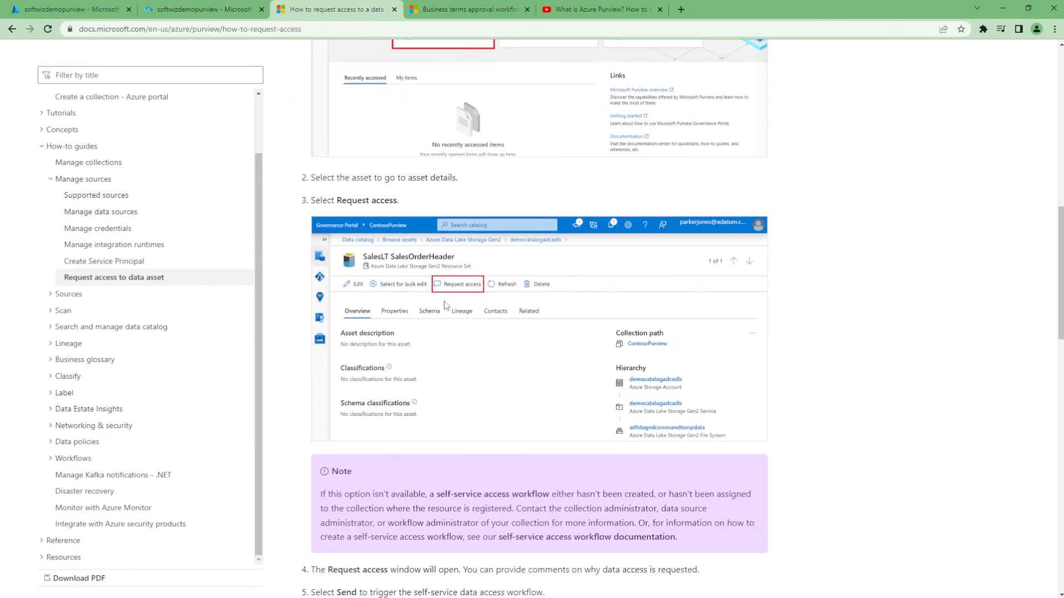
pyautogui.click(466, 9)
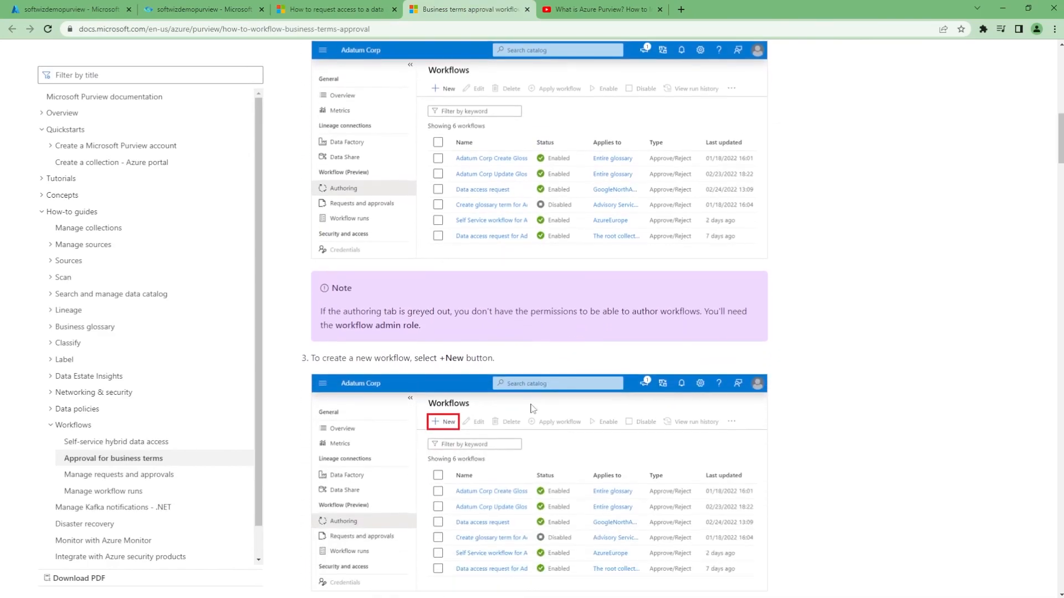
pyautogui.click(441, 421)
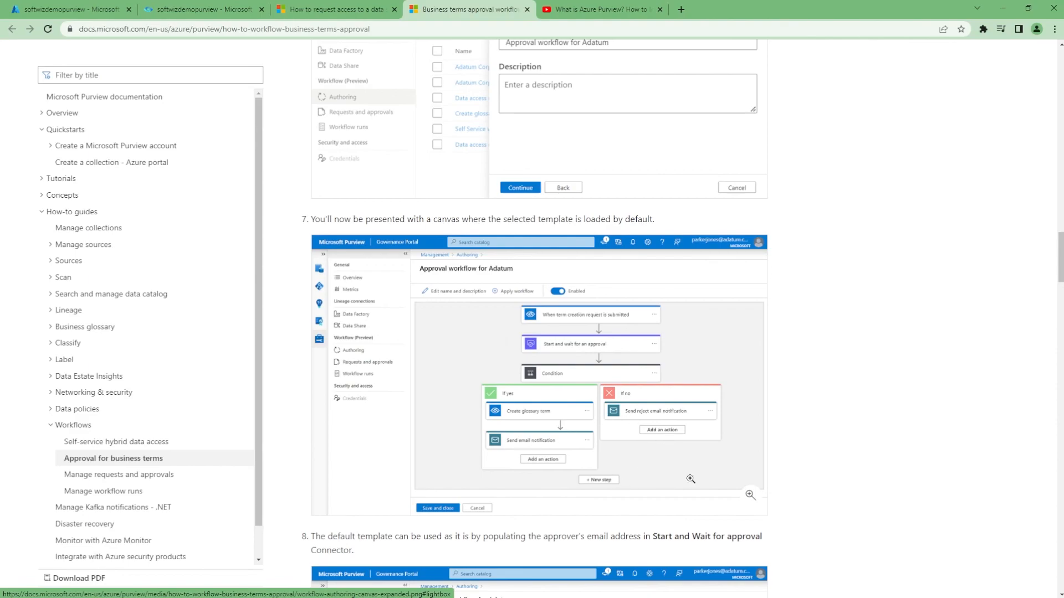
pyautogui.scroll(-3)
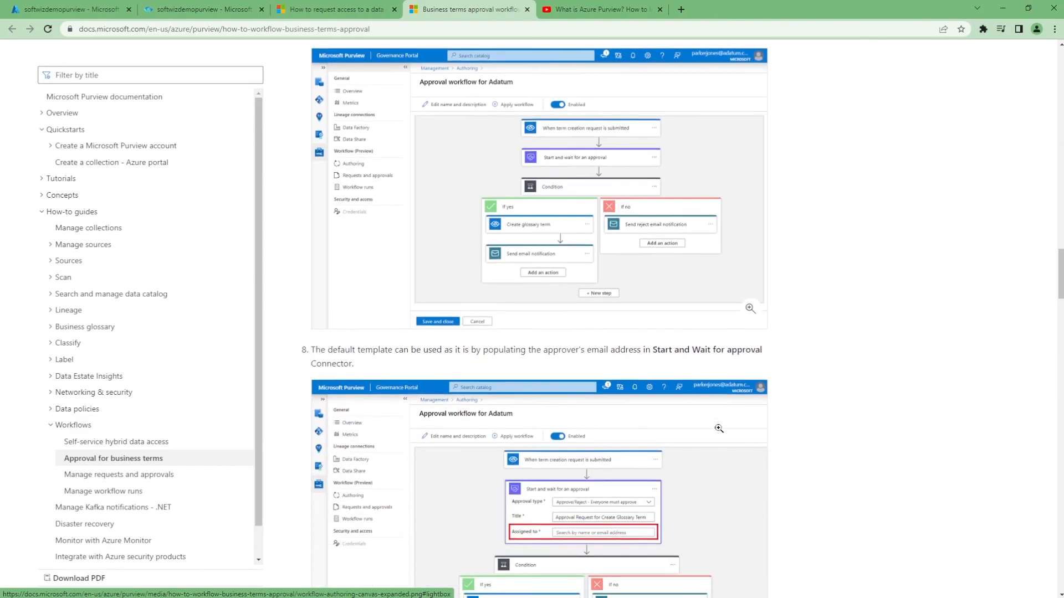
pyautogui.scroll(-3)
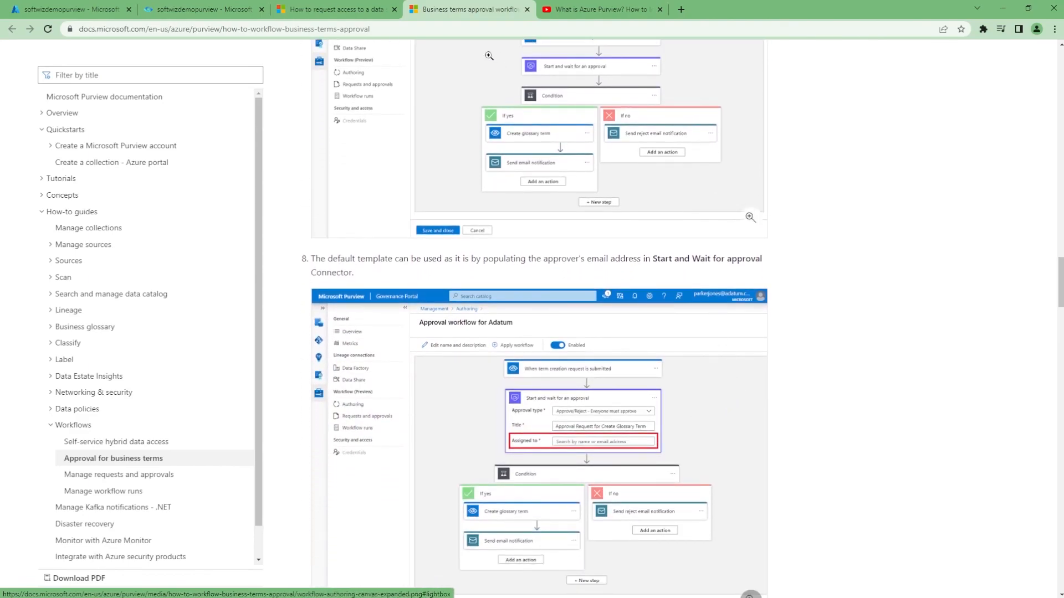